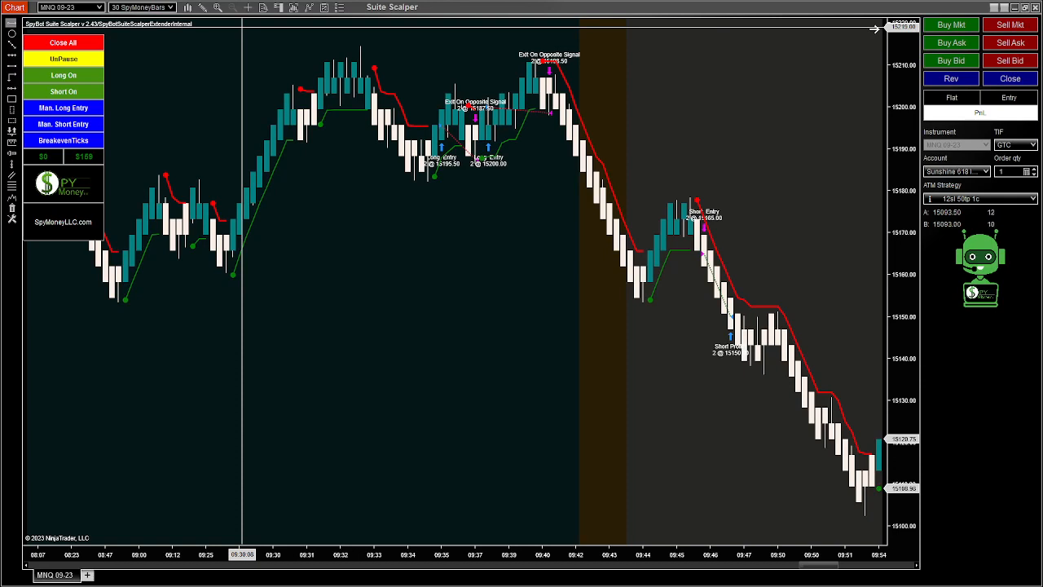
pyautogui.moveTo(487, 212)
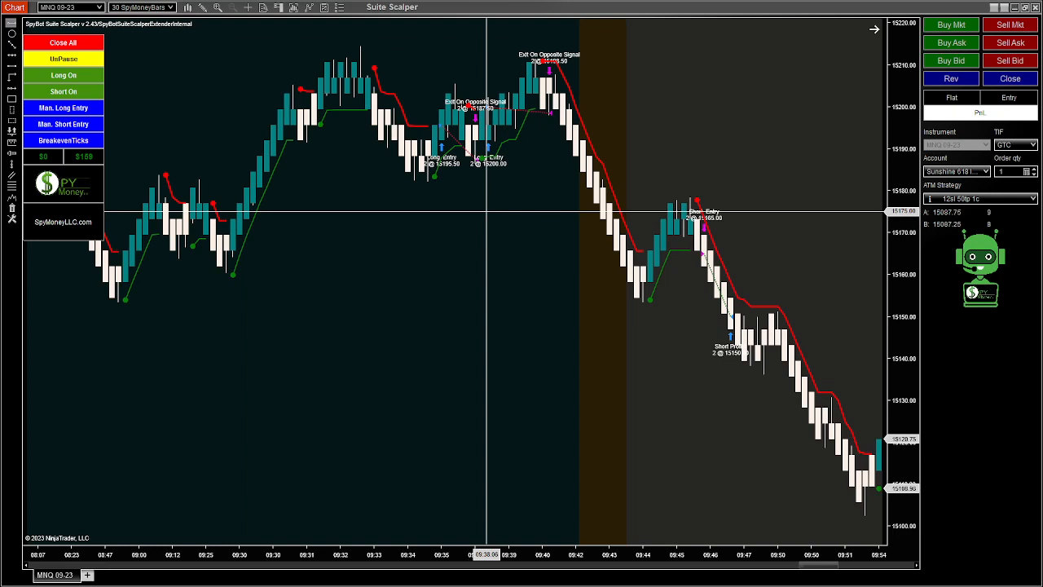
pyautogui.moveTo(502, 235)
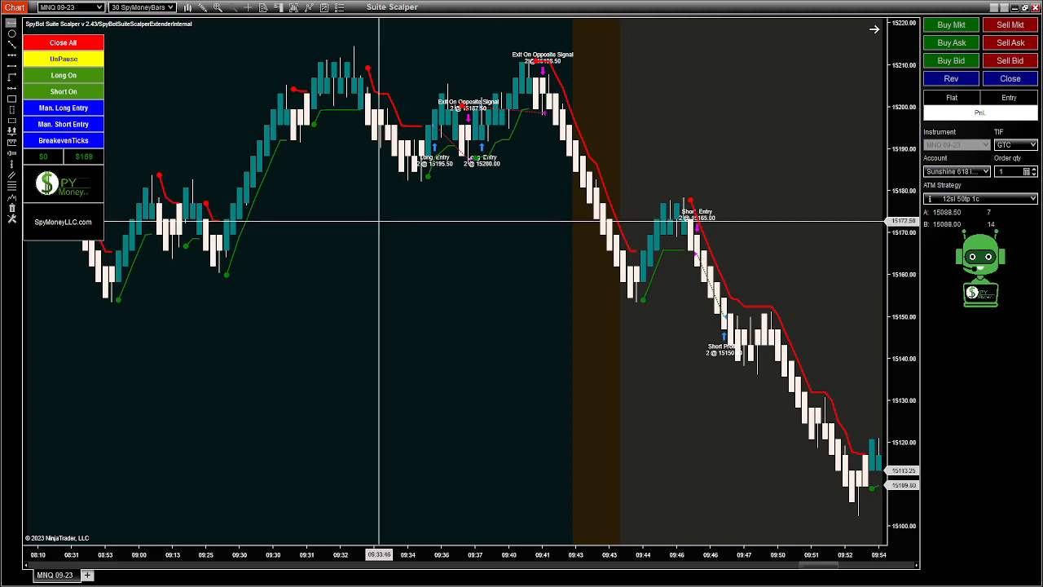
pyautogui.moveTo(505, 225)
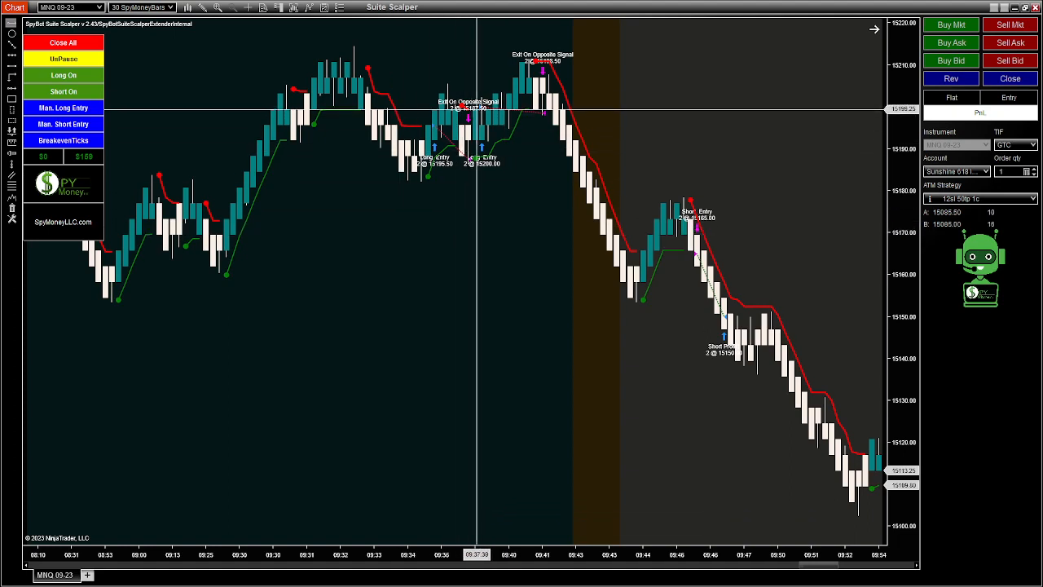
pyautogui.moveTo(481, 169)
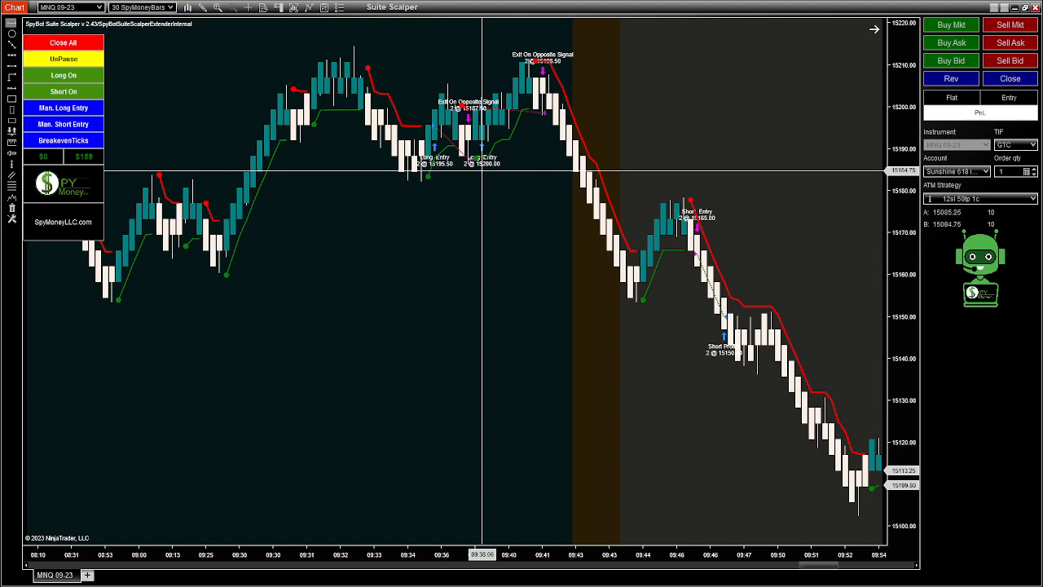
pyautogui.moveTo(408, 111)
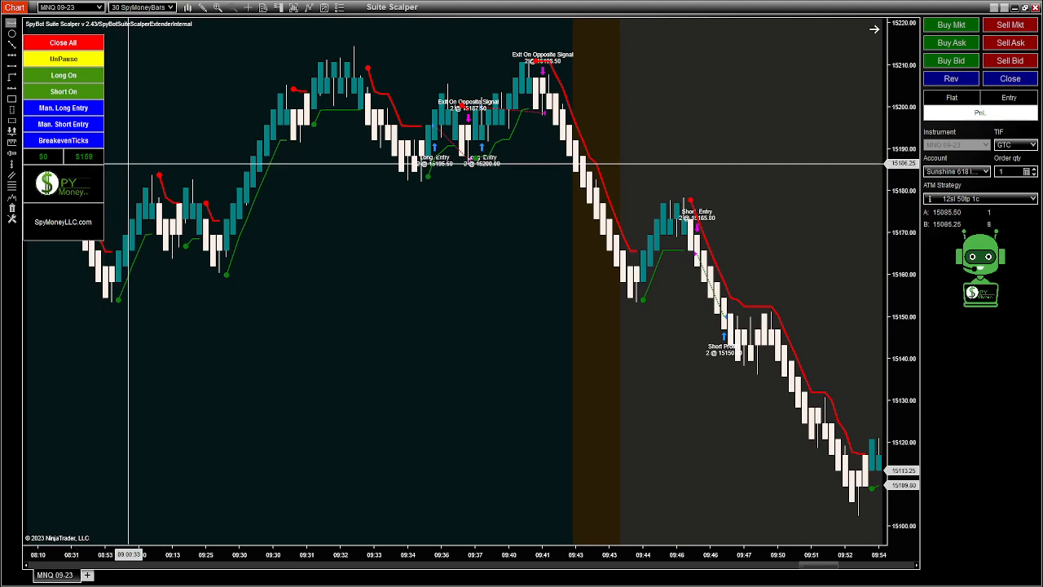
pyautogui.moveTo(492, 241)
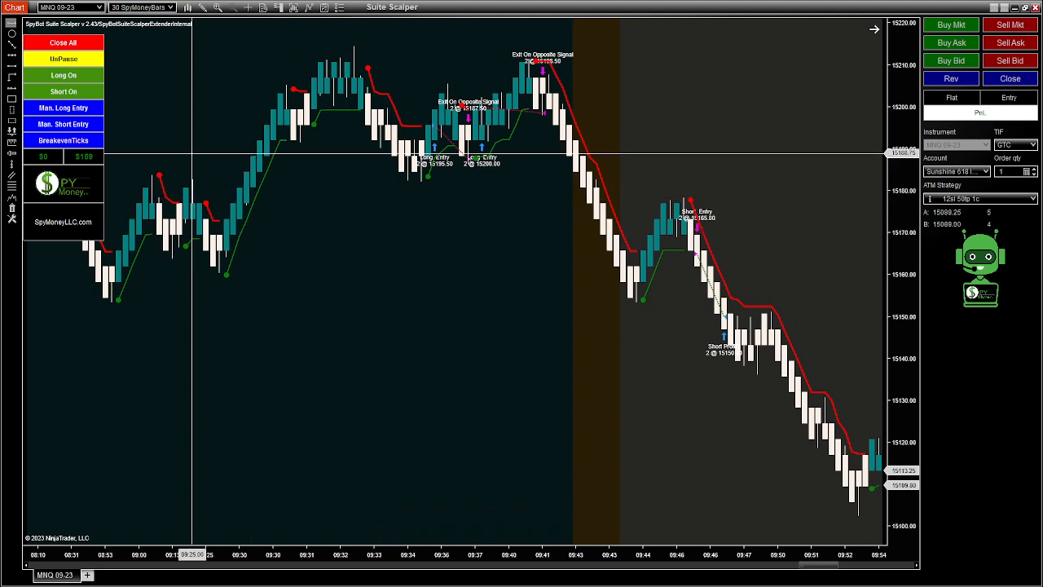
pyautogui.moveTo(306, 197)
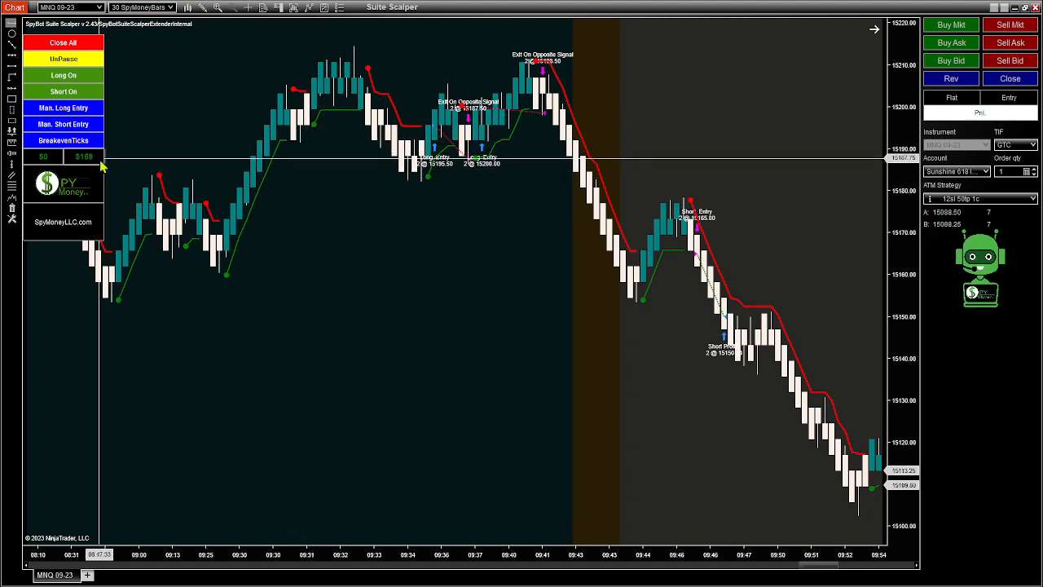
pyautogui.moveTo(460, 236)
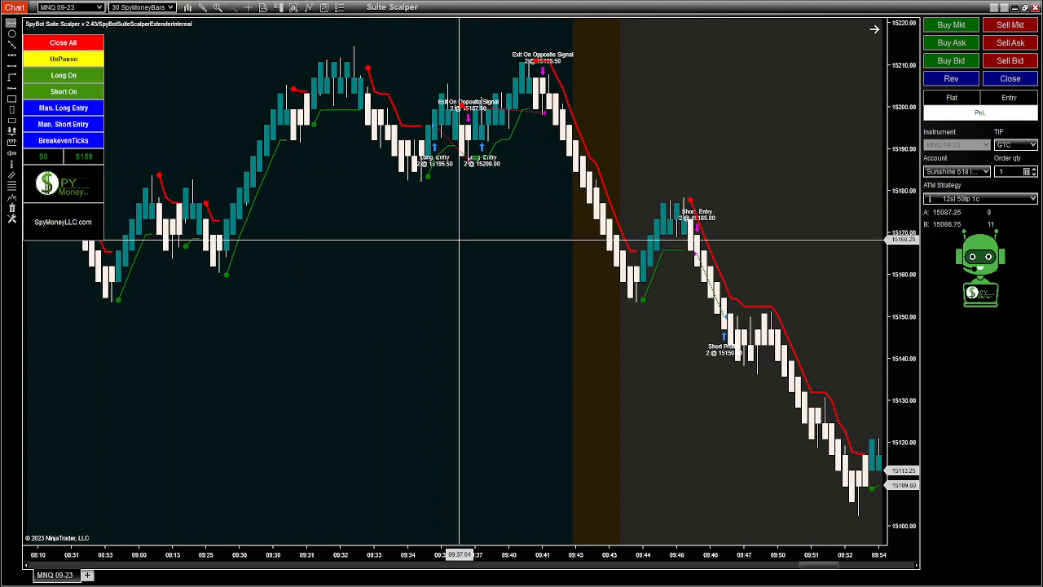
pyautogui.moveTo(258, 188)
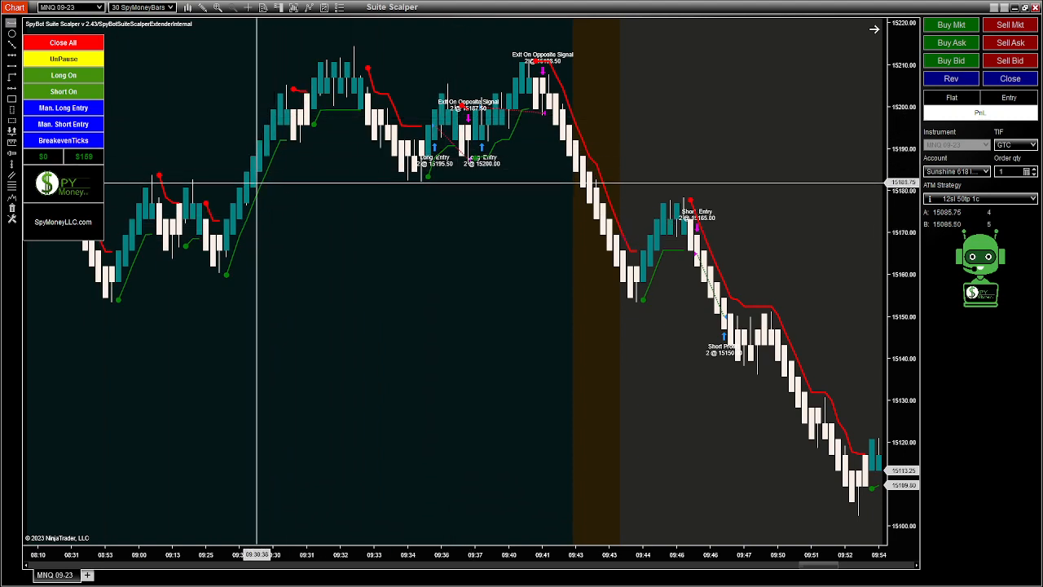
pyautogui.moveTo(237, 212)
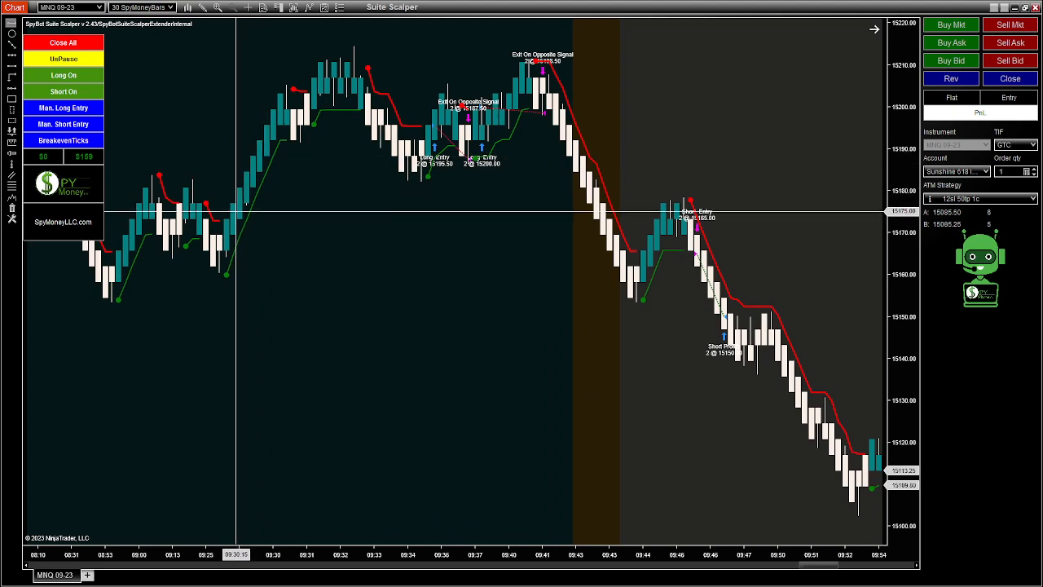
pyautogui.moveTo(271, 142)
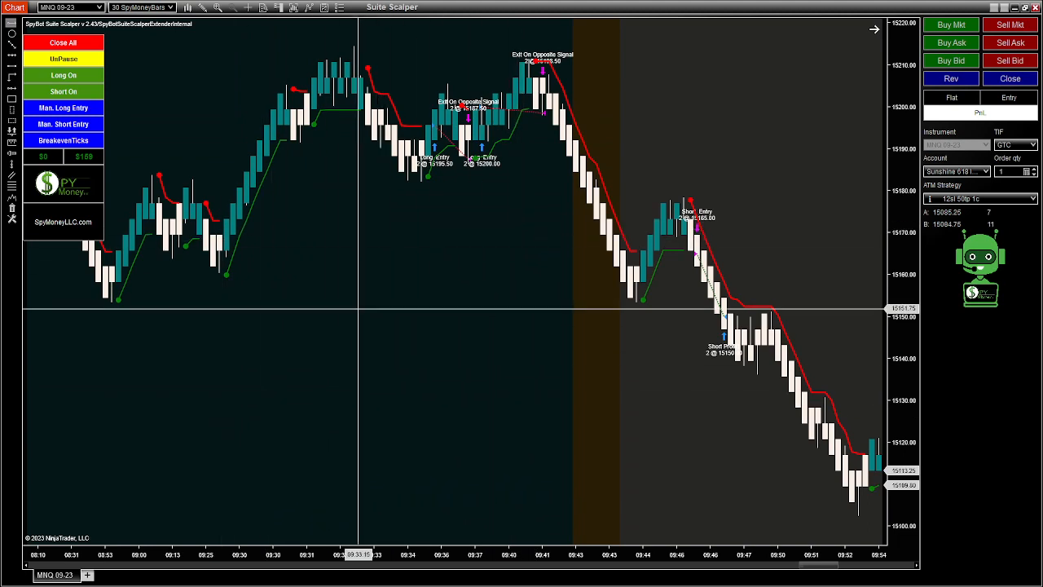
pyautogui.moveTo(397, 293)
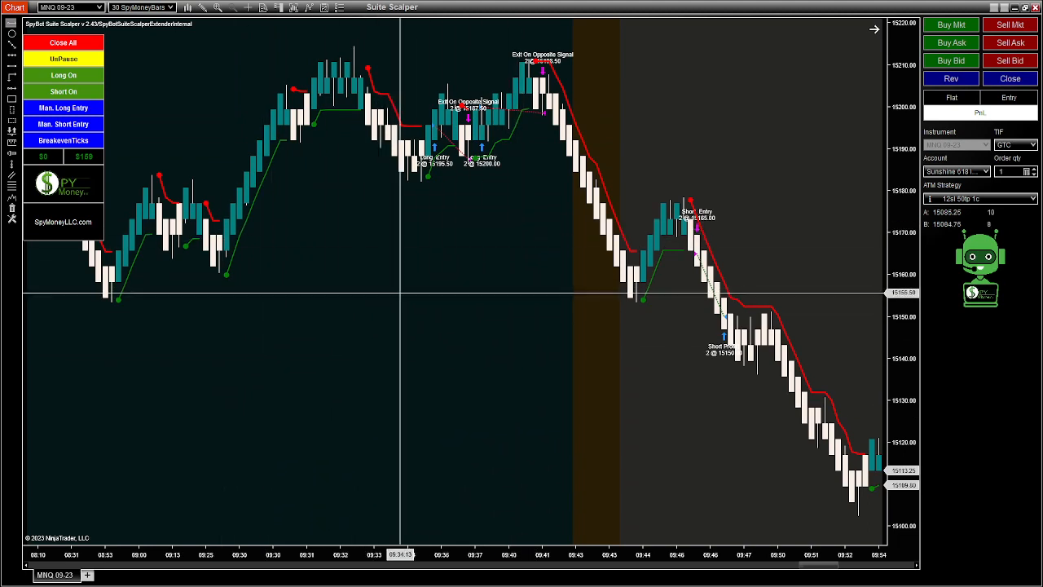
pyautogui.moveTo(404, 283)
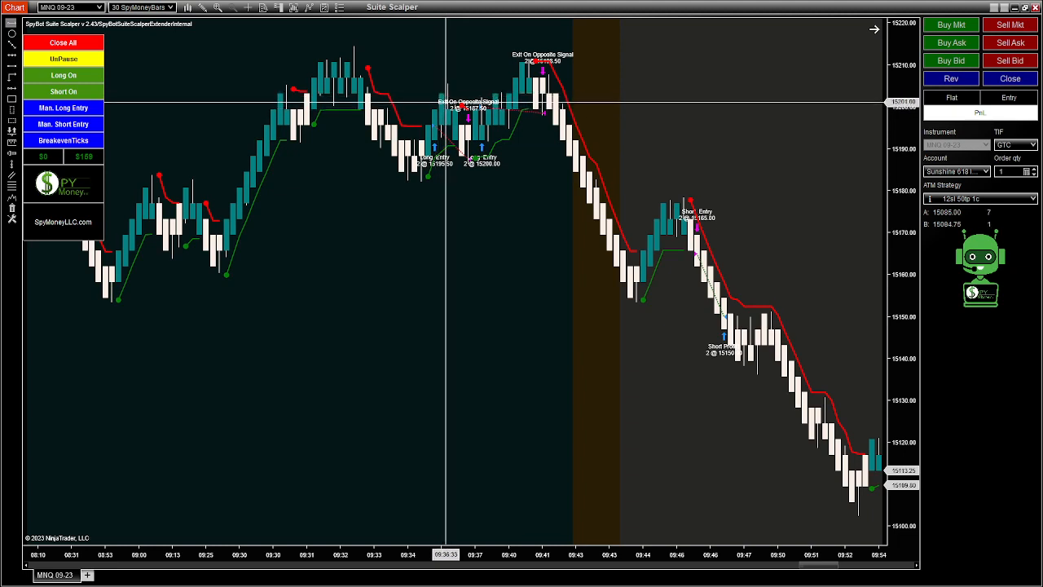
pyautogui.moveTo(482, 171)
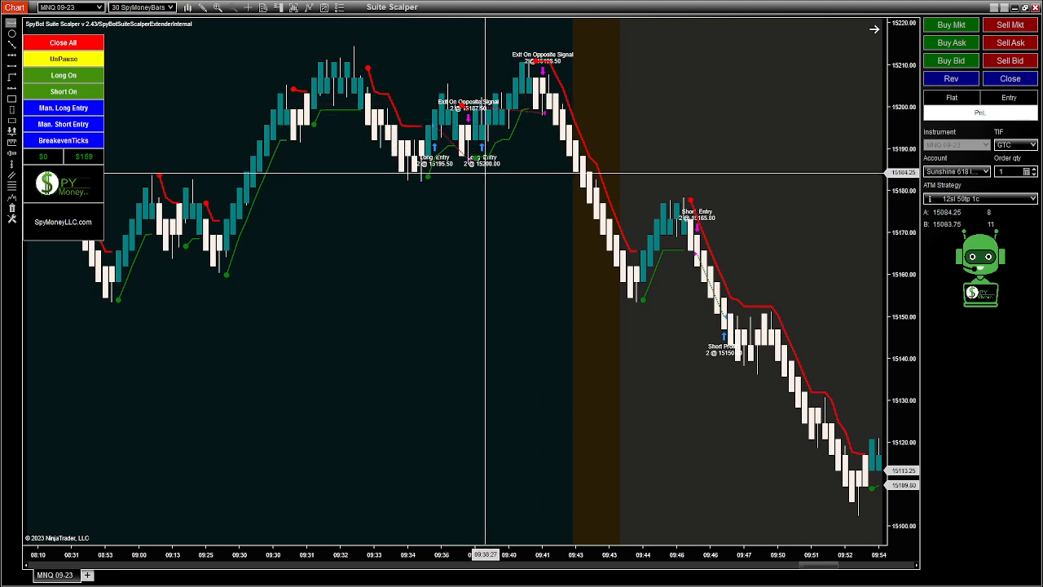
pyautogui.moveTo(485, 187)
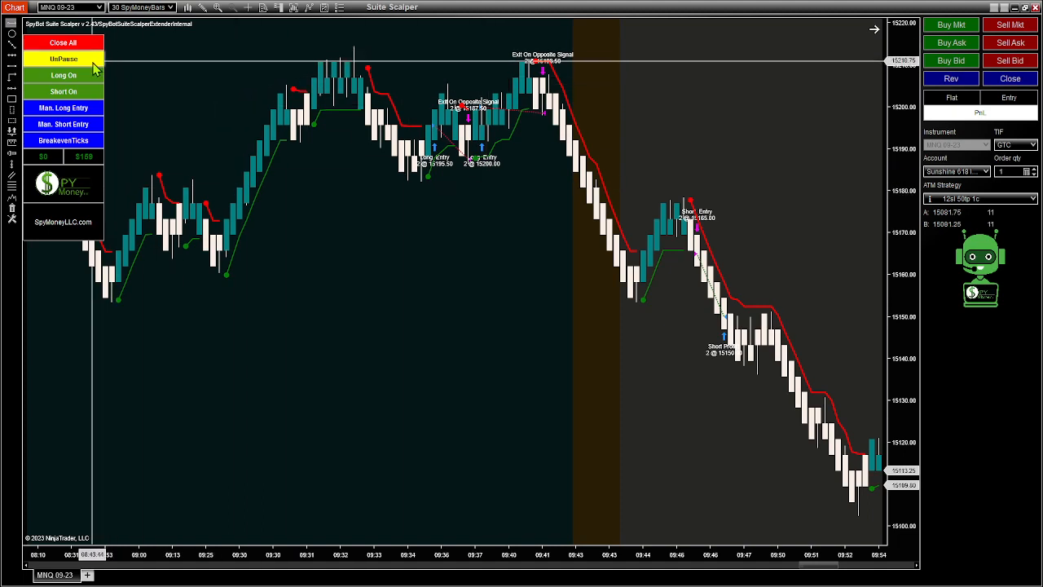
pyautogui.moveTo(525, 234)
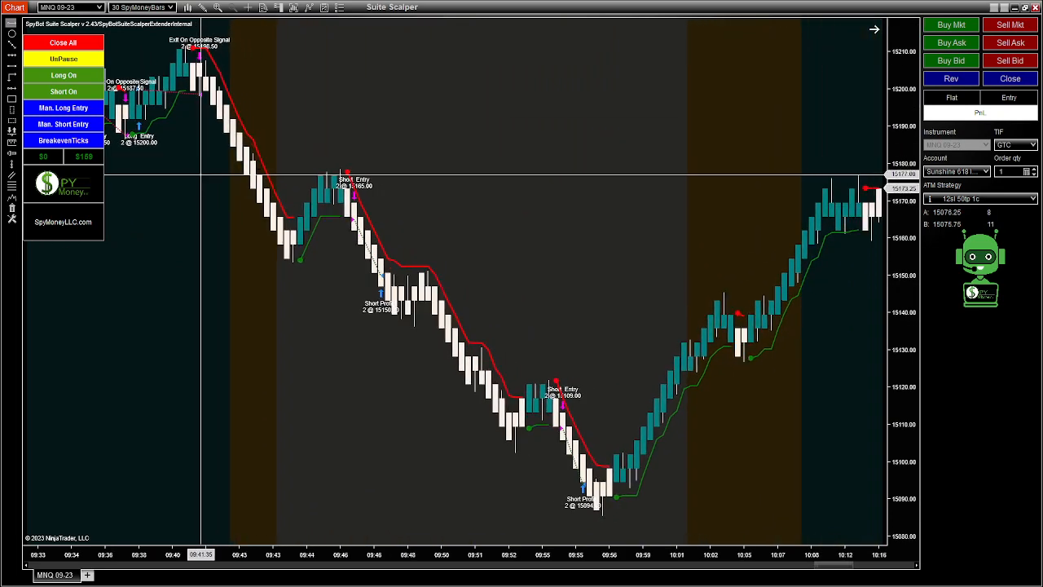
pyautogui.moveTo(456, 123)
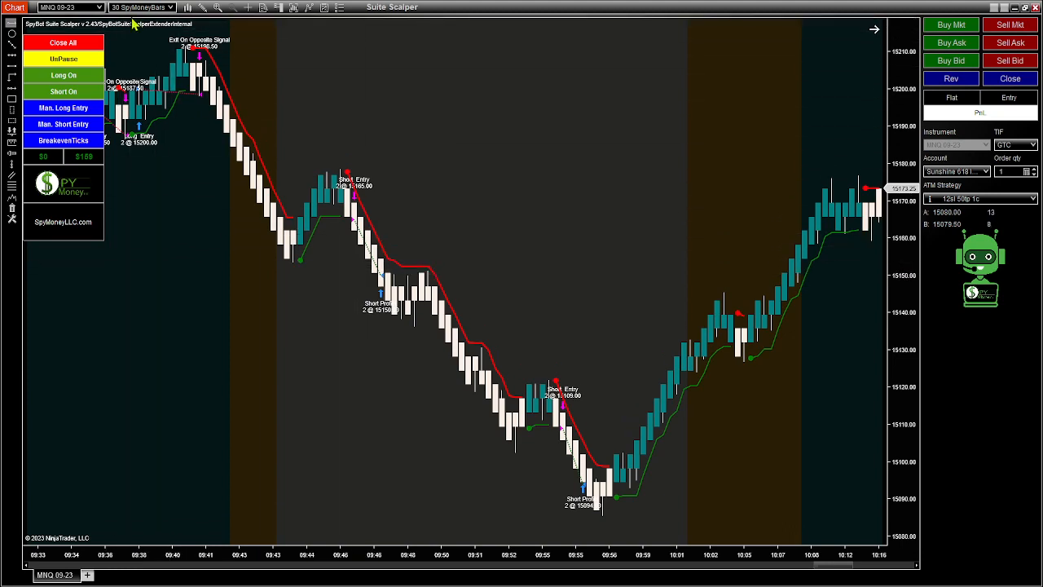
pyautogui.moveTo(343, 281)
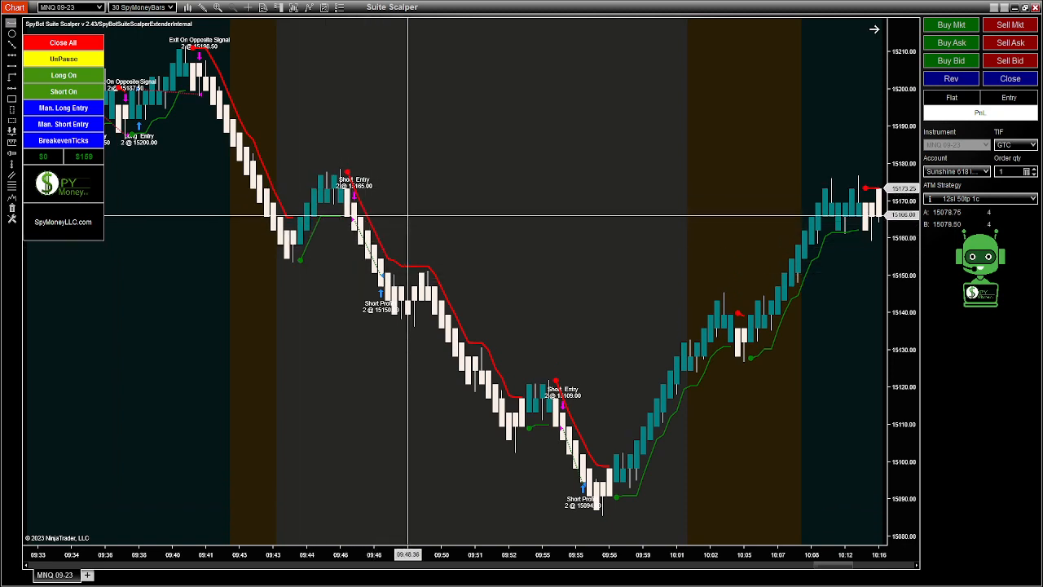
pyautogui.moveTo(447, 238)
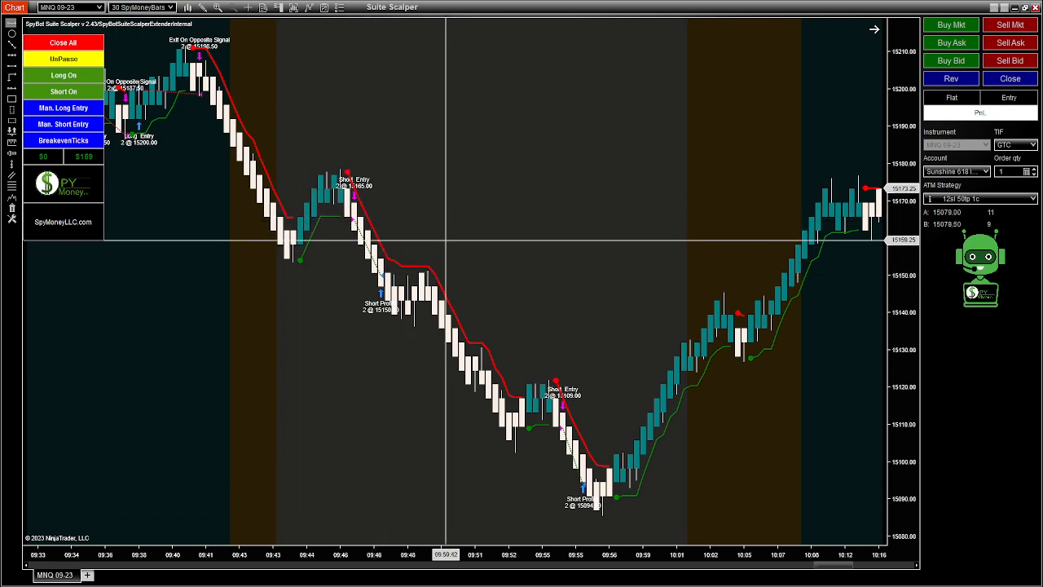
pyautogui.moveTo(448, 236)
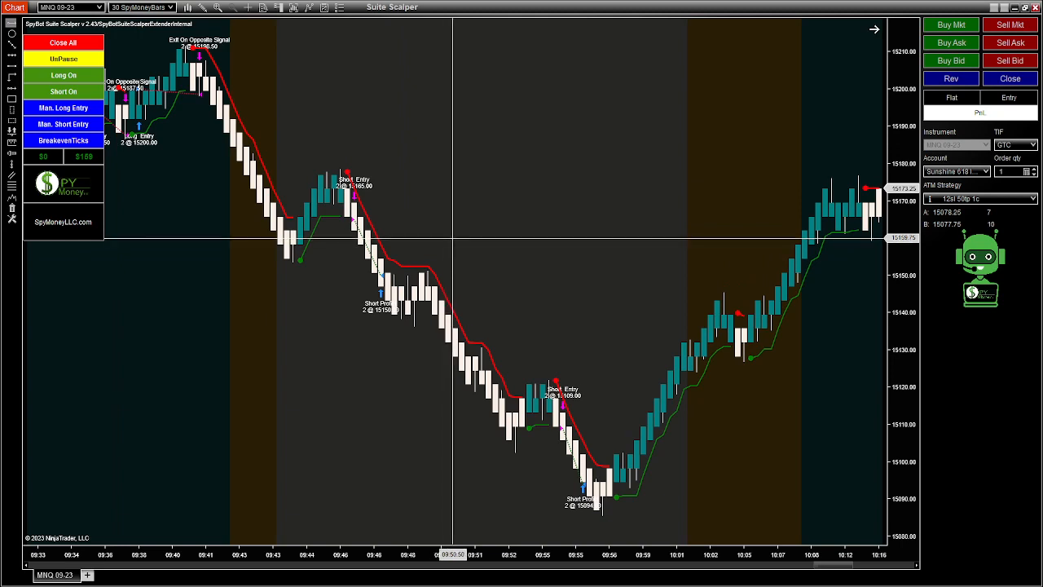
pyautogui.moveTo(329, 270)
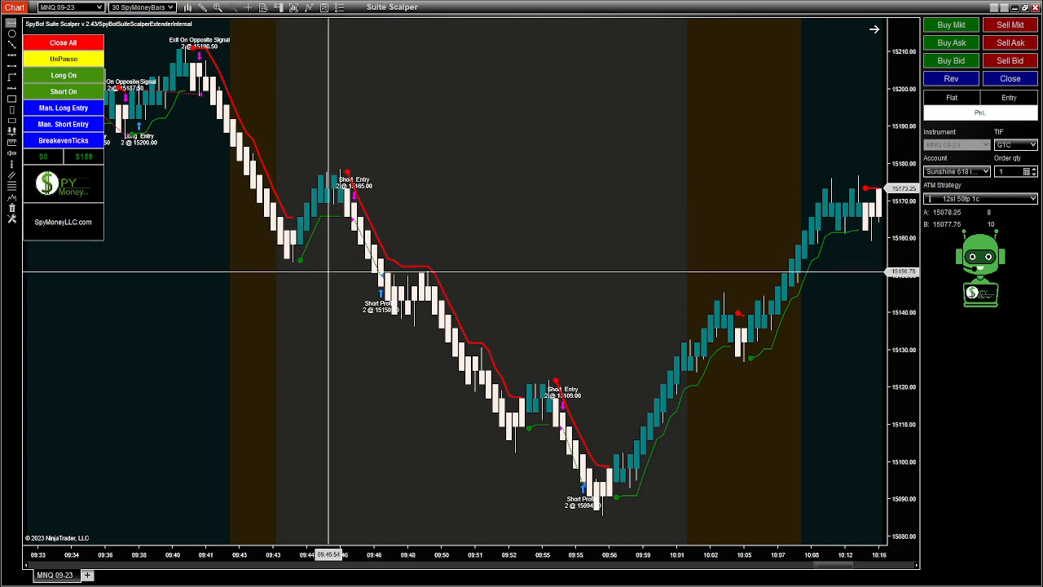
pyautogui.moveTo(342, 254)
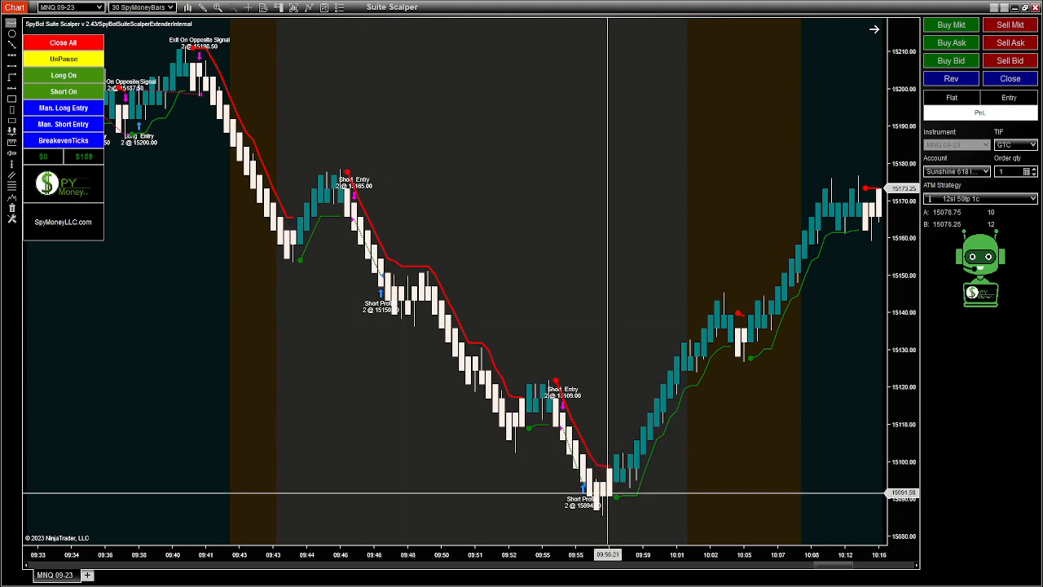
pyautogui.moveTo(502, 421)
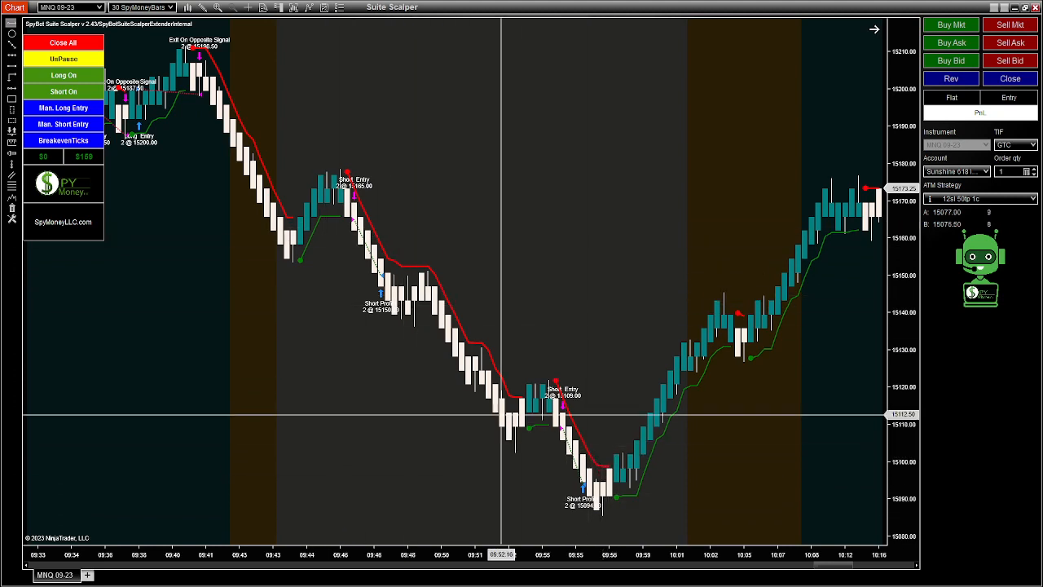
pyautogui.moveTo(585, 307)
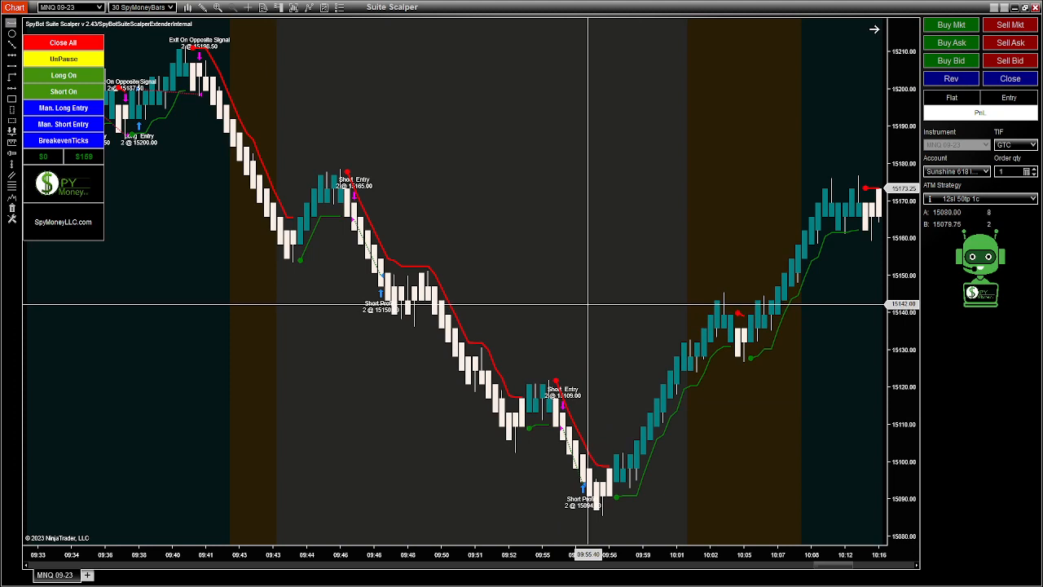
pyautogui.moveTo(564, 427)
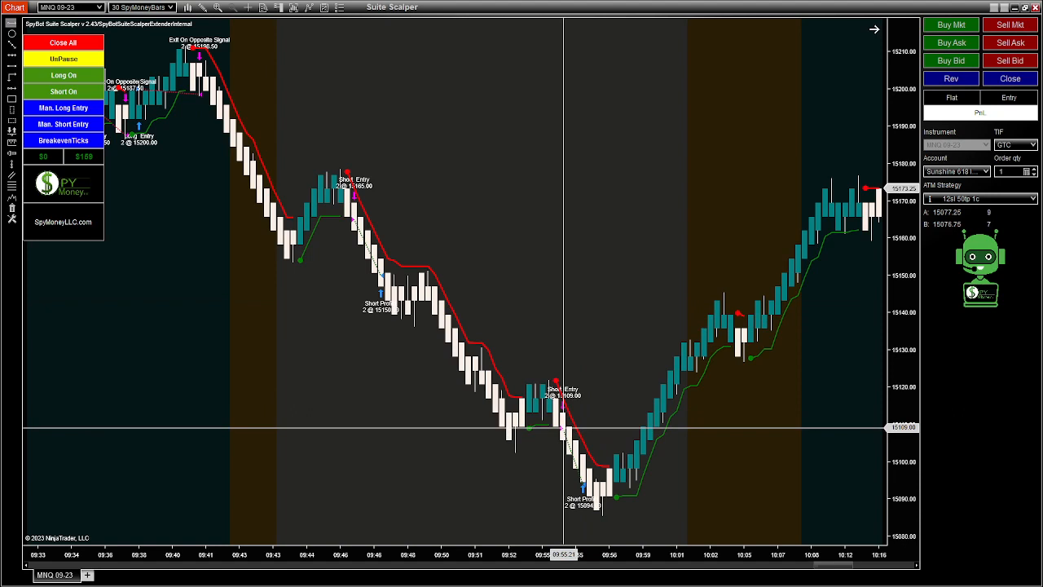
pyautogui.moveTo(570, 456)
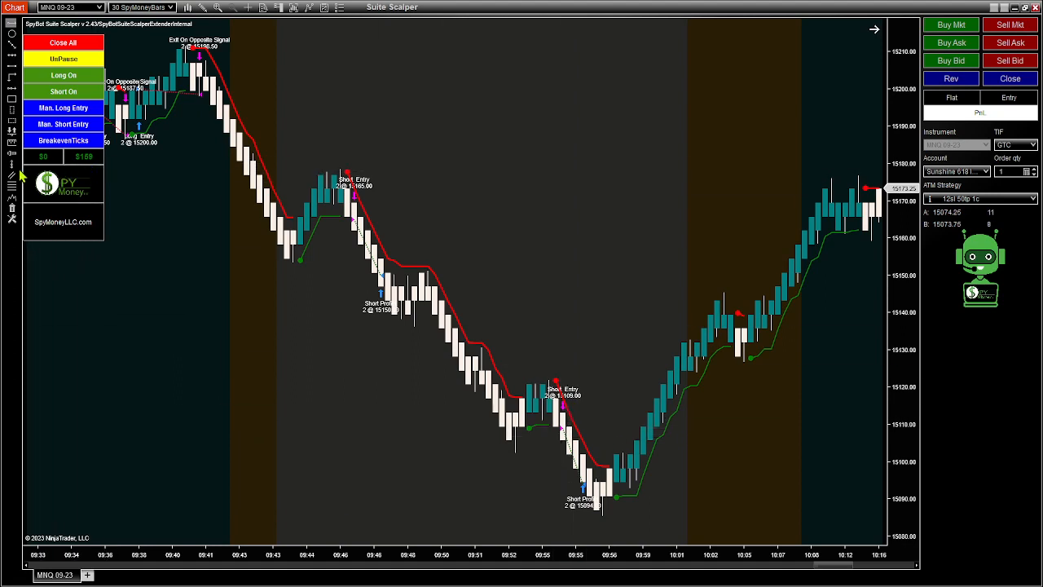
pyautogui.moveTo(350, 220)
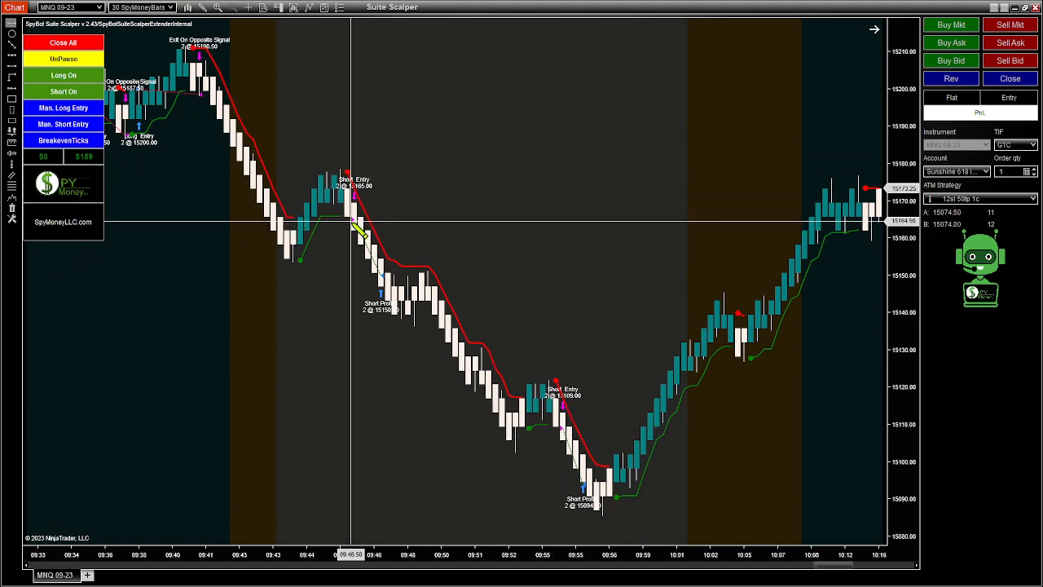
pyautogui.moveTo(378, 285)
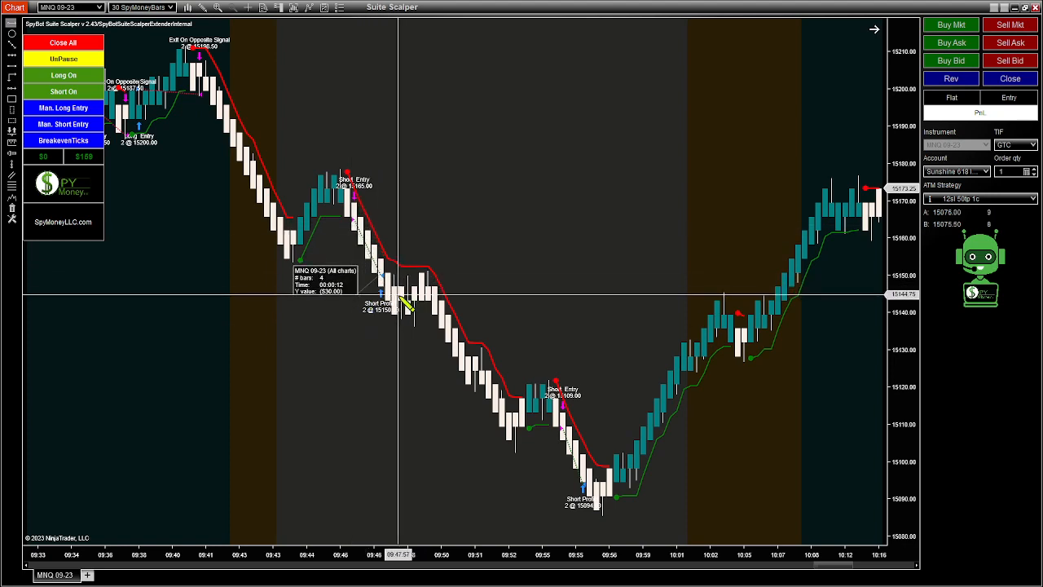
pyautogui.moveTo(362, 285)
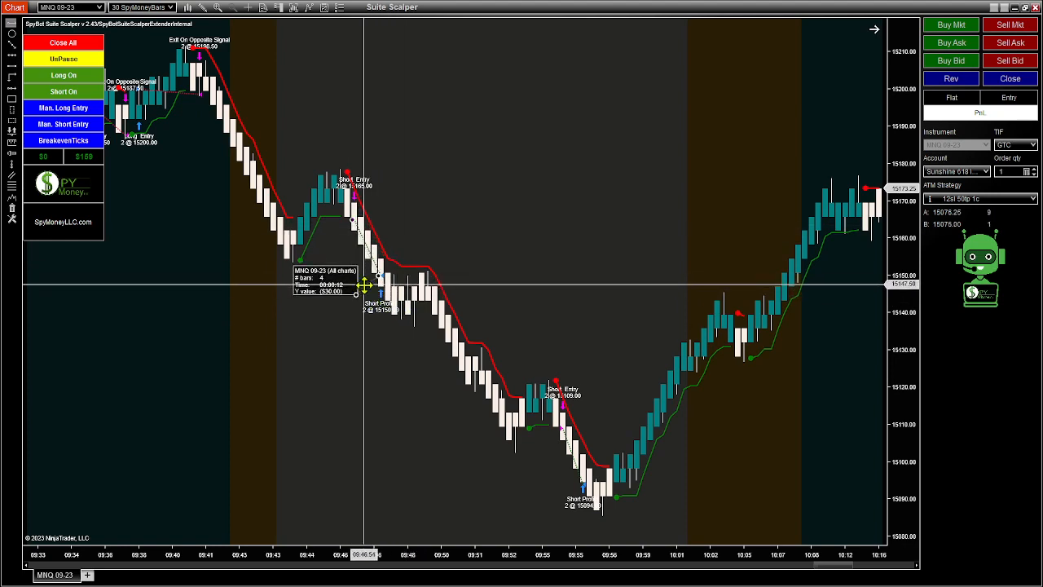
pyautogui.moveTo(553, 453)
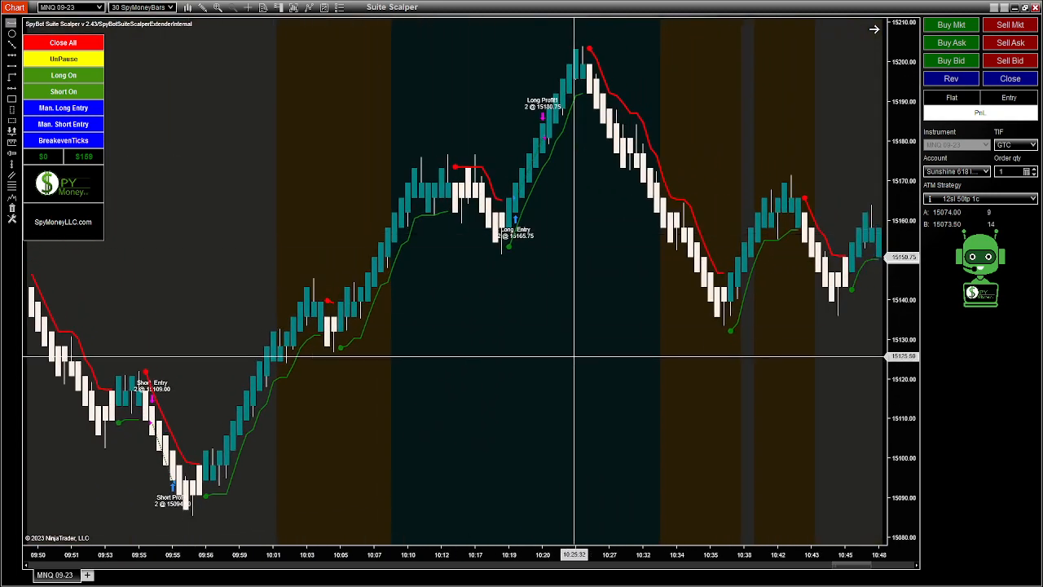
# Step: Scroll the Suite Scalper chart forward to the steep decline with short entries and profit exits near 12:14
pyautogui.hscroll(3)
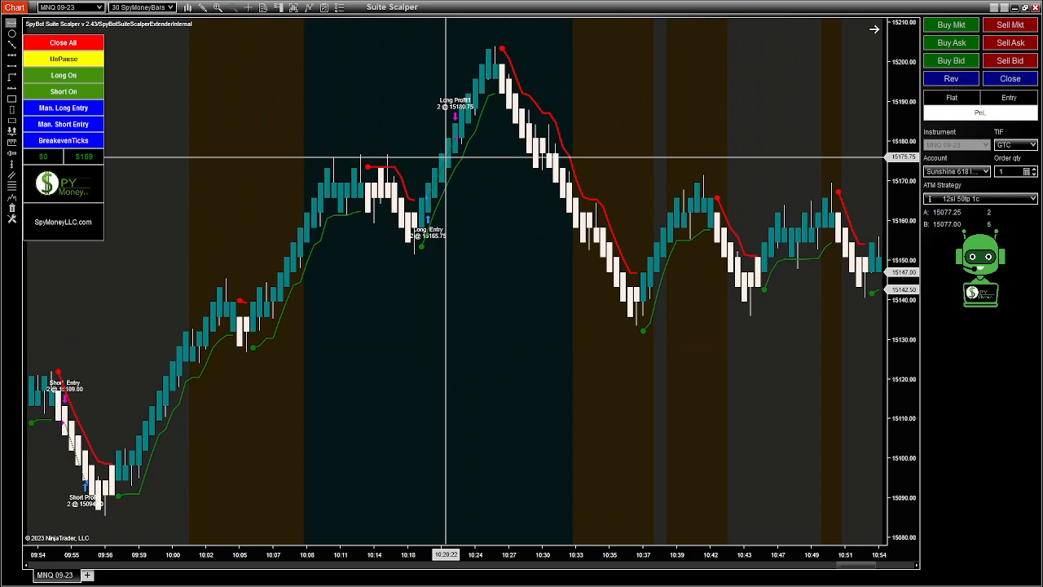
pyautogui.moveTo(489, 204)
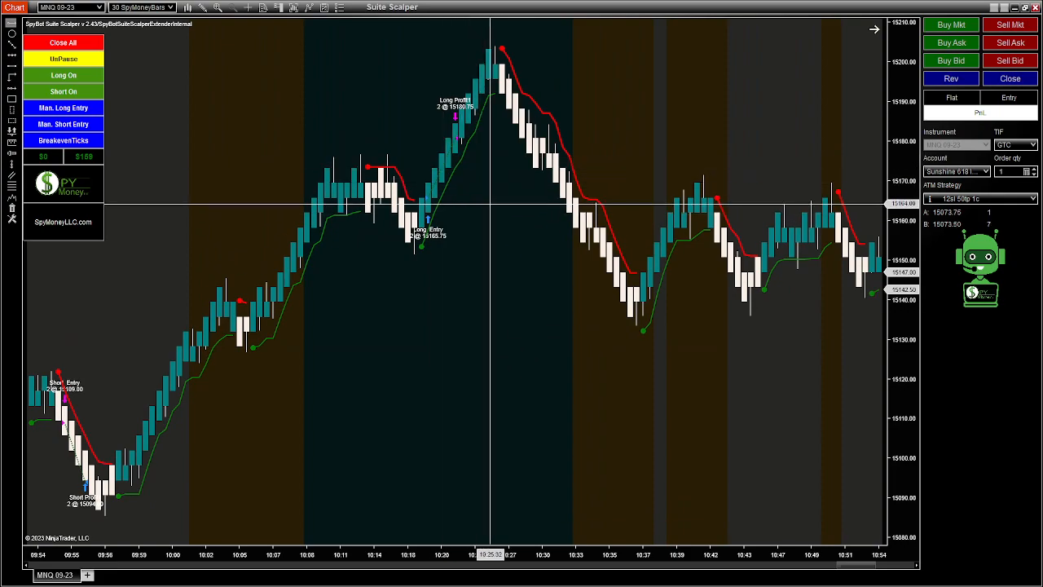
pyautogui.hscroll(3)
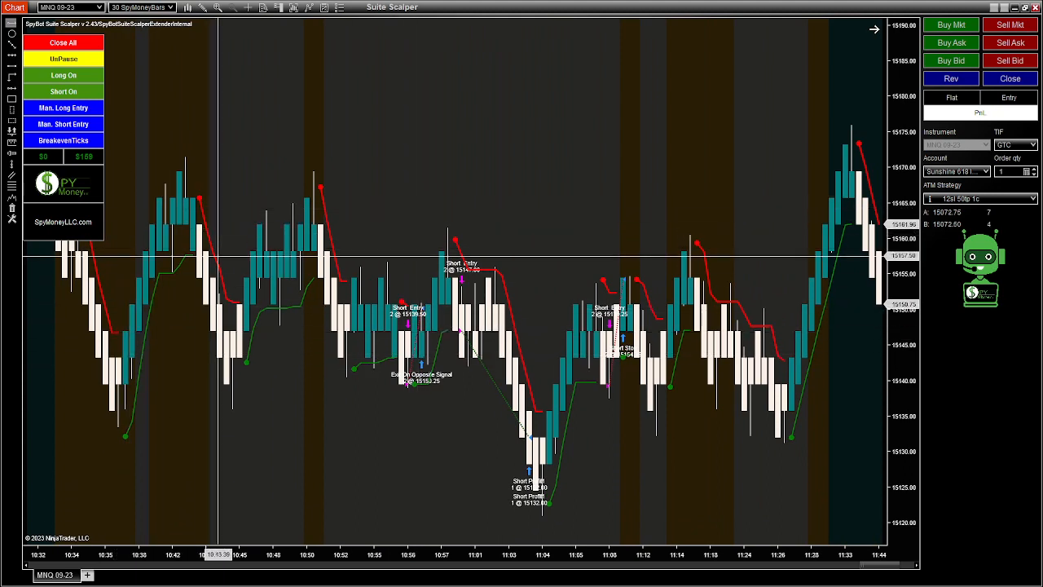
pyautogui.moveTo(466, 345)
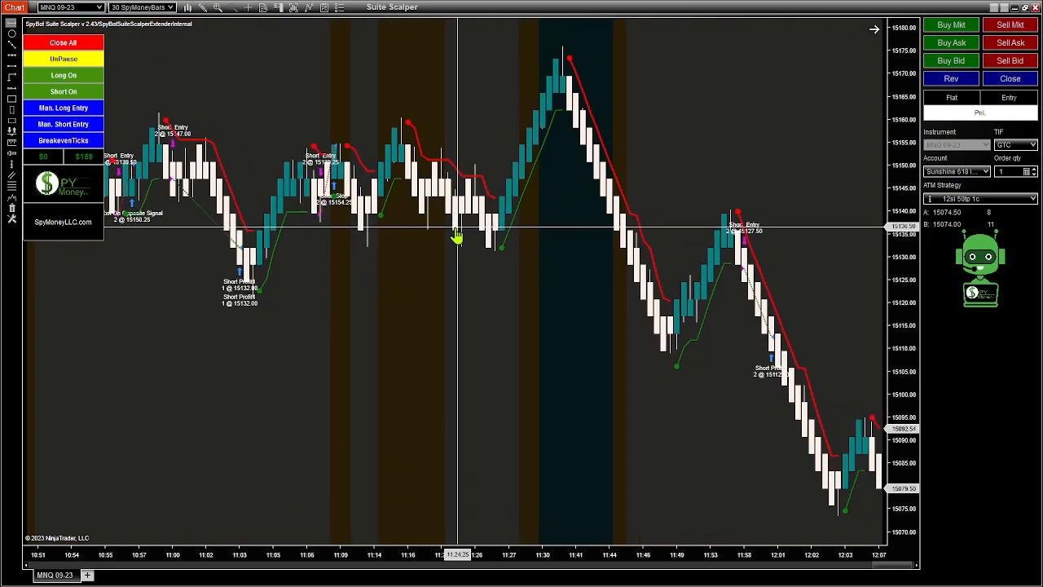
pyautogui.hscroll(3)
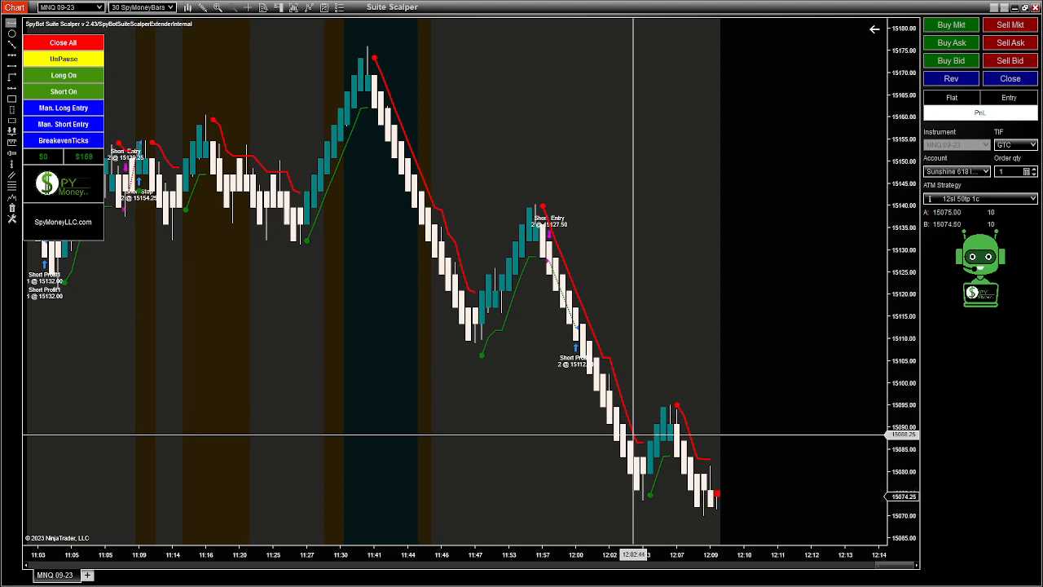
pyautogui.moveTo(627, 447)
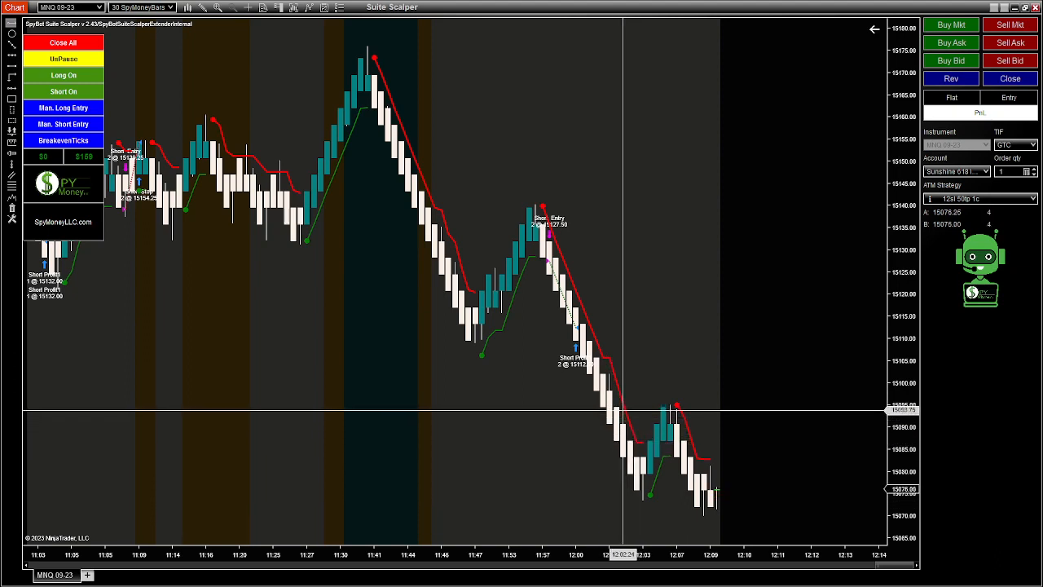
pyautogui.moveTo(322, 280)
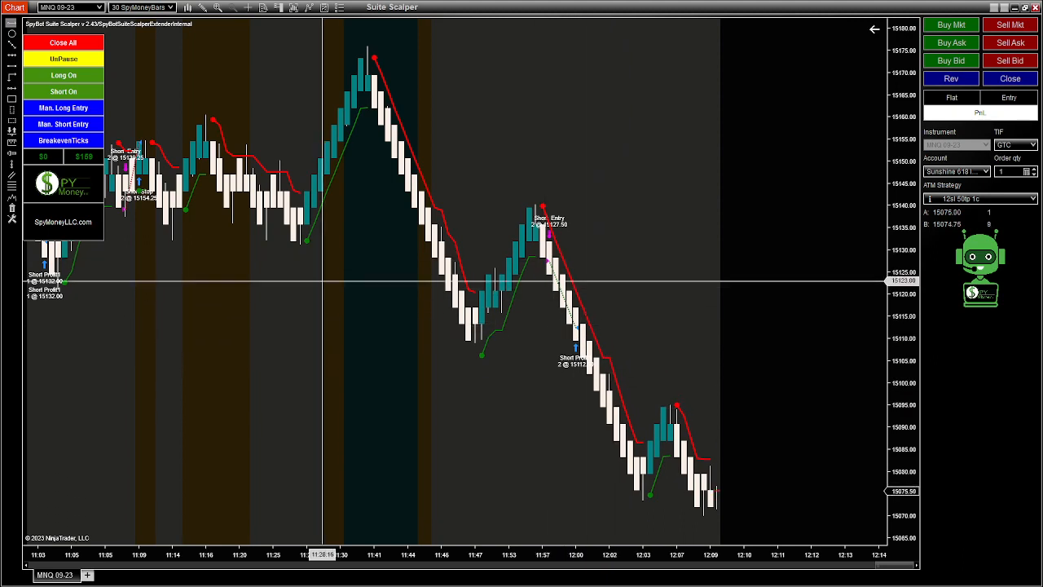
pyautogui.moveTo(676, 453)
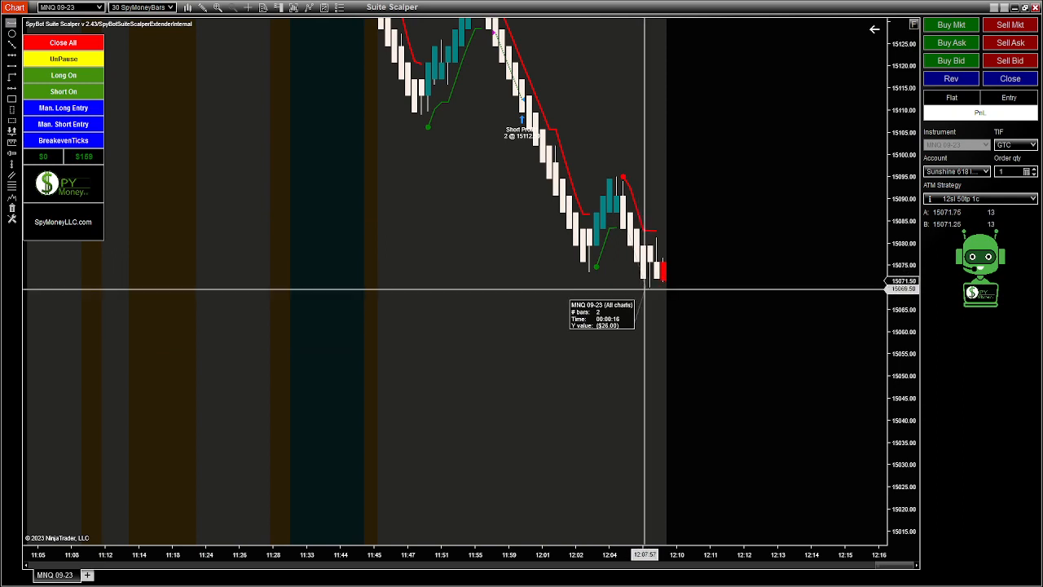
pyautogui.moveTo(648, 296)
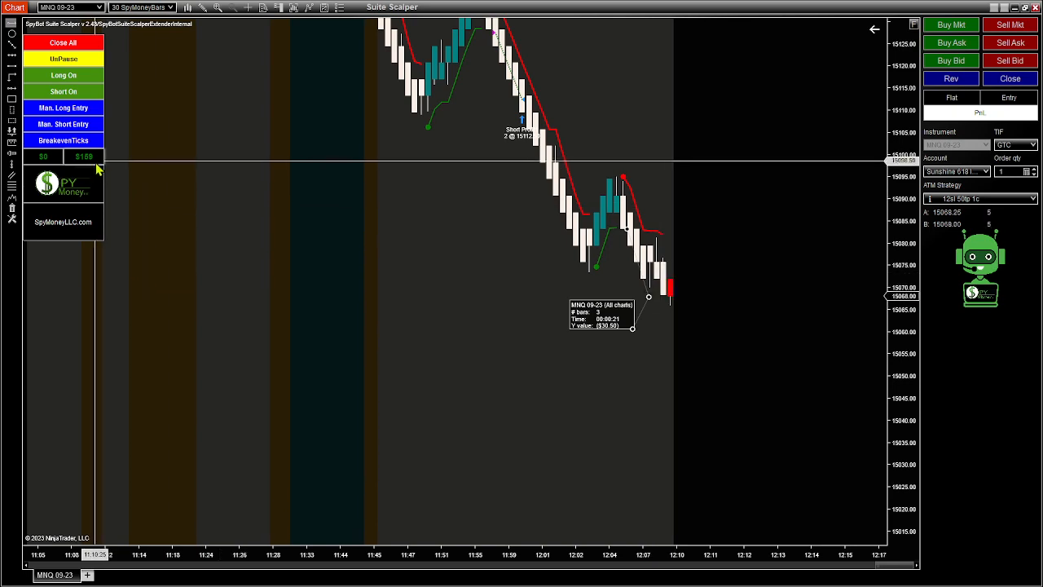
pyautogui.moveTo(671, 305)
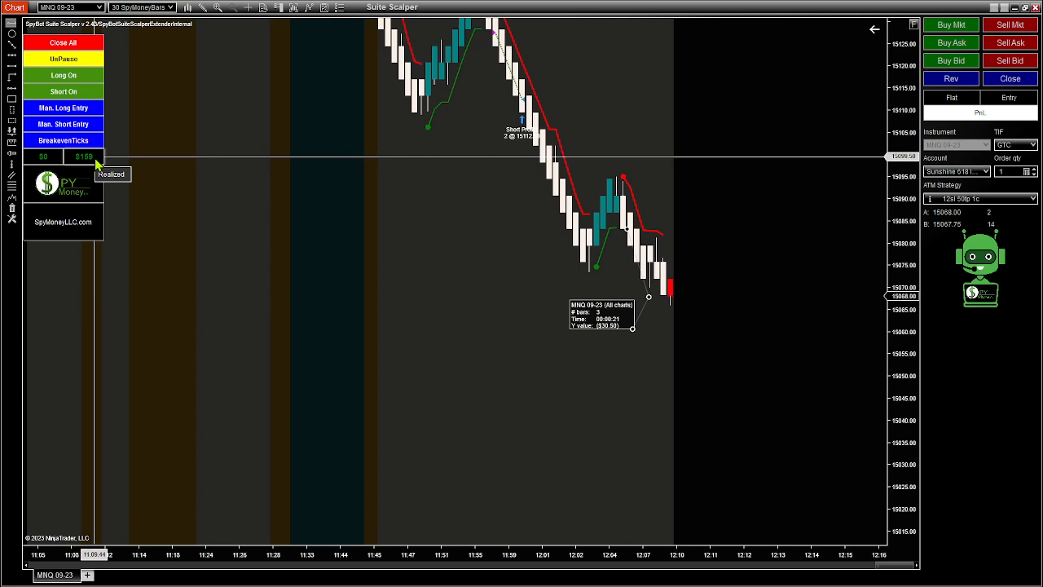
pyautogui.moveTo(397, 205)
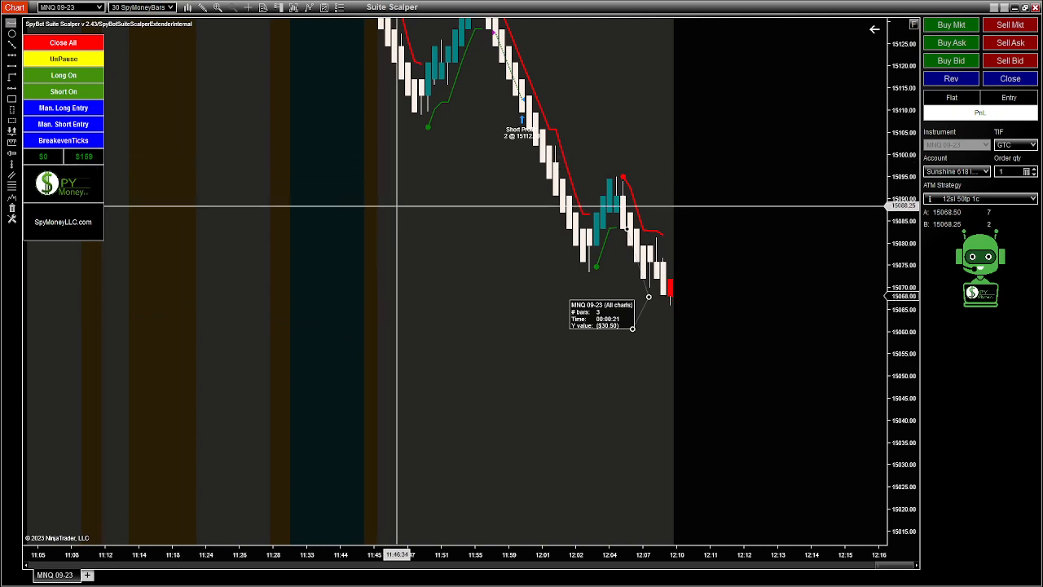
pyautogui.moveTo(147, 161)
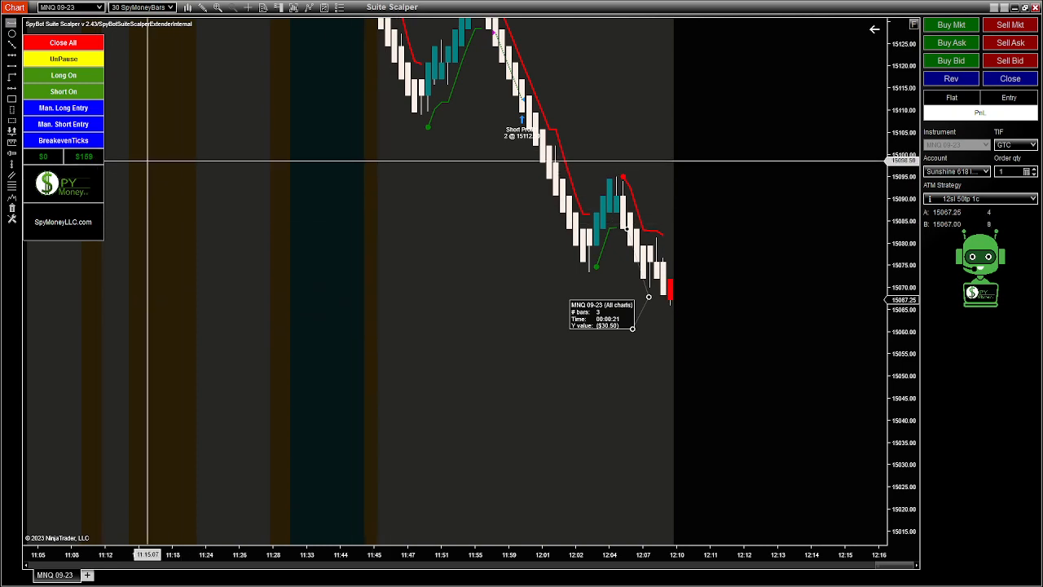
pyautogui.moveTo(85, 156)
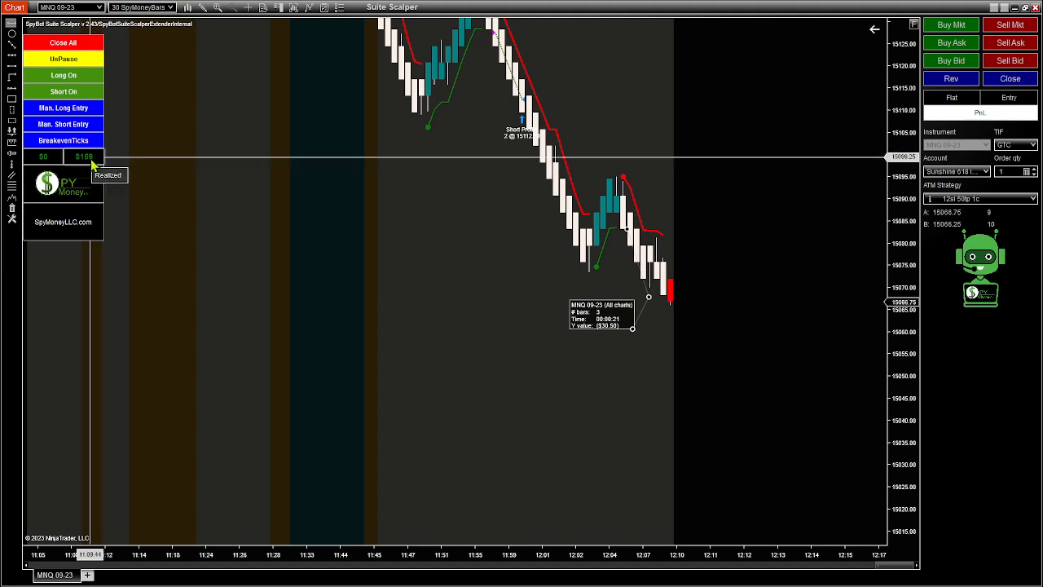
pyautogui.moveTo(638, 323)
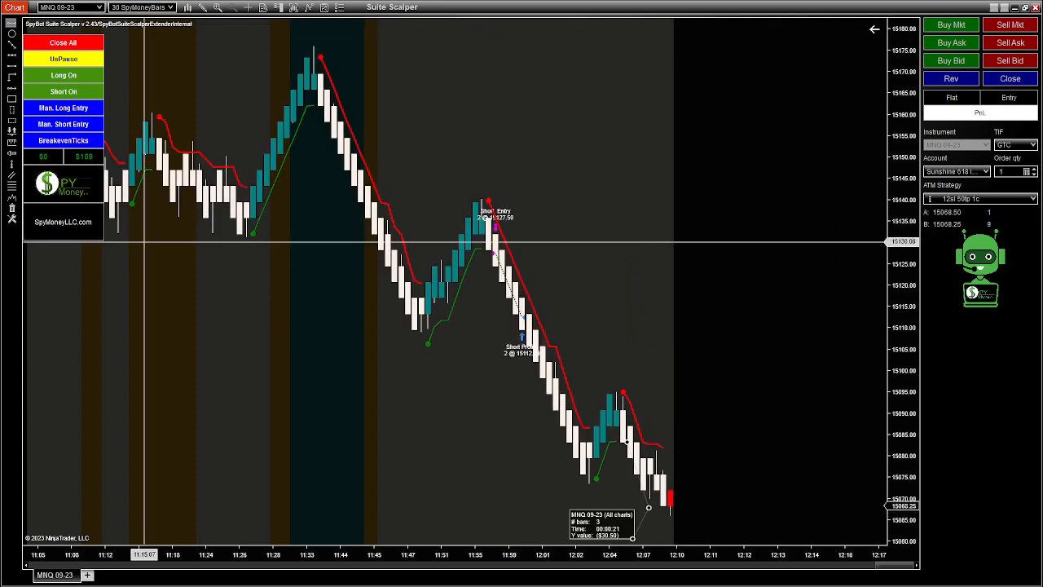
pyautogui.moveTo(281, 264)
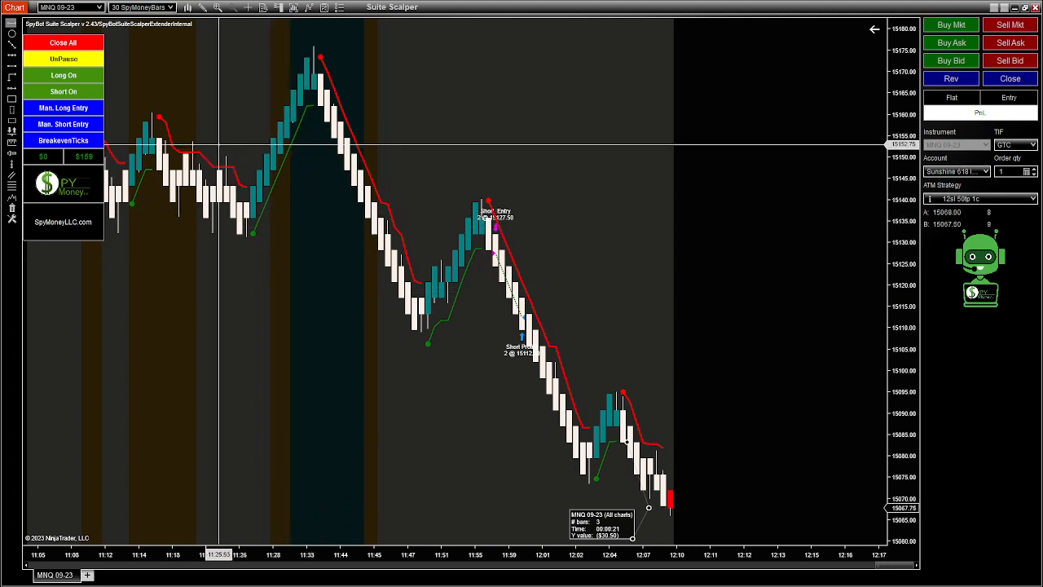
pyautogui.moveTo(95, 163)
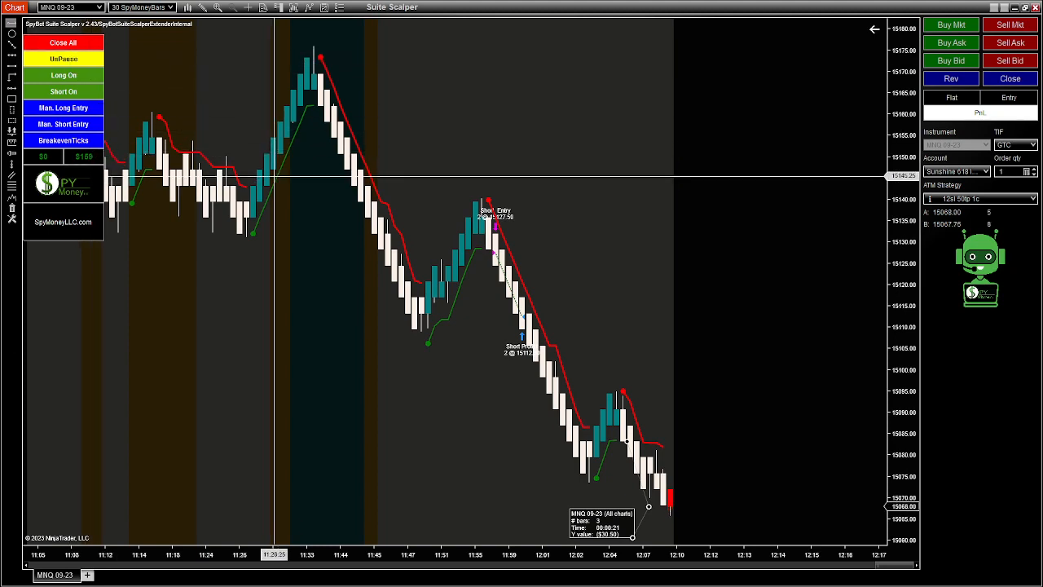
pyautogui.moveTo(627, 456)
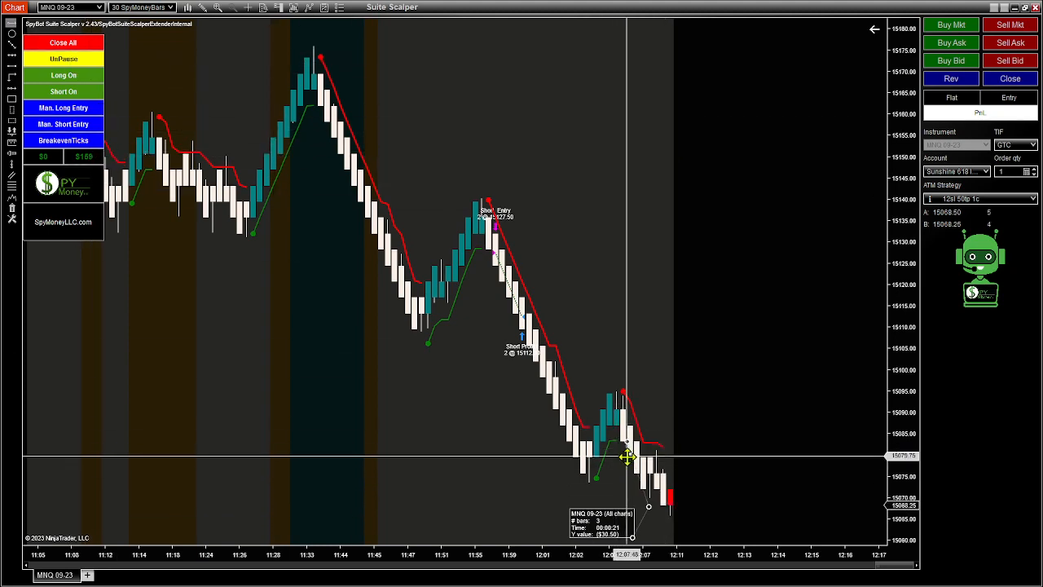
pyautogui.moveTo(652, 506)
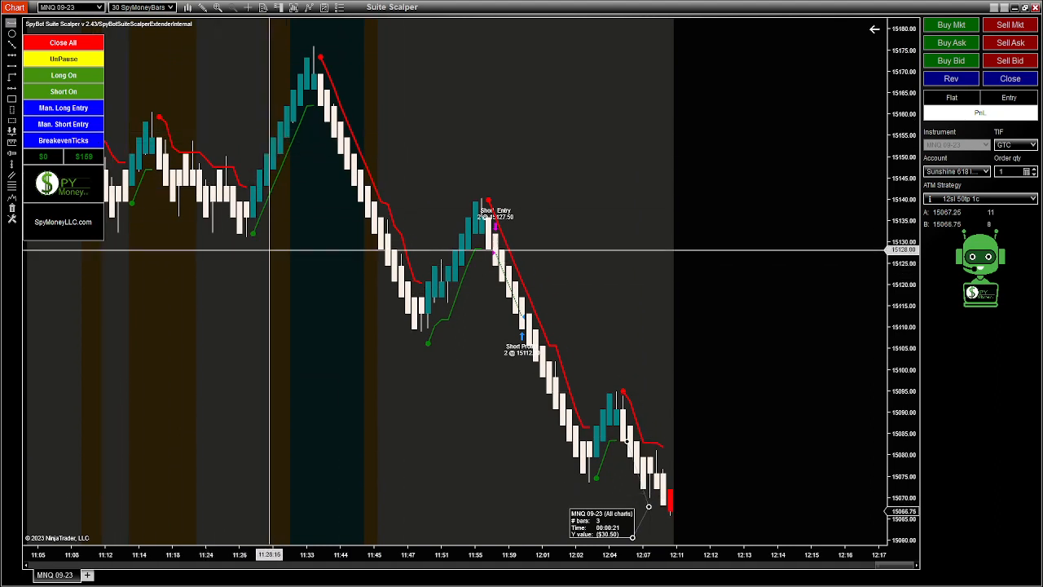
pyautogui.moveTo(378, 301)
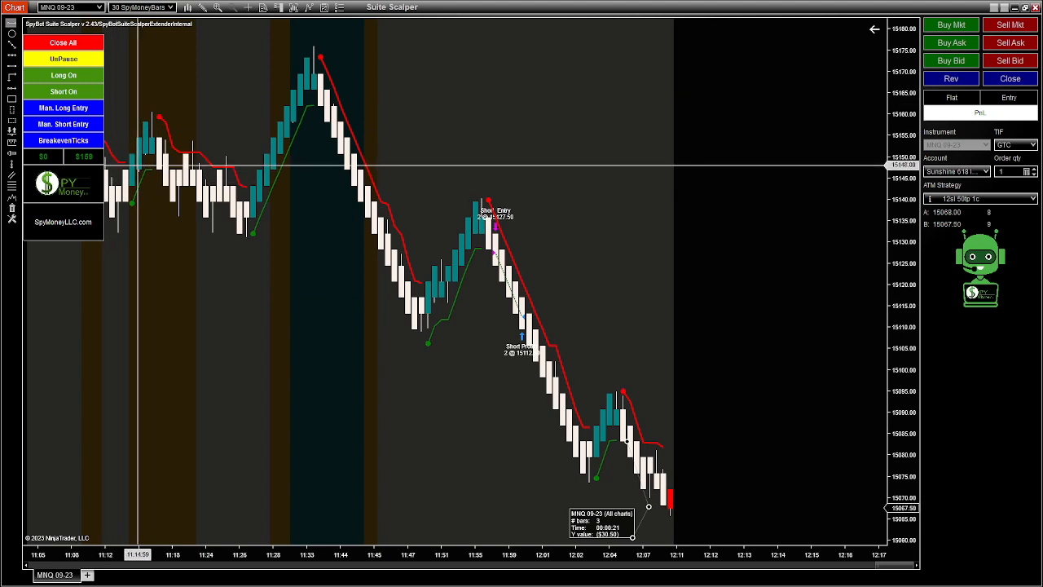
pyautogui.moveTo(280, 171)
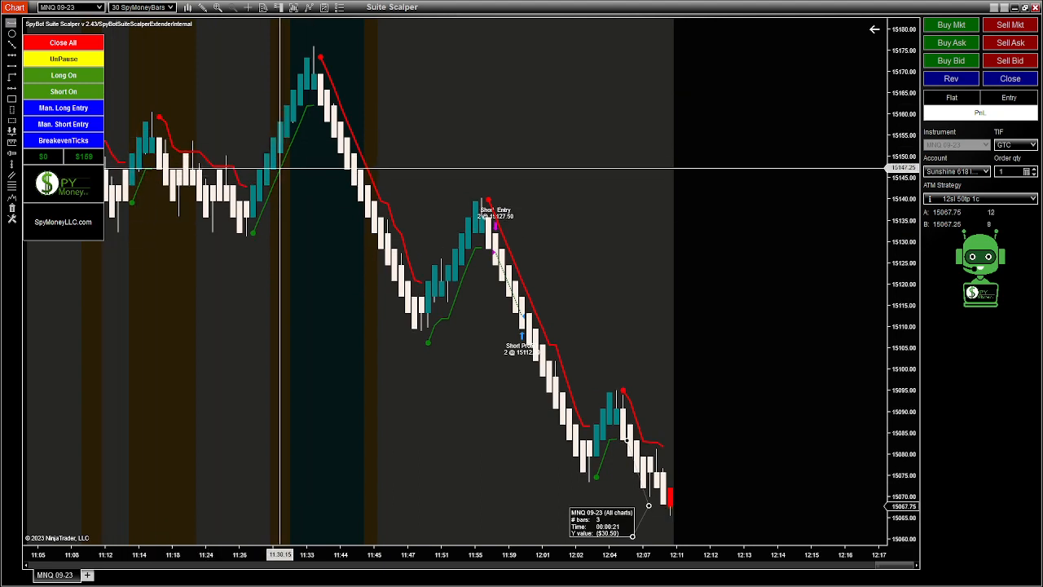
pyautogui.moveTo(417, 252)
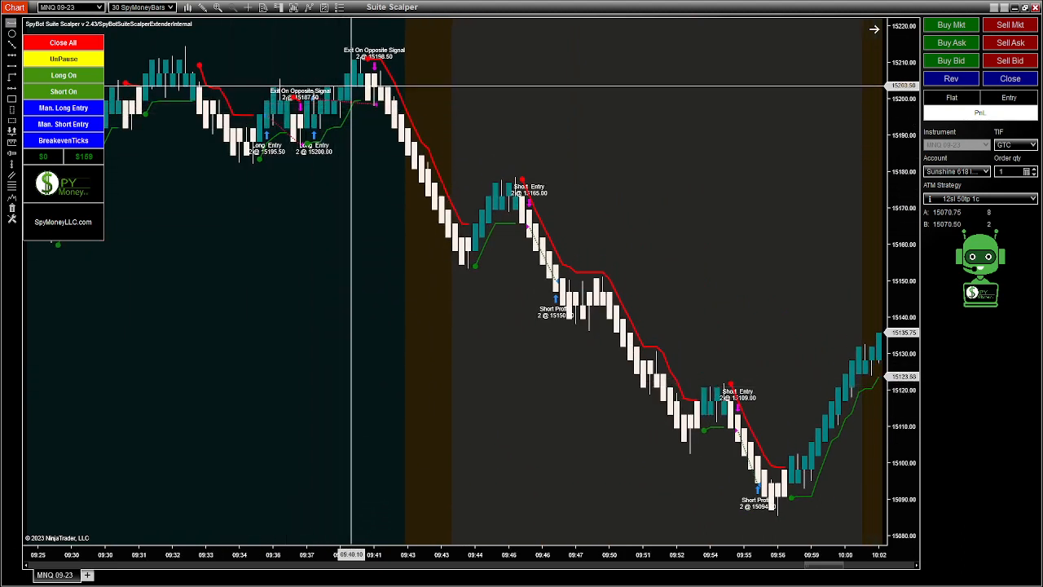
pyautogui.moveTo(676, 396)
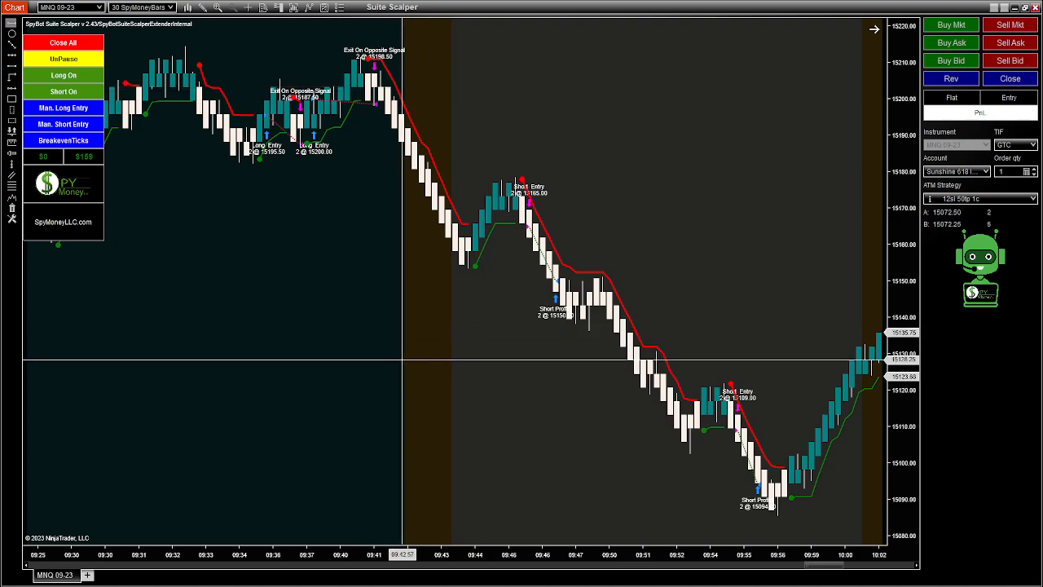
pyautogui.hscroll(3)
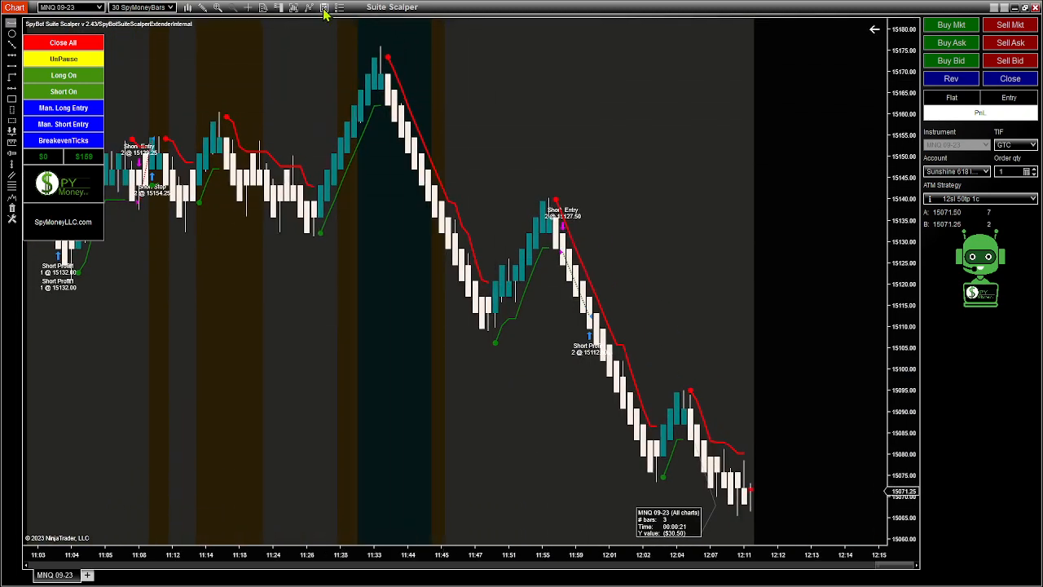
# Step: In the Indicators dialog, expand the Spy Money group and add the Balance indicator
pyautogui.click(325, 6)
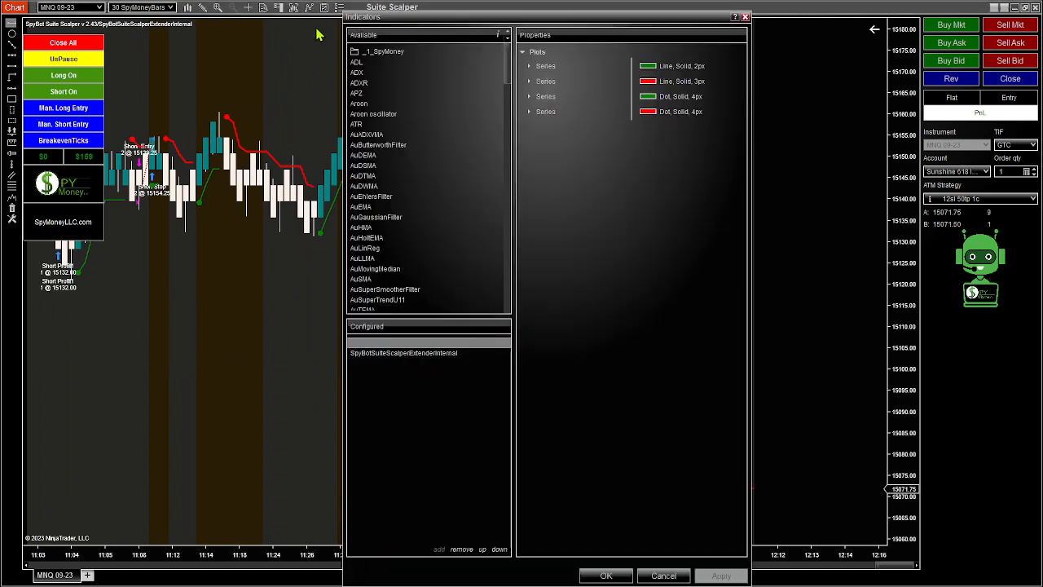
pyautogui.click(355, 51)
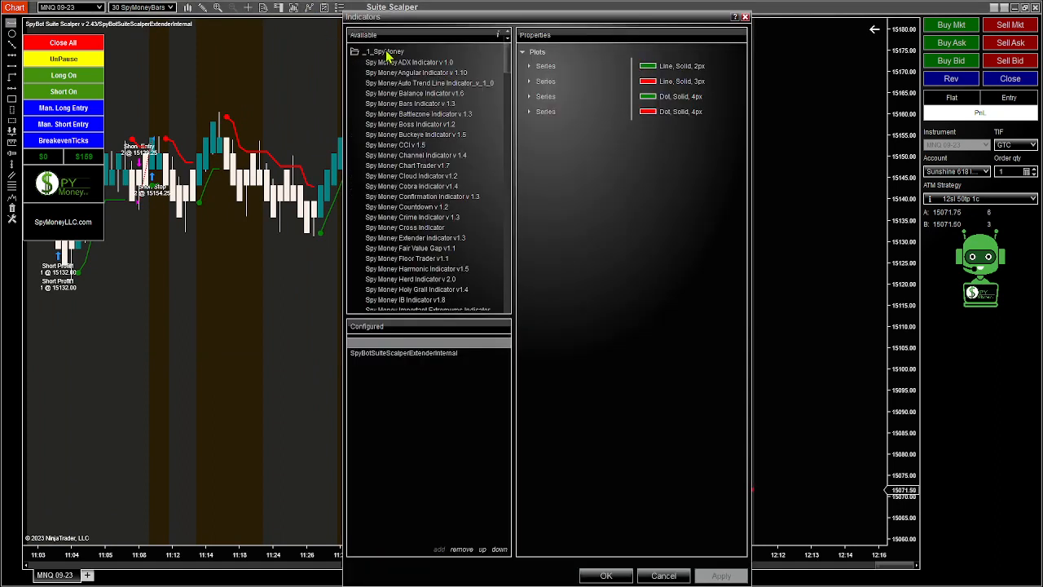
pyautogui.moveTo(420, 107)
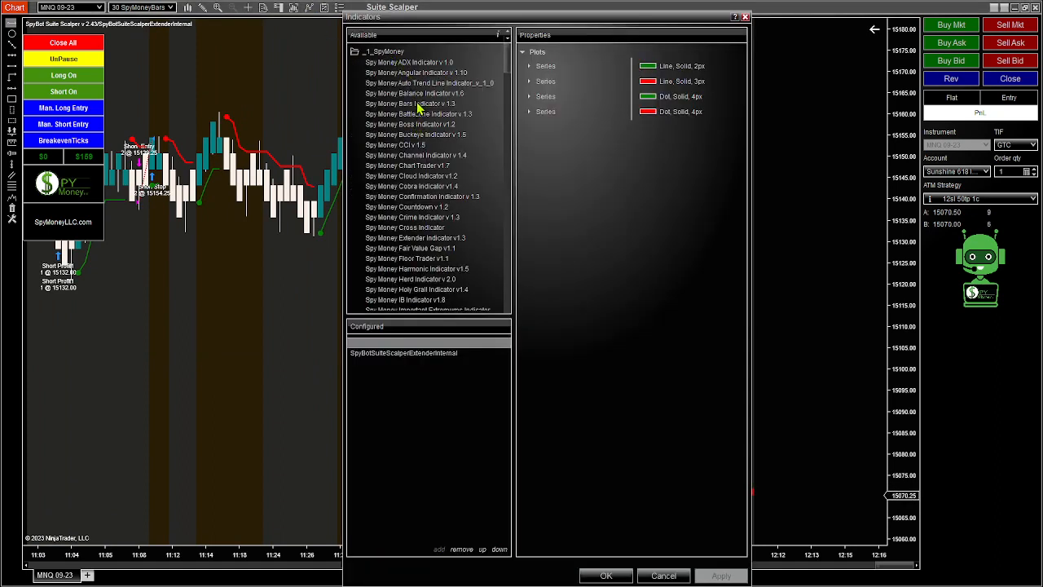
pyautogui.doubleClick(414, 92)
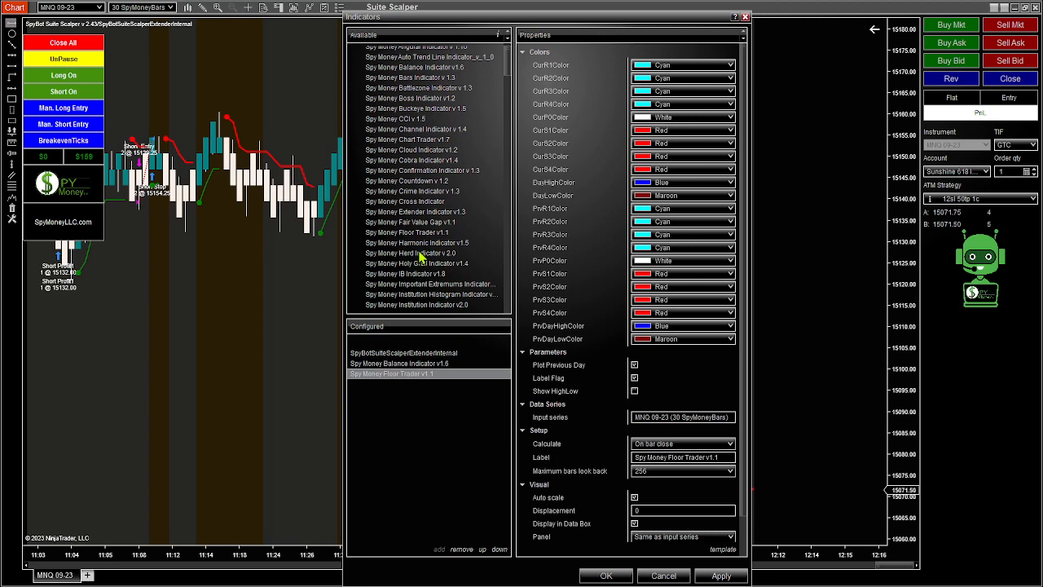
# Step: Add the Spy Money Levels Automatic and VWAP indicators to the Configured list
pyautogui.scroll(-3)
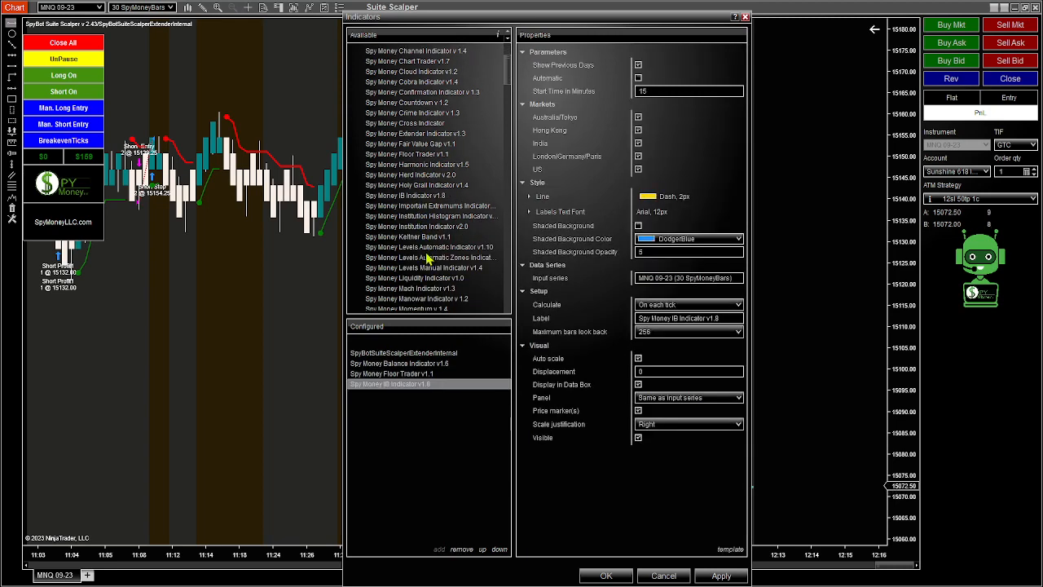
pyautogui.click(430, 248)
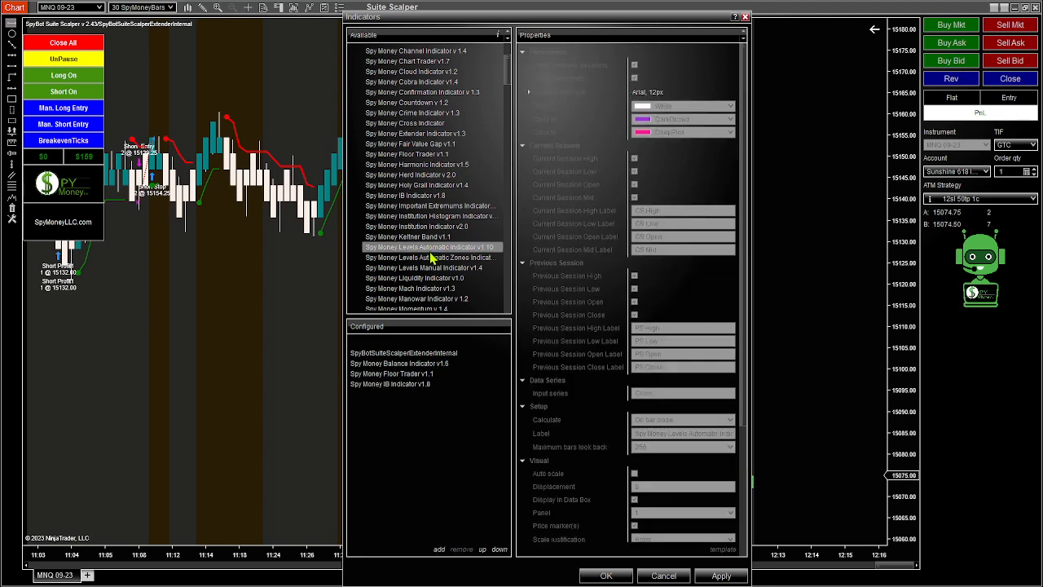
pyautogui.click(440, 547)
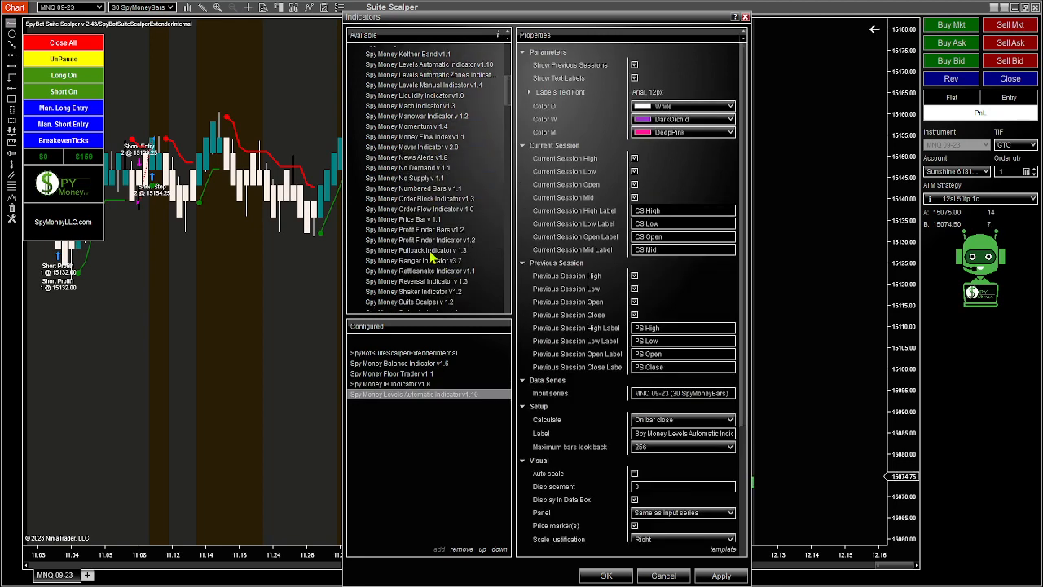
pyautogui.scroll(-3)
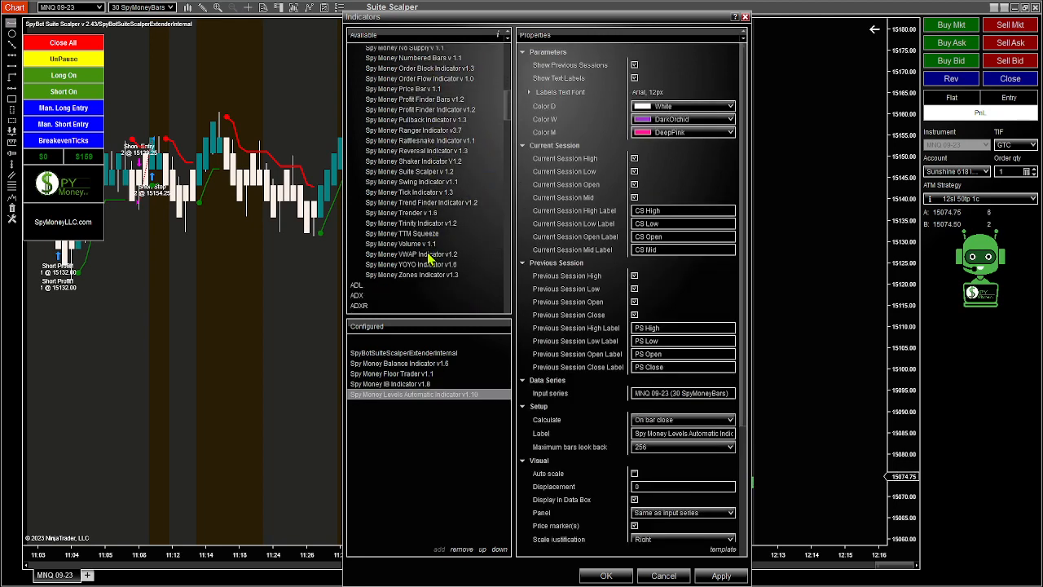
pyautogui.click(398, 404)
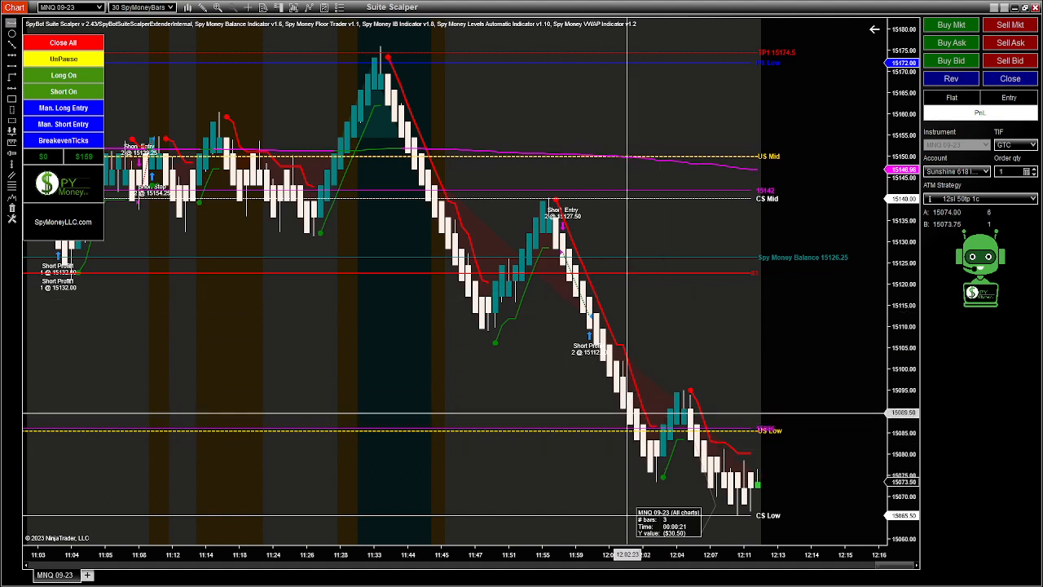
pyautogui.moveTo(538, 325)
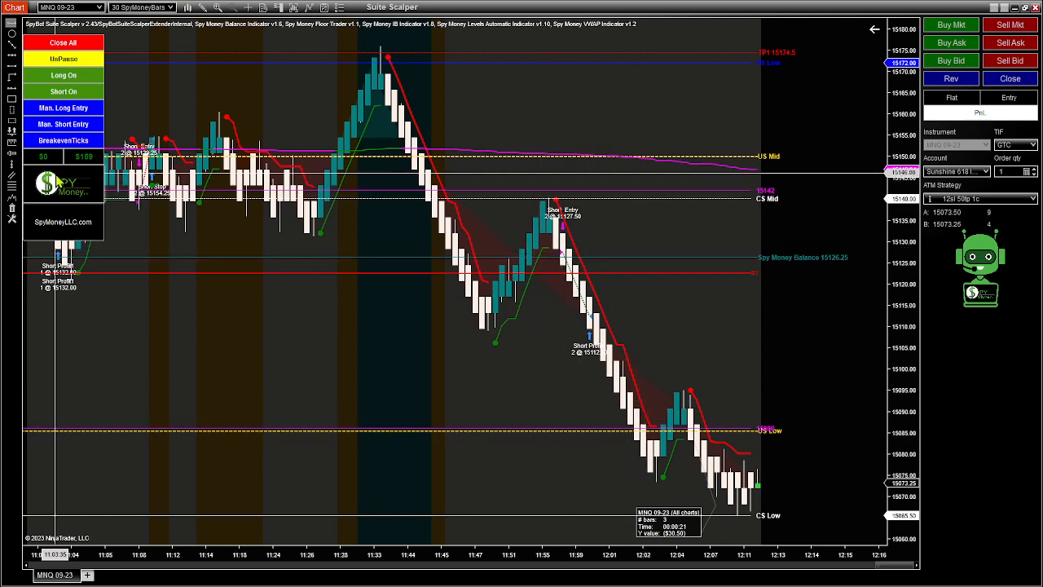
pyautogui.moveTo(558, 261)
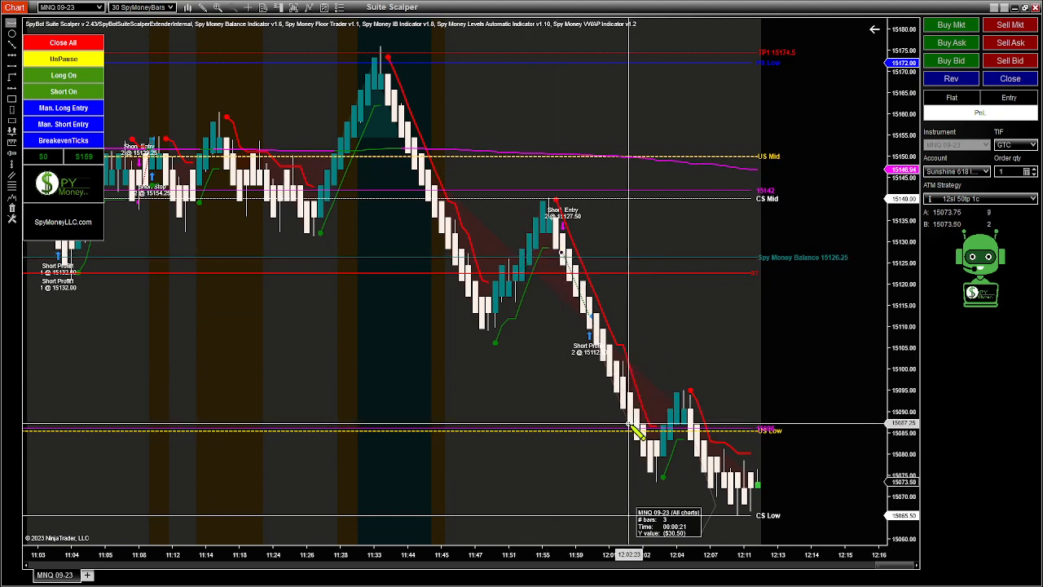
pyautogui.moveTo(584, 427)
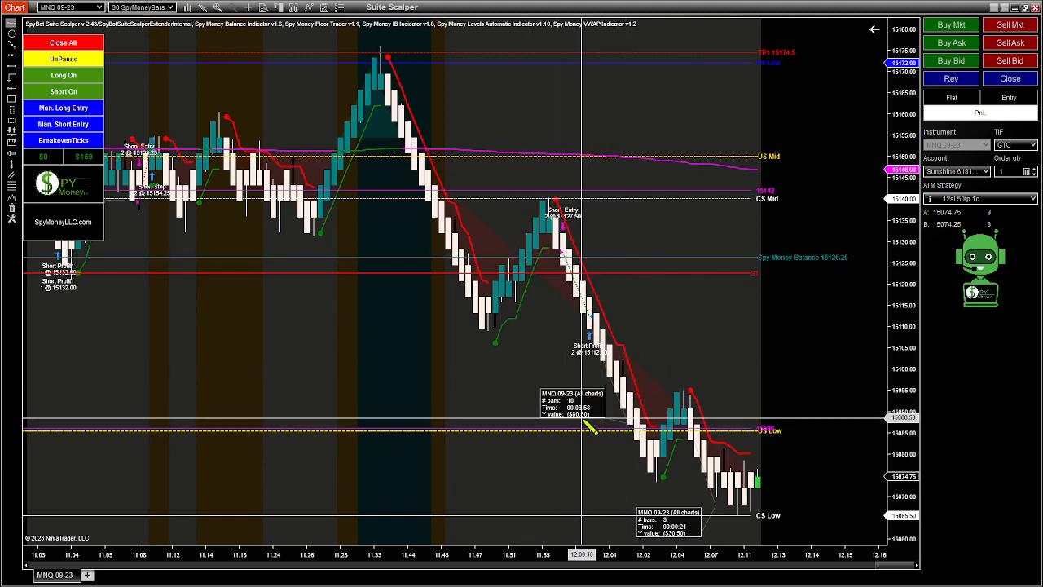
pyautogui.moveTo(626, 420)
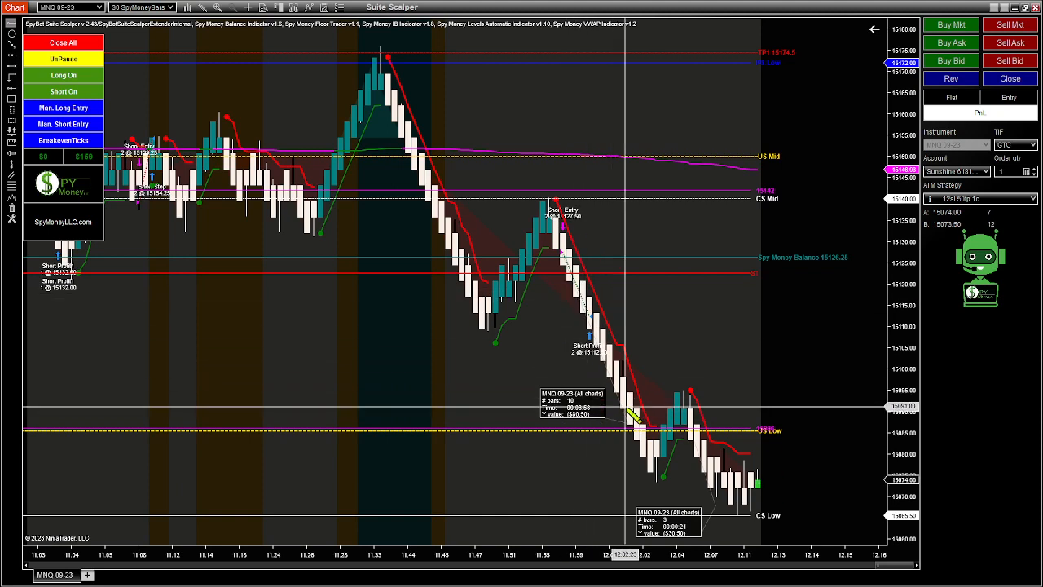
pyautogui.moveTo(603, 326)
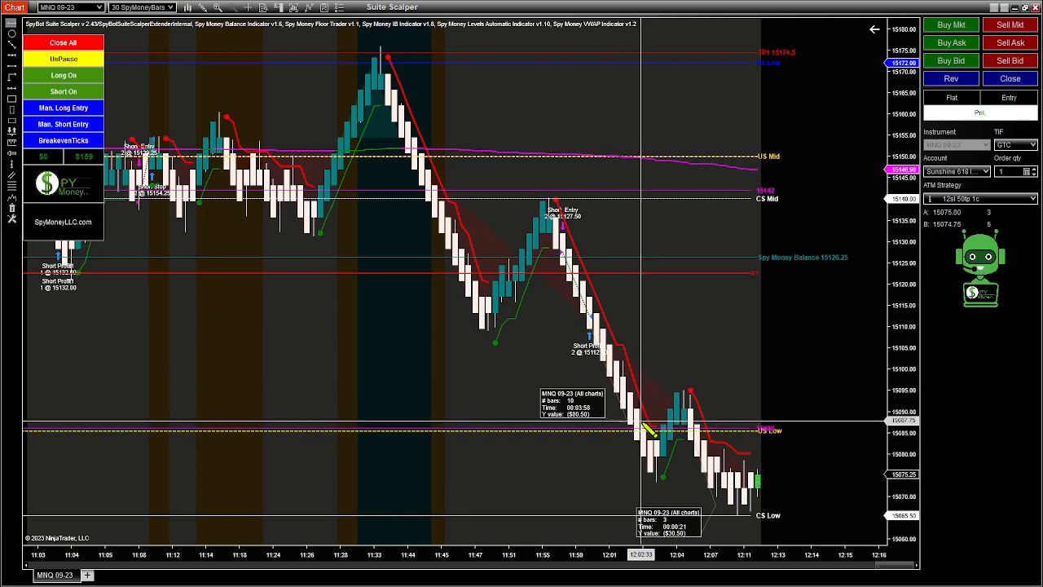
pyautogui.moveTo(557, 312)
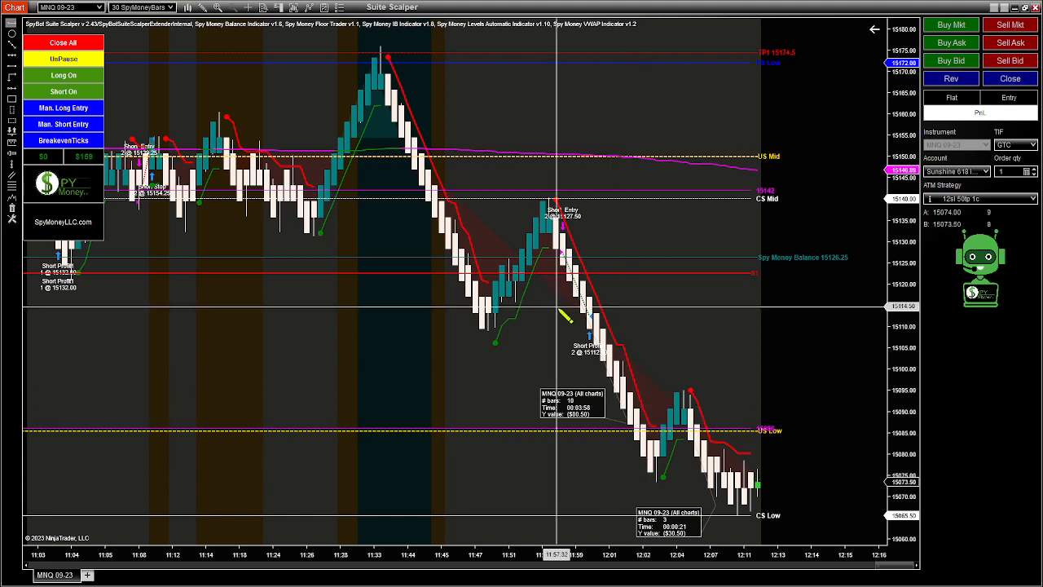
pyautogui.moveTo(350, 326)
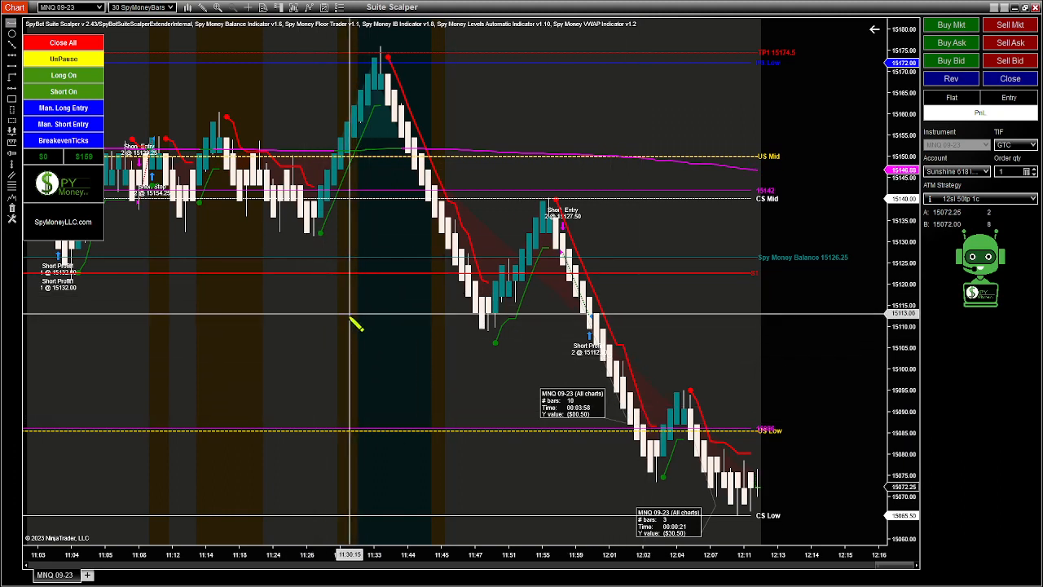
pyautogui.moveTo(344, 313)
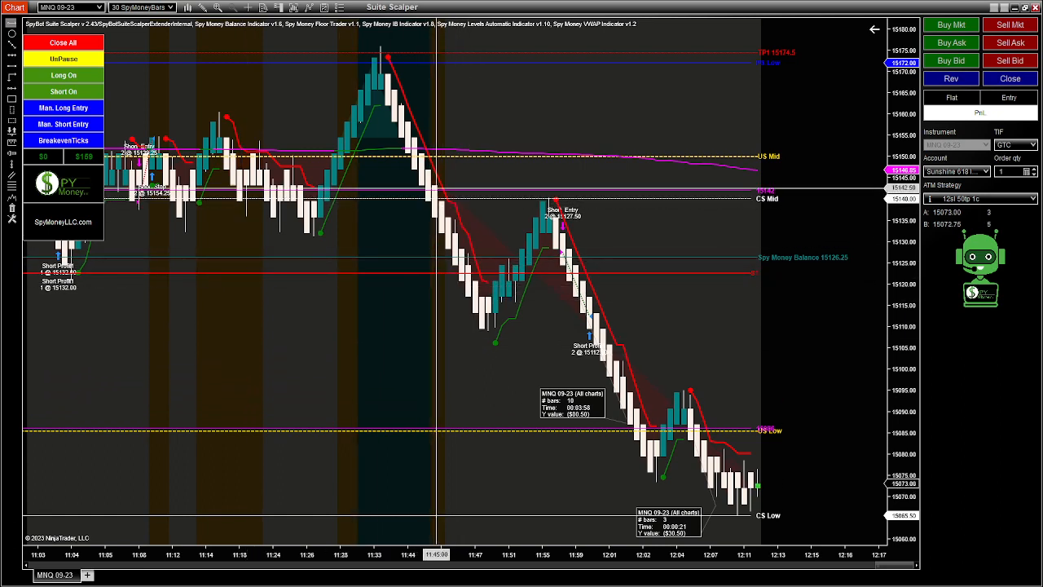
pyautogui.moveTo(586, 307)
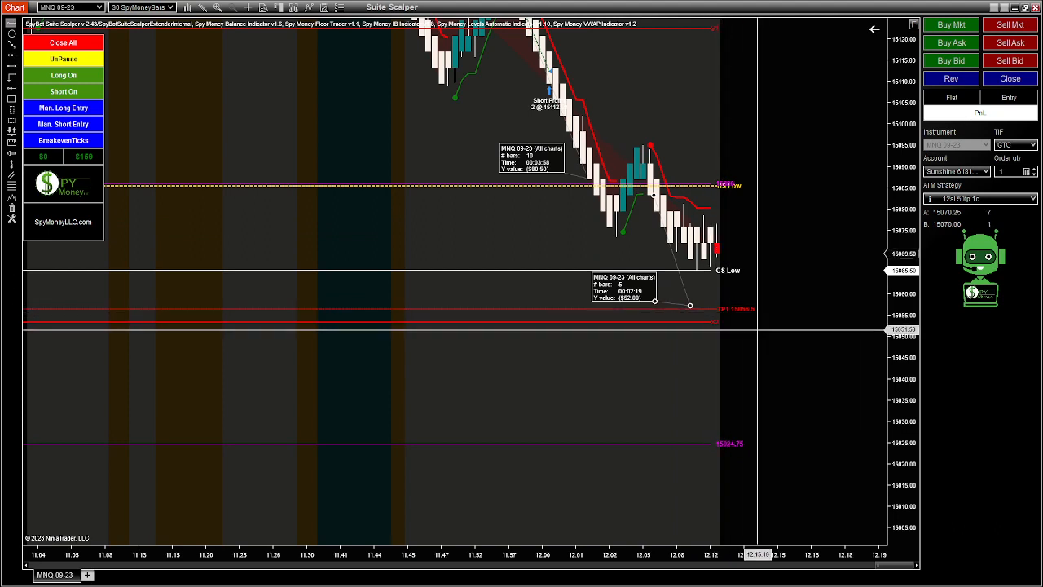
pyautogui.moveTo(655, 237)
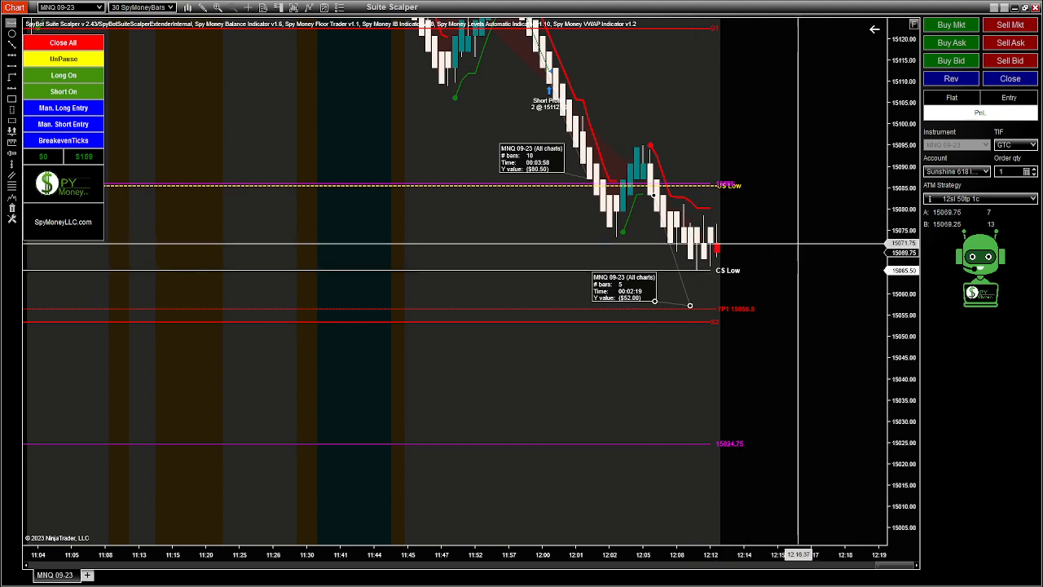
pyautogui.moveTo(795, 163)
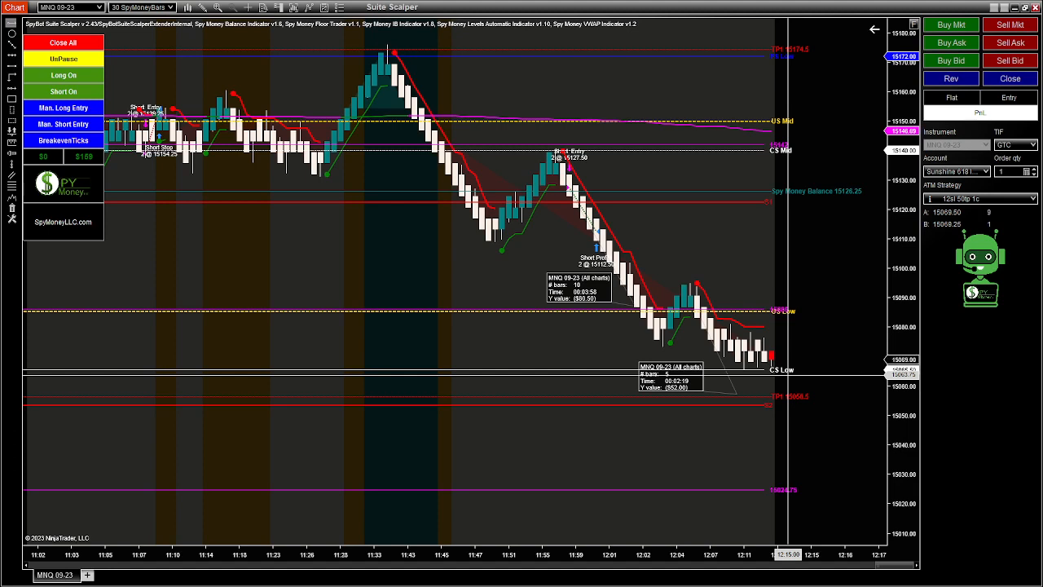
pyautogui.moveTo(699, 326)
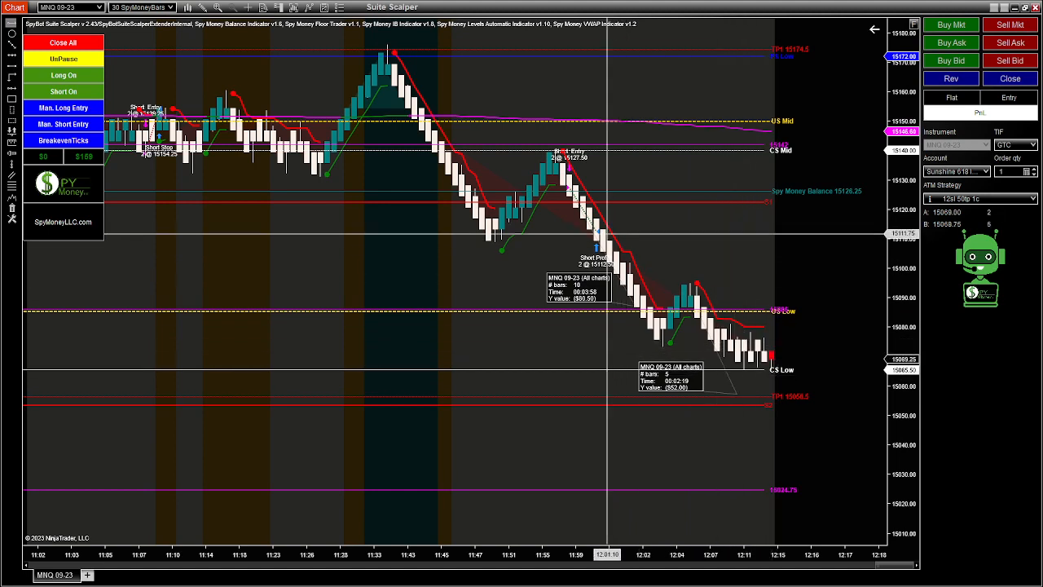
# Step: Scroll the chart back to the earlier long entry, profit exit and later short entry
pyautogui.hscroll(-3)
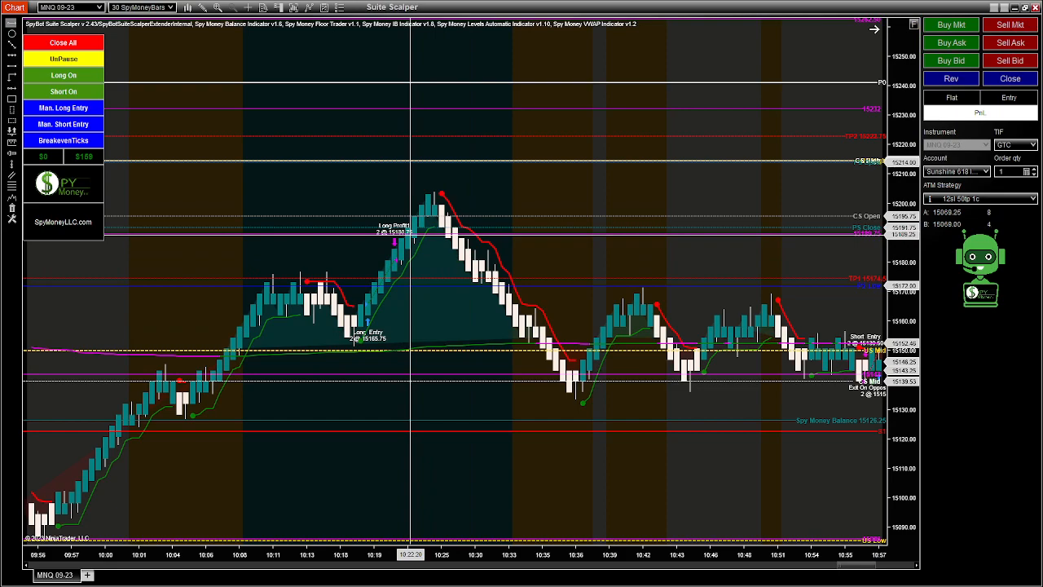
pyautogui.moveTo(358, 248)
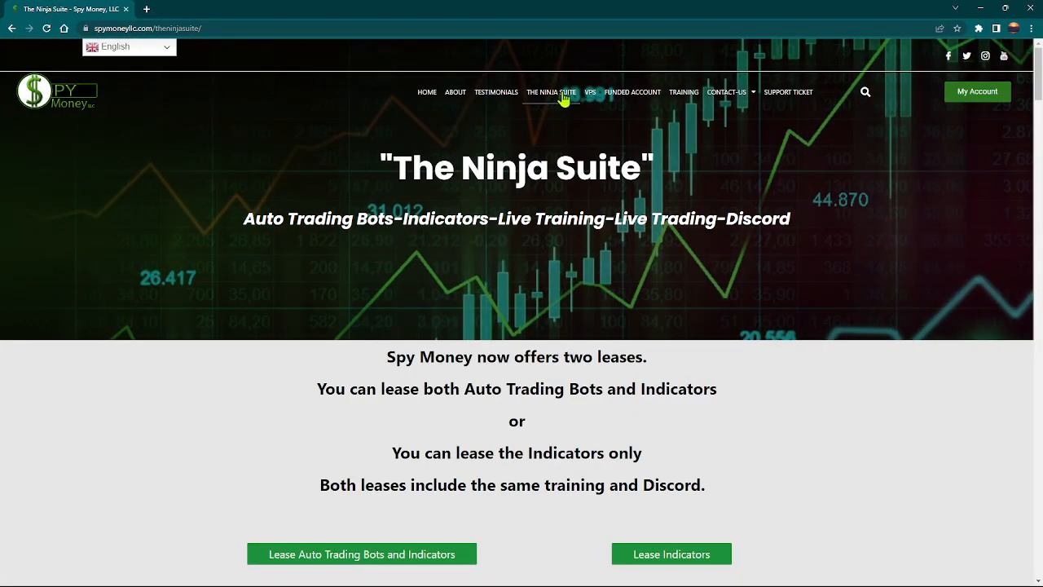
pyautogui.scroll(-3)
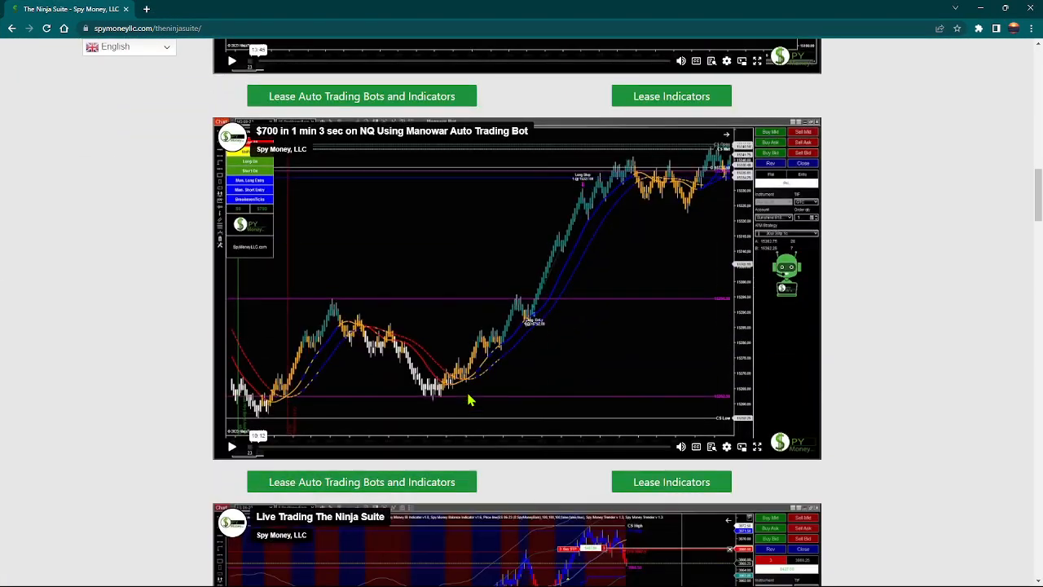
pyautogui.scroll(-3)
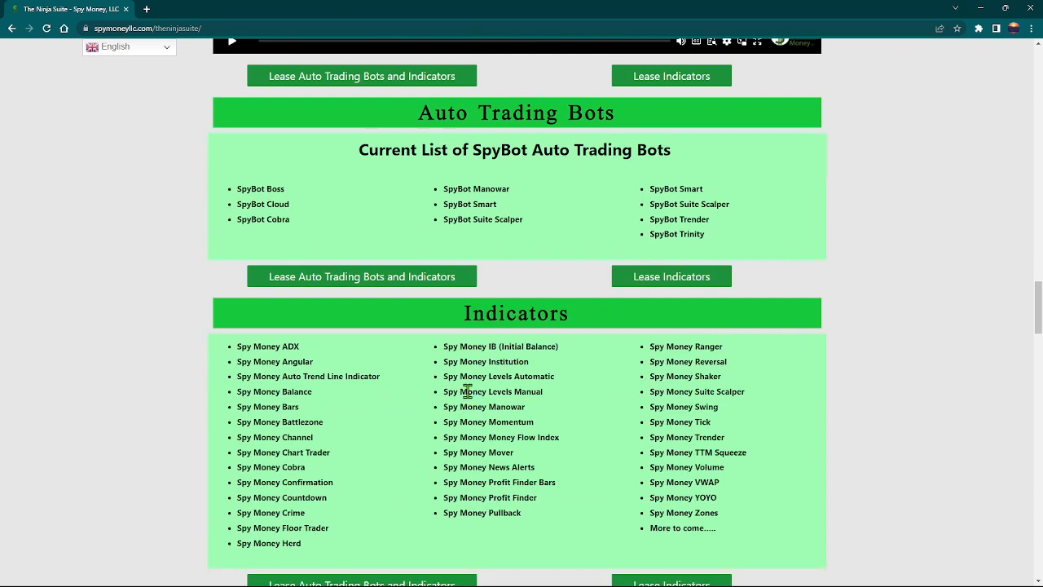
pyautogui.moveTo(500, 222)
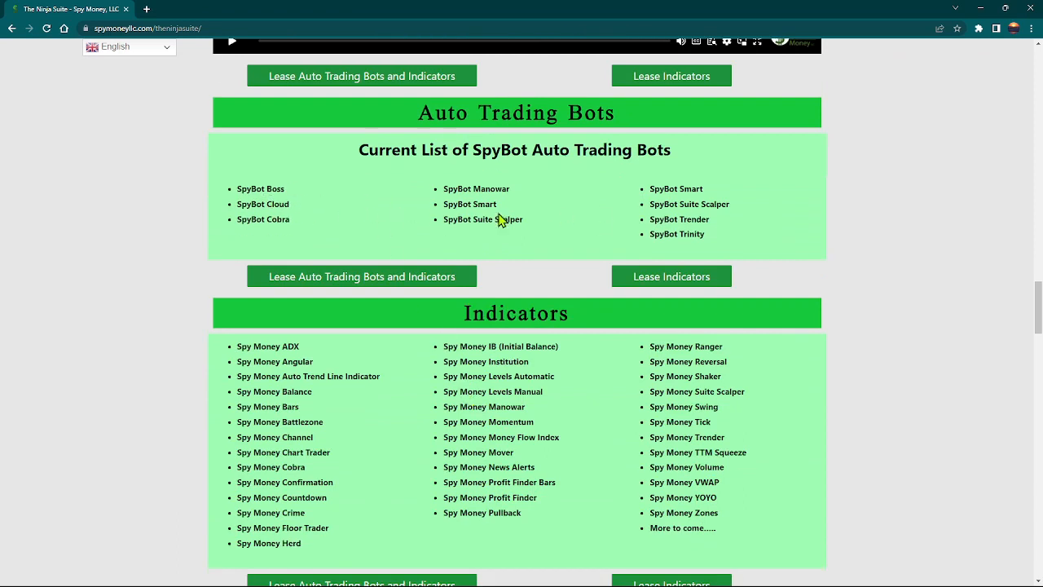
pyautogui.moveTo(501, 306)
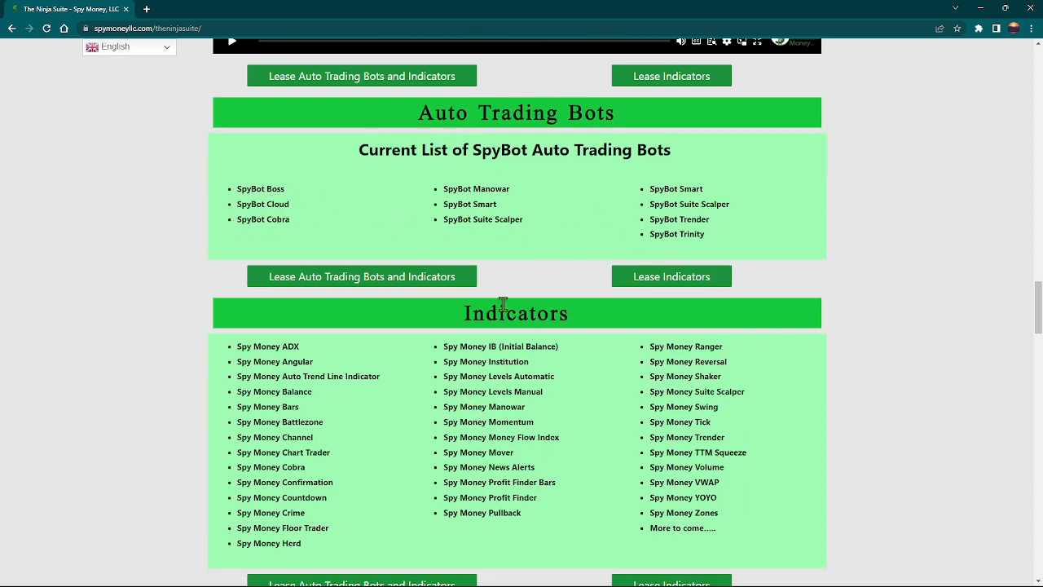
pyautogui.scroll(-3)
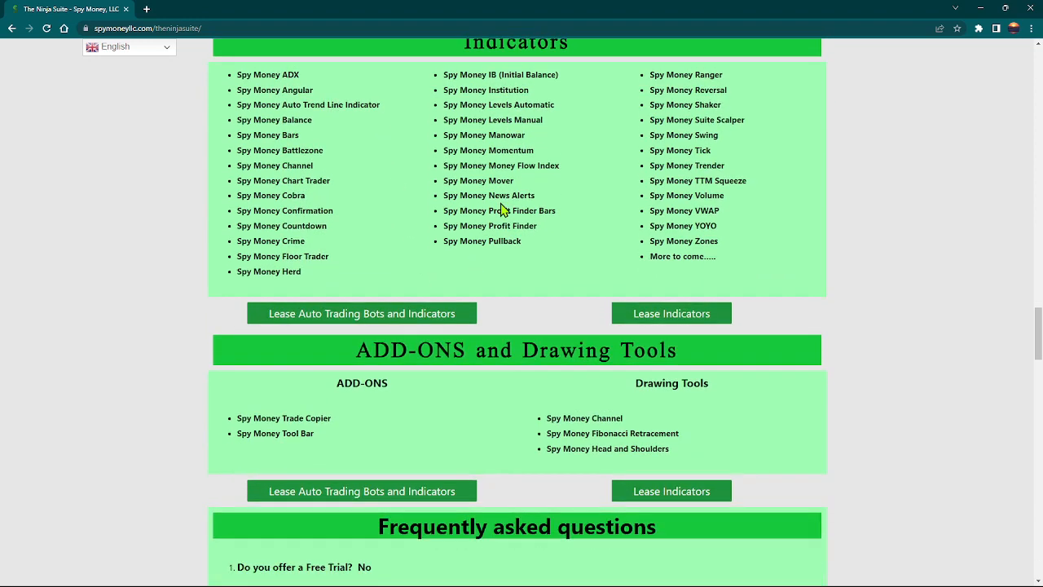
pyautogui.moveTo(538, 284)
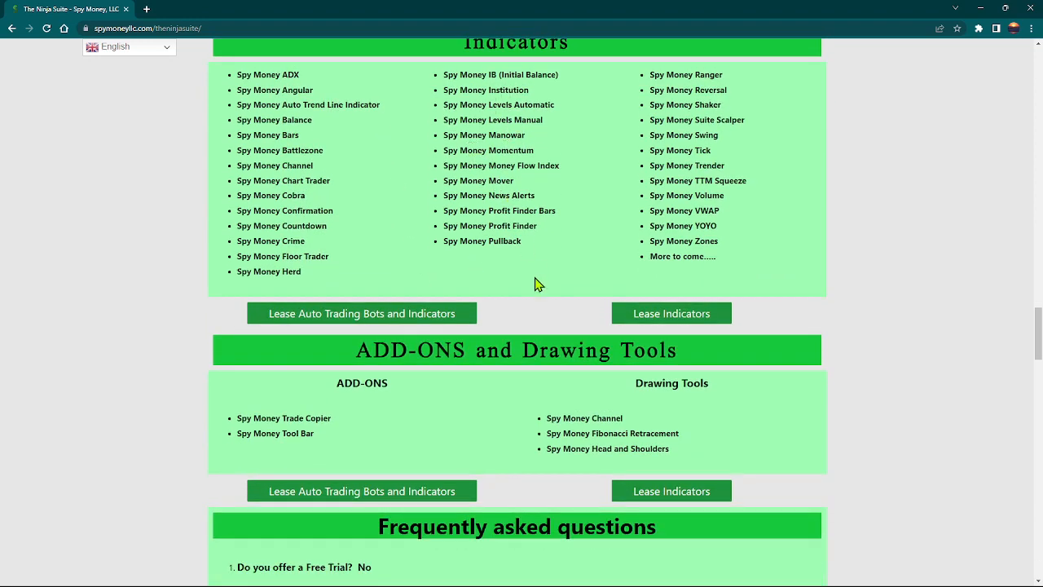
pyautogui.scroll(-3)
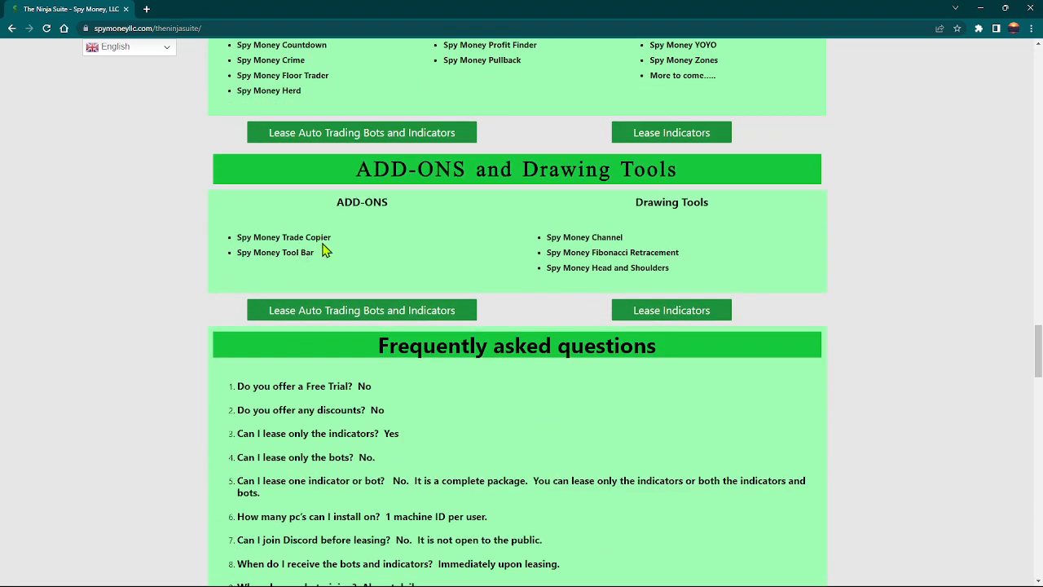
pyautogui.moveTo(460, 259)
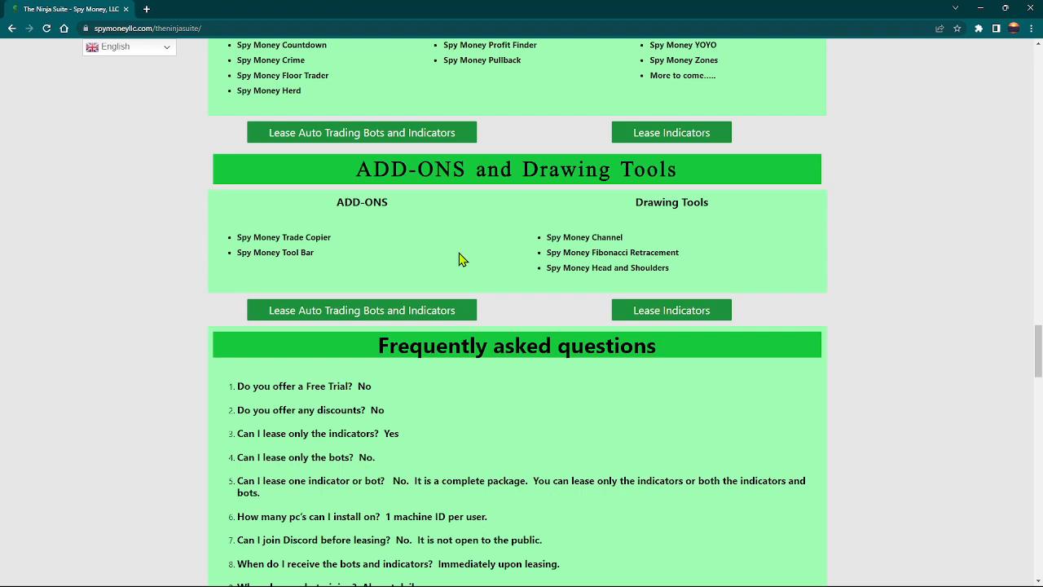
pyautogui.moveTo(479, 230)
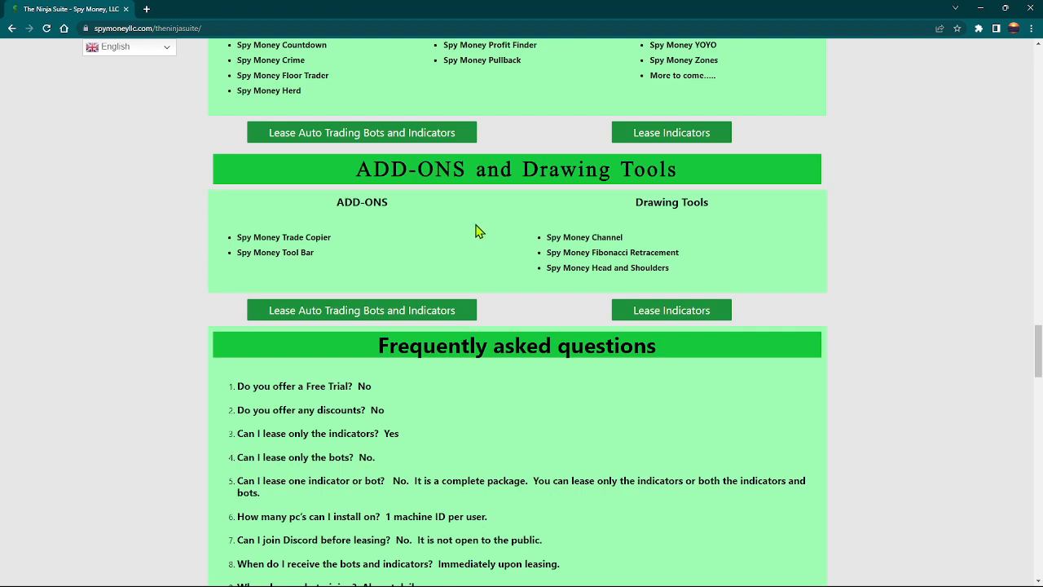
pyautogui.moveTo(293, 235)
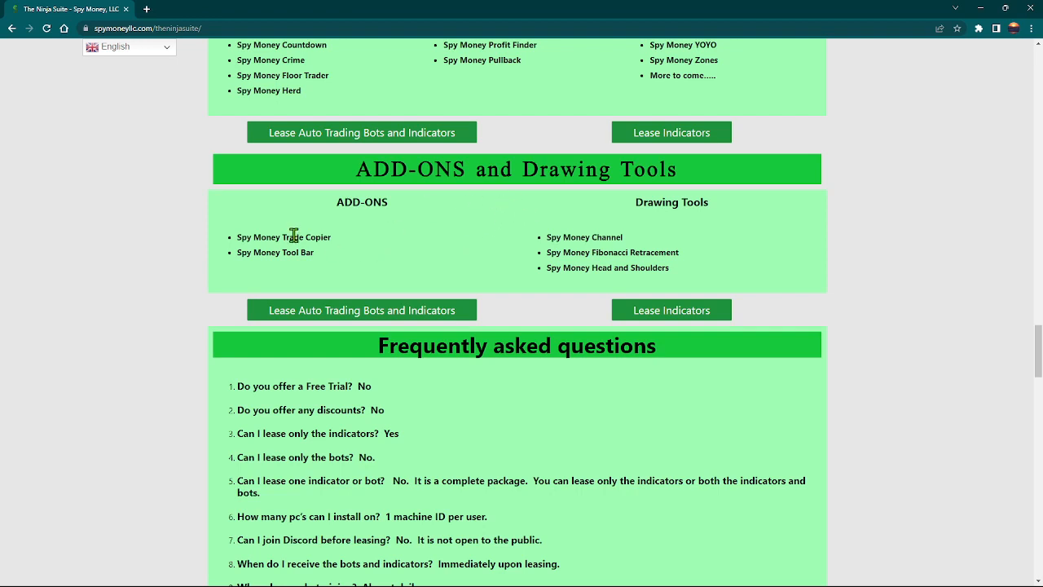
pyautogui.moveTo(330, 238)
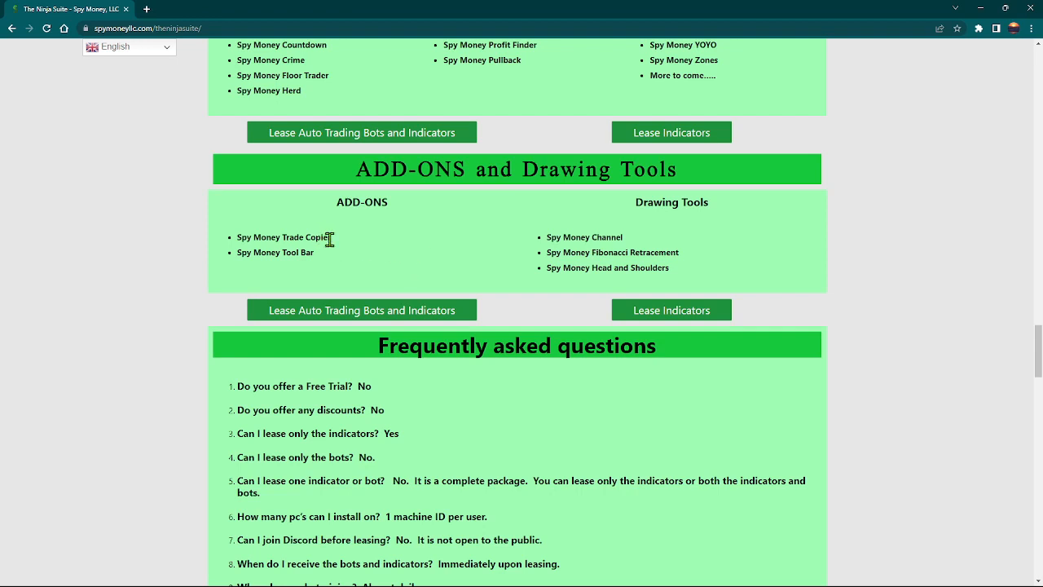
pyautogui.moveTo(383, 257)
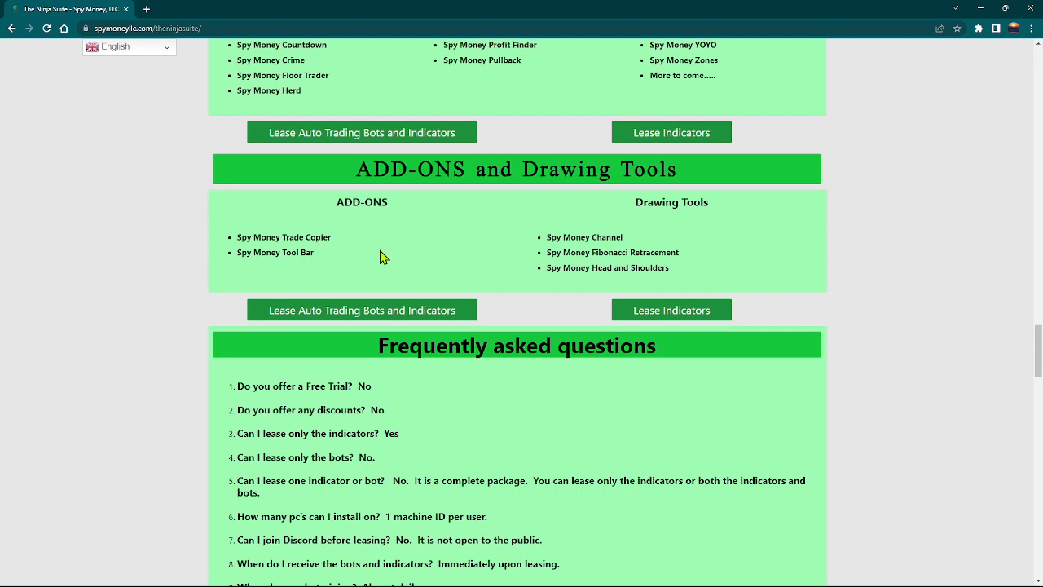
pyautogui.moveTo(430, 236)
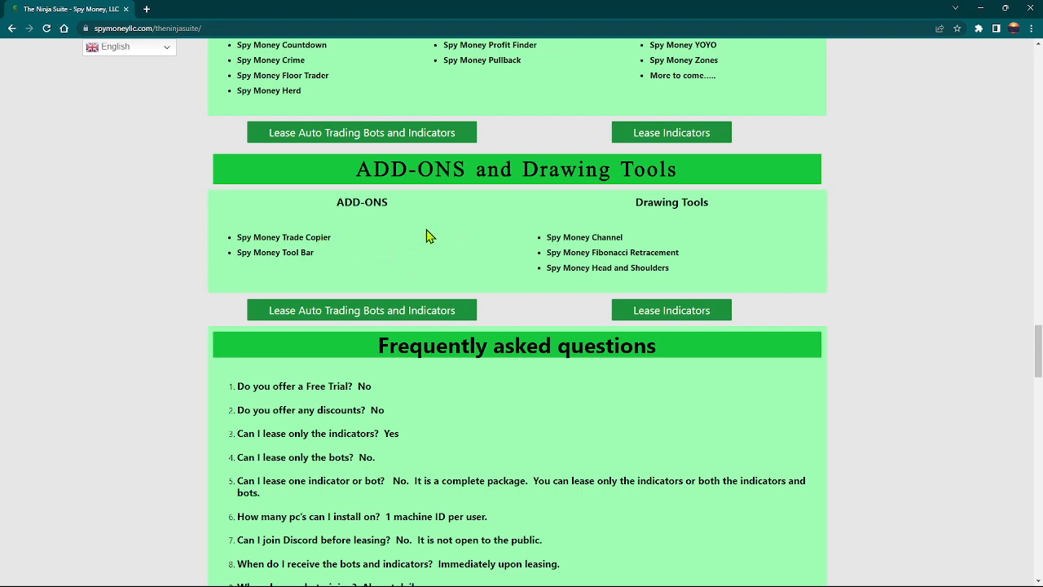
pyautogui.moveTo(344, 241)
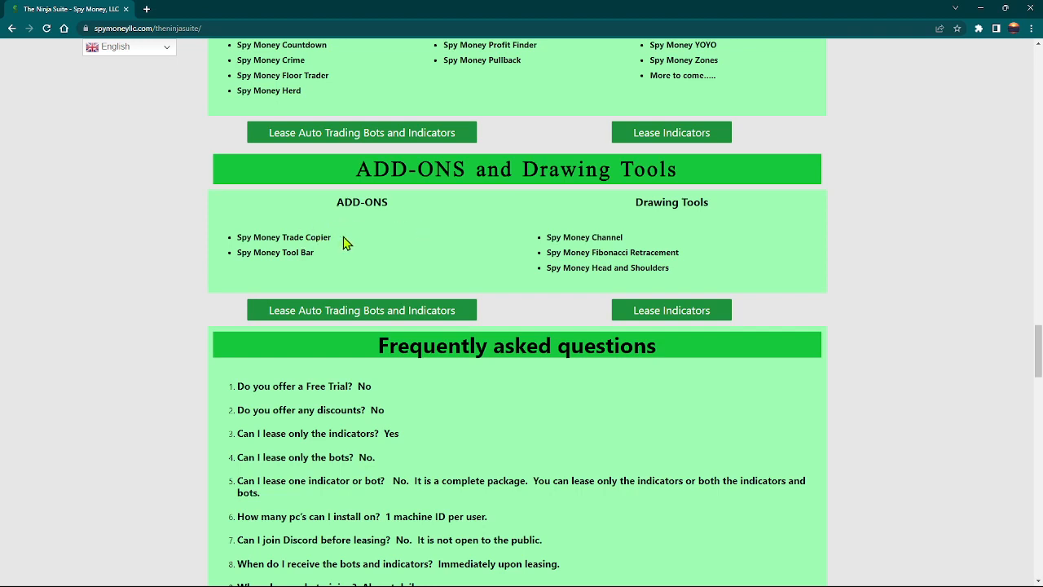
pyautogui.moveTo(253, 241)
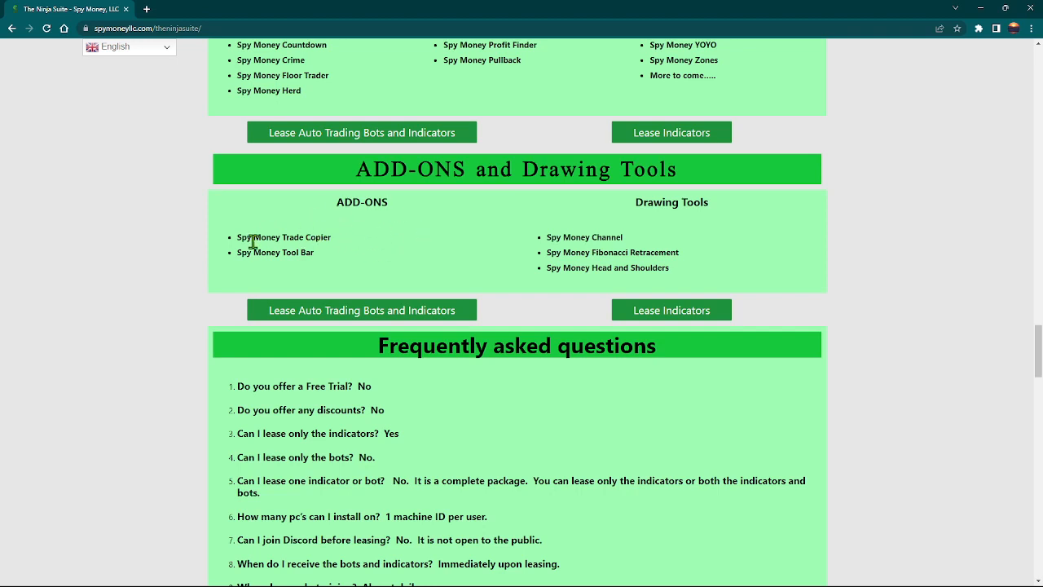
pyautogui.moveTo(335, 225)
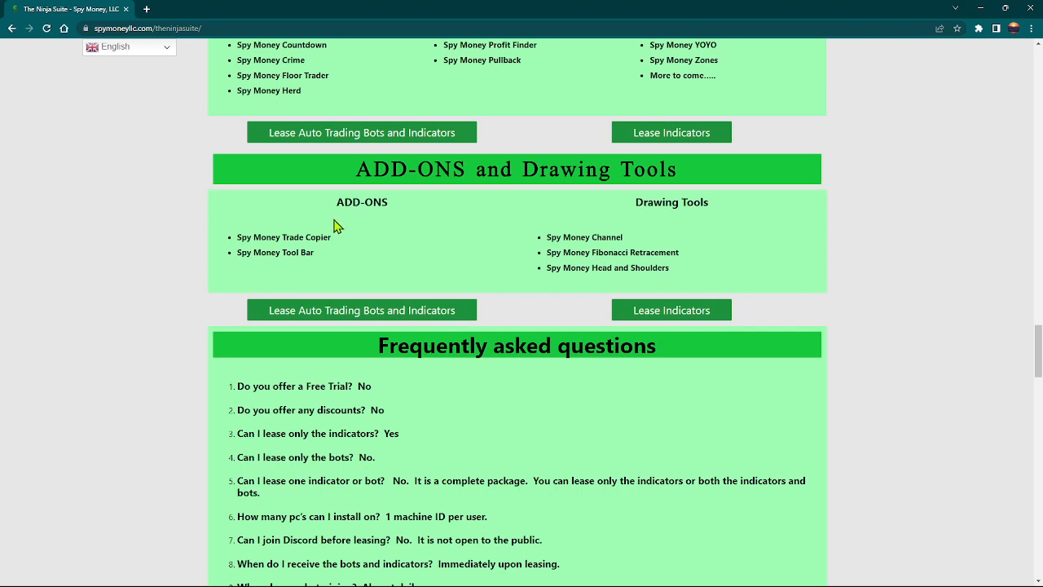
pyautogui.moveTo(136, 245)
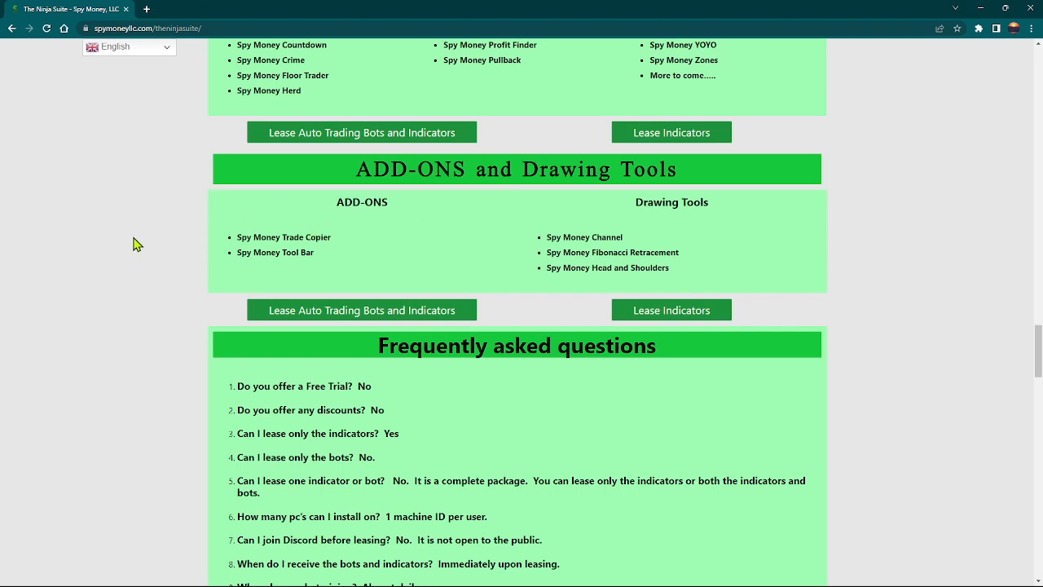
pyautogui.moveTo(482, 222)
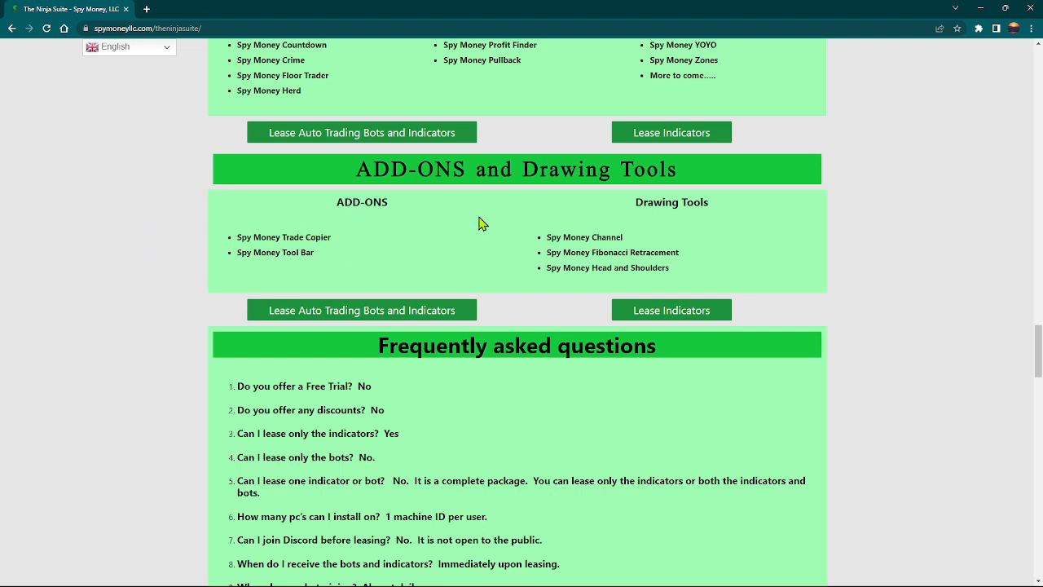
pyautogui.moveTo(458, 209)
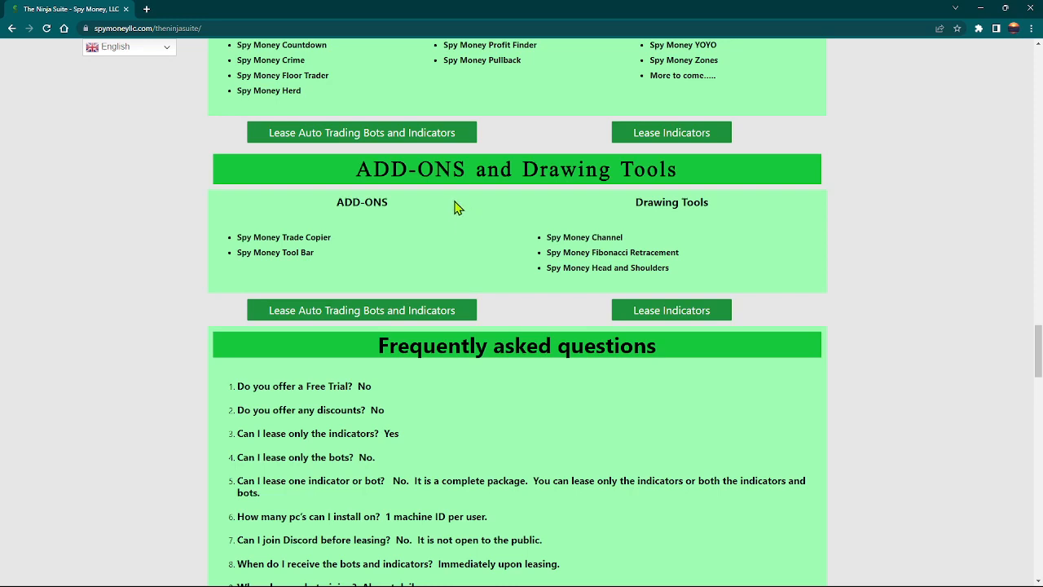
pyautogui.moveTo(512, 269)
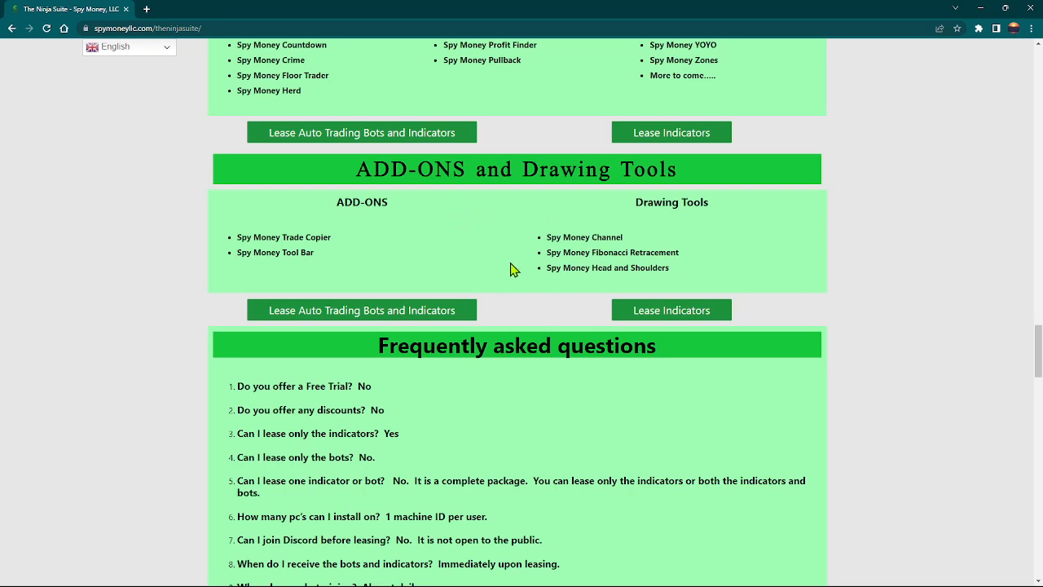
# Step: Scroll through the FAQ list to question 22, then back to The Ninja Suite top banner
pyautogui.scroll(-3)
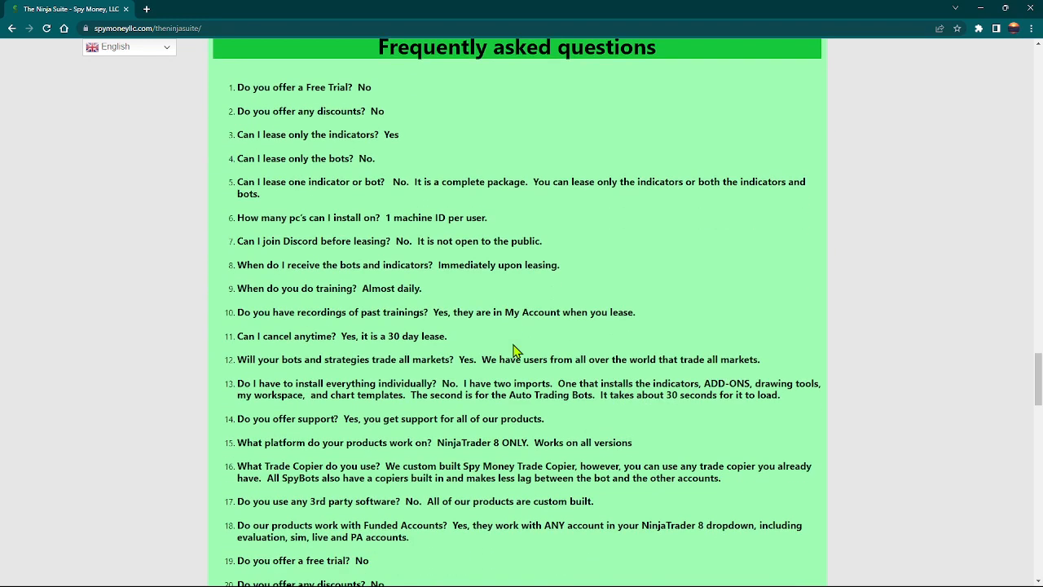
pyautogui.scroll(3)
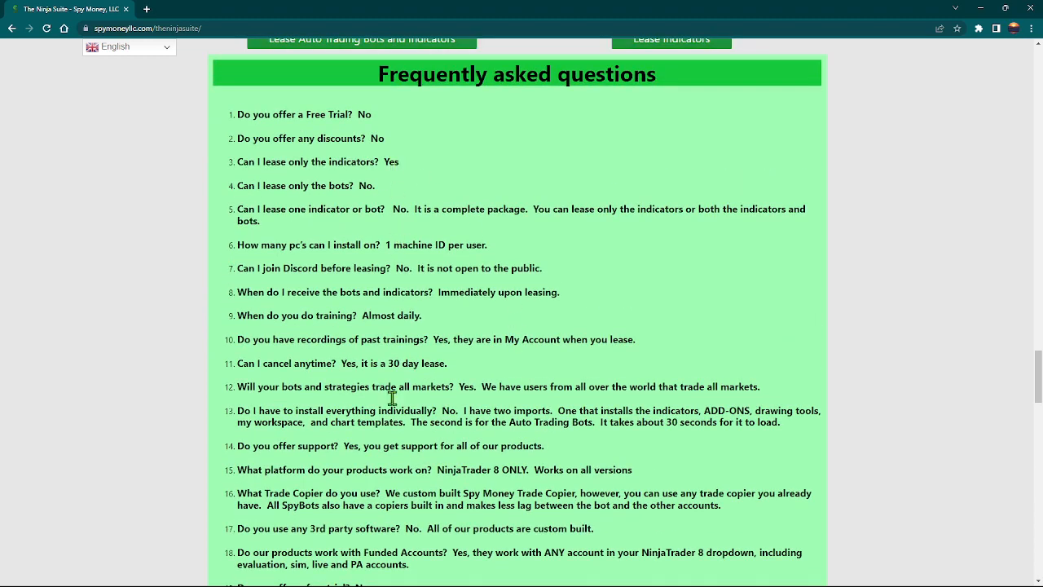
pyautogui.scroll(-3)
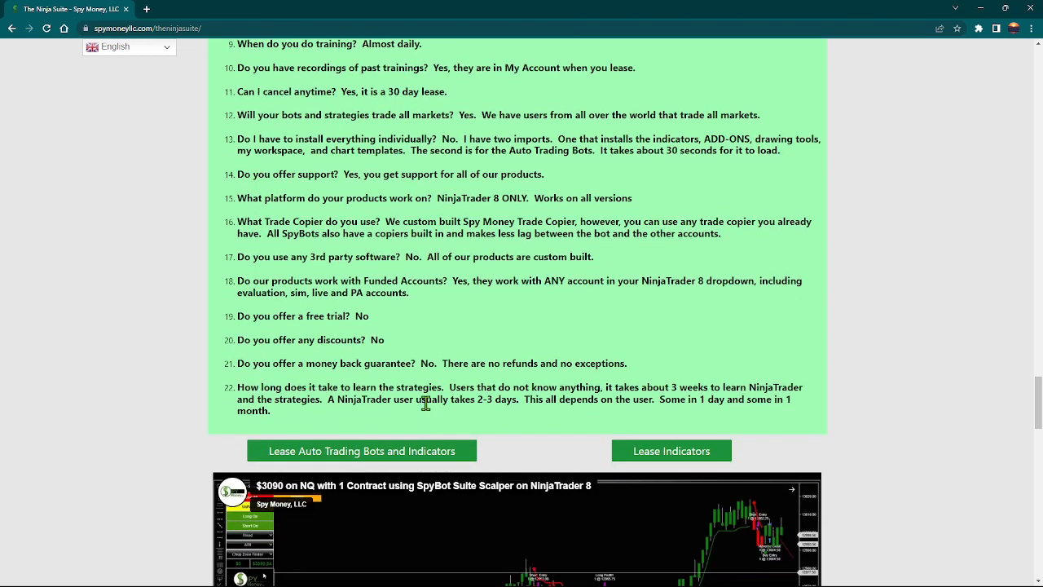
pyautogui.moveTo(394, 326)
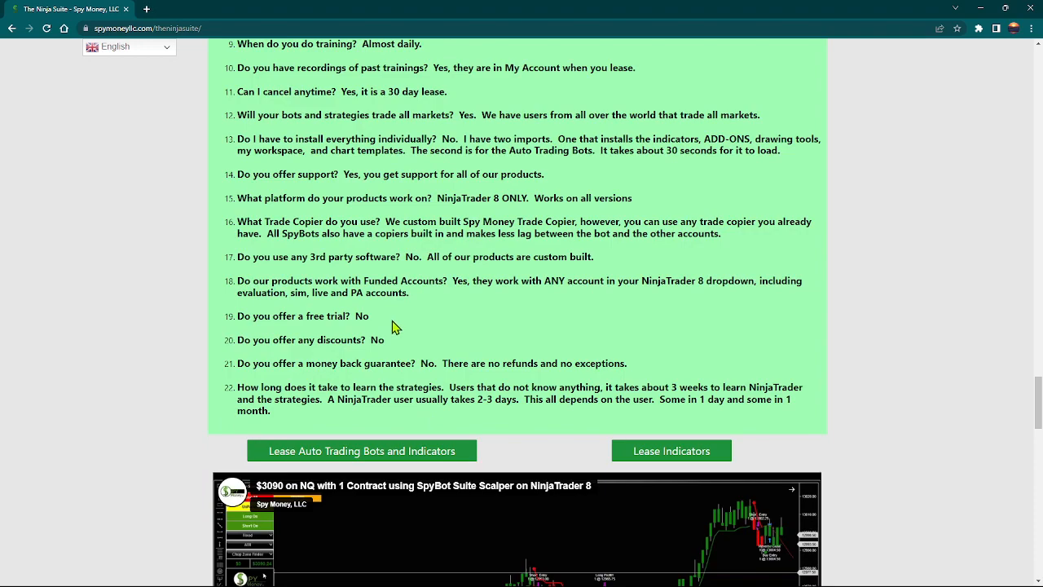
pyautogui.scroll(3)
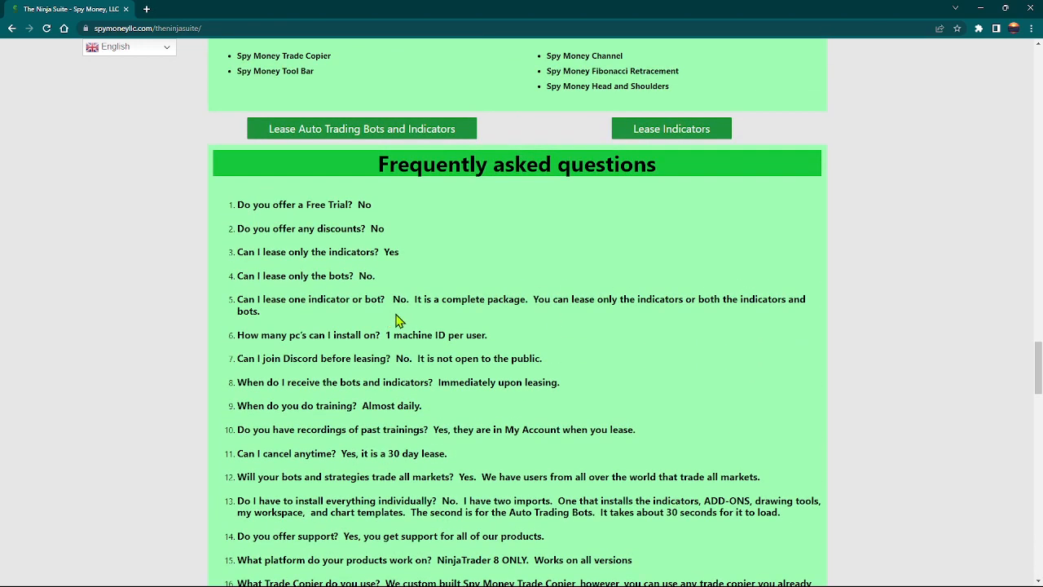
pyautogui.moveTo(453, 301)
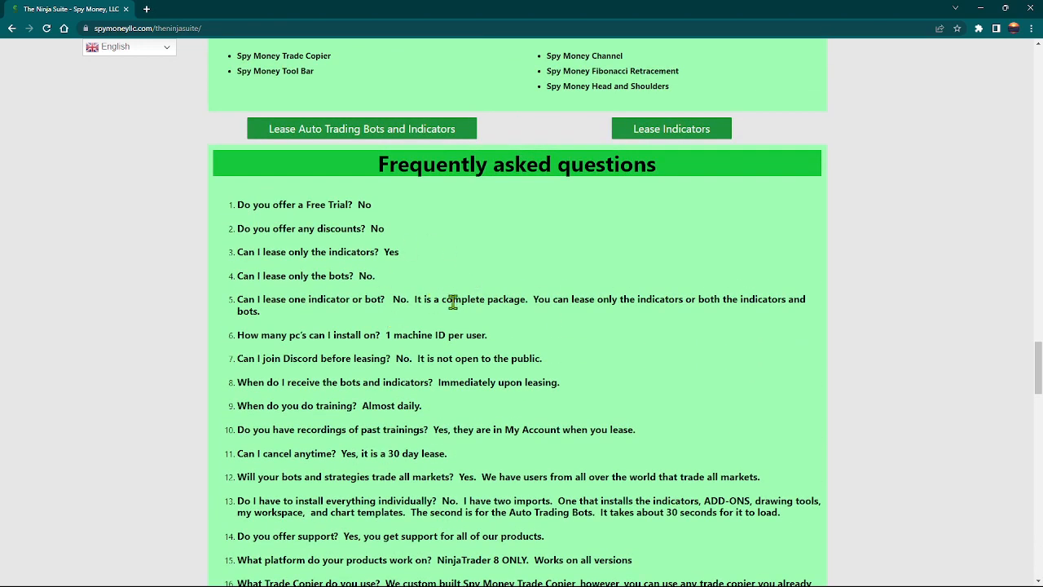
pyautogui.scroll(3)
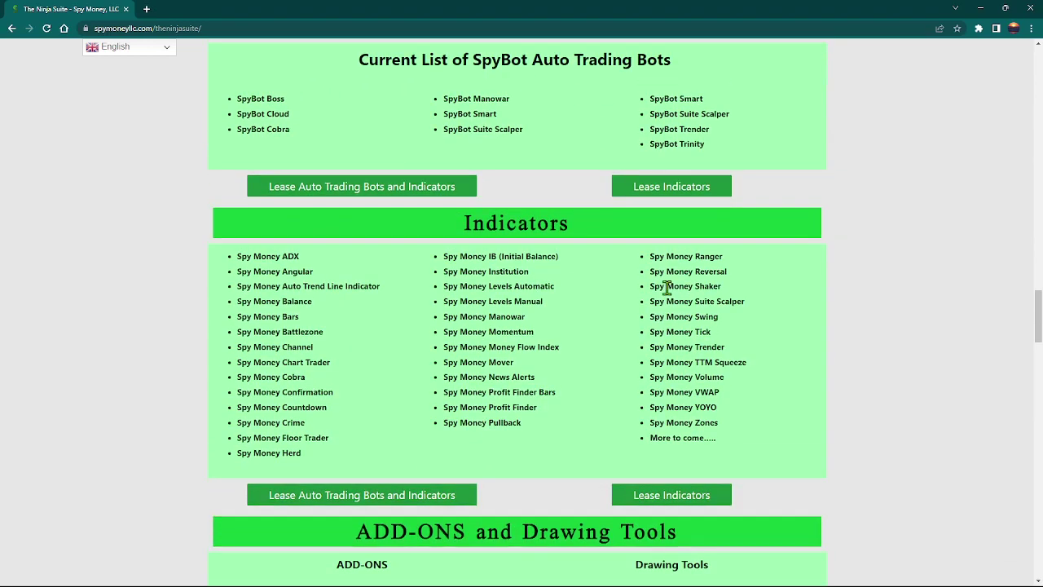
pyautogui.scroll(3)
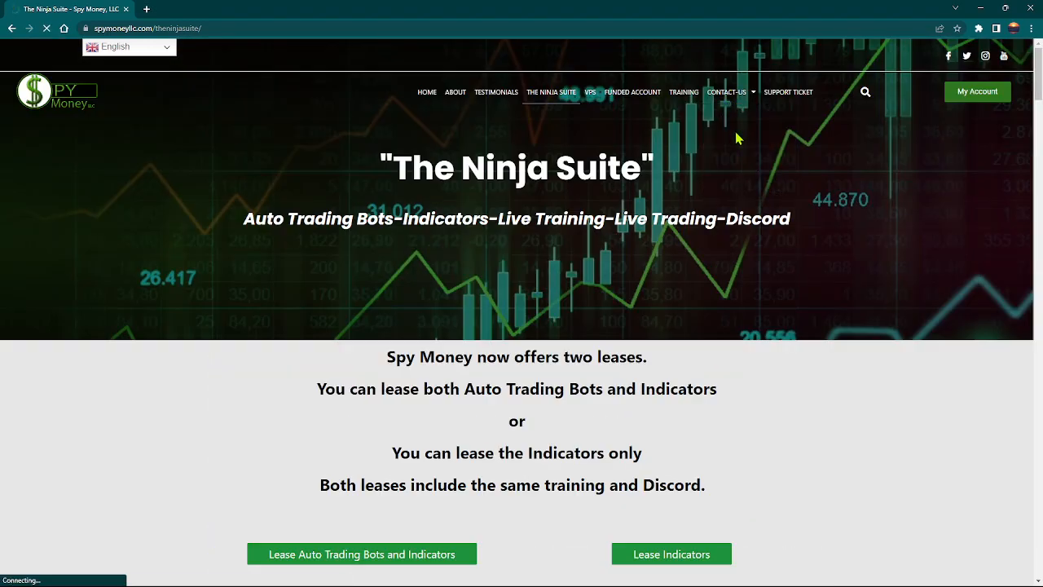
# Step: Show the Contact Us page with its email-filter note and contact form, scrolling through it
pyautogui.click(727, 91)
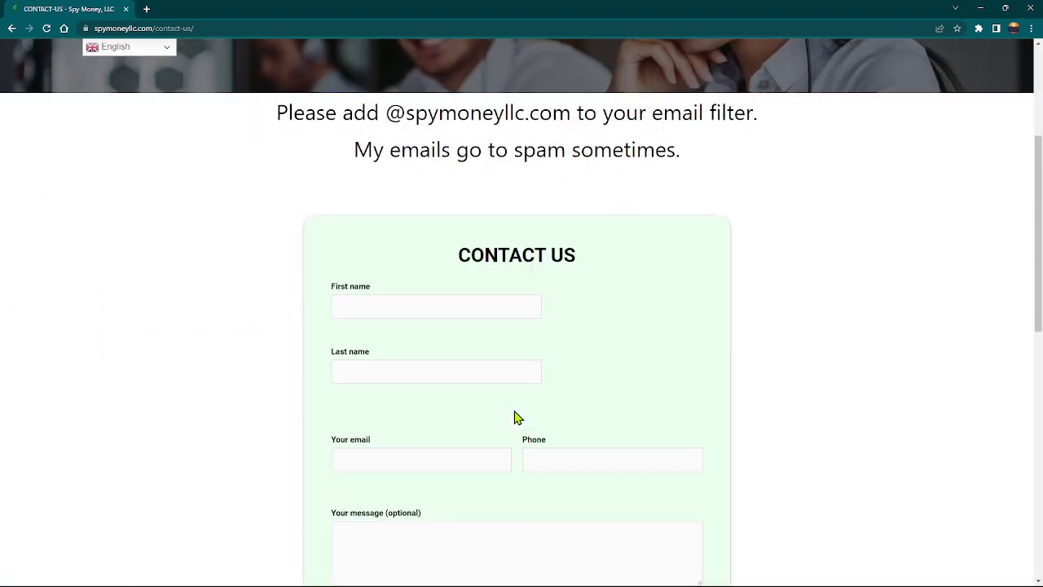
pyautogui.scroll(-3)
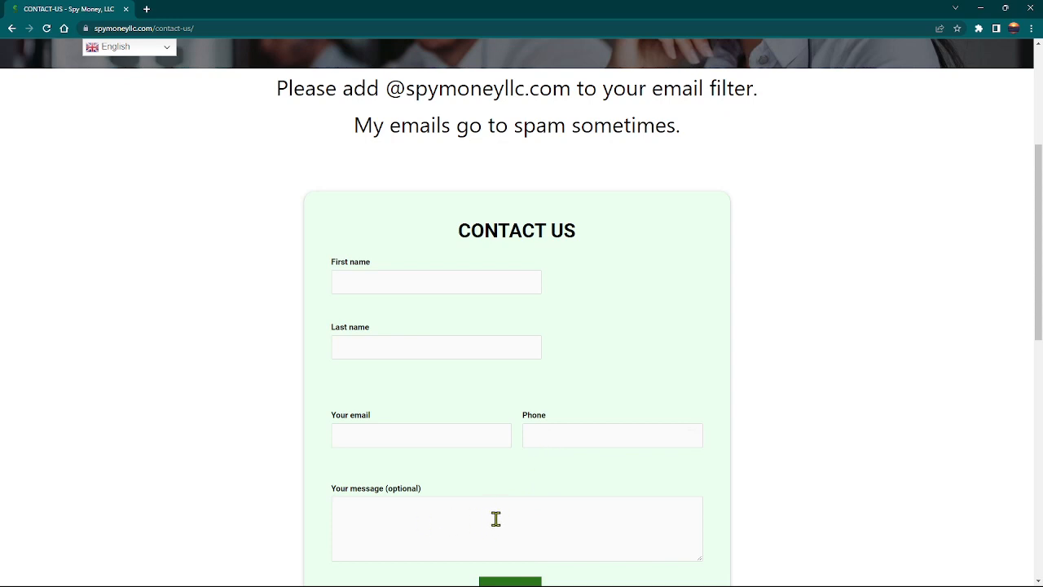
pyautogui.scroll(3)
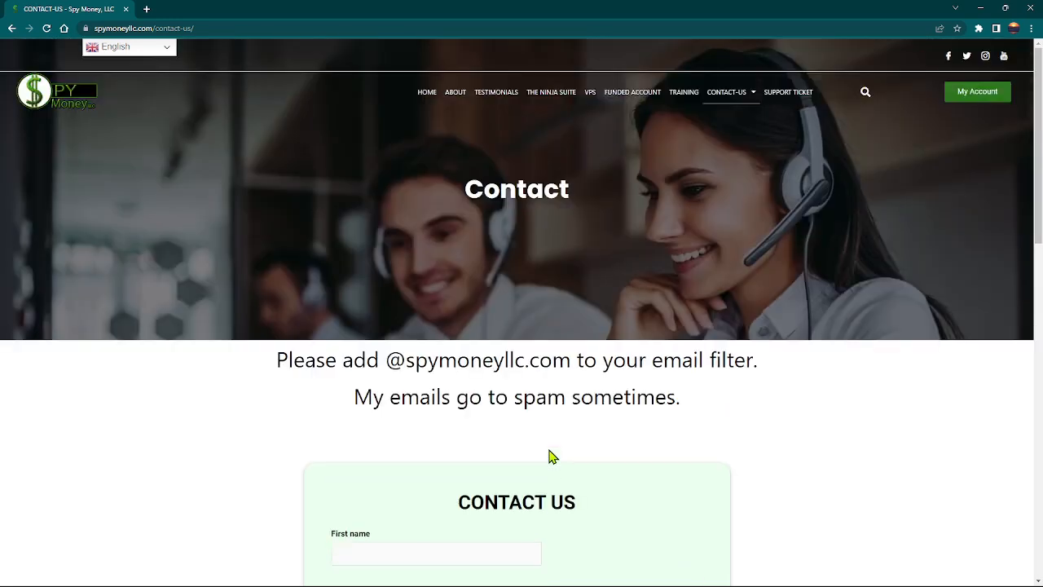
pyautogui.moveTo(632, 91)
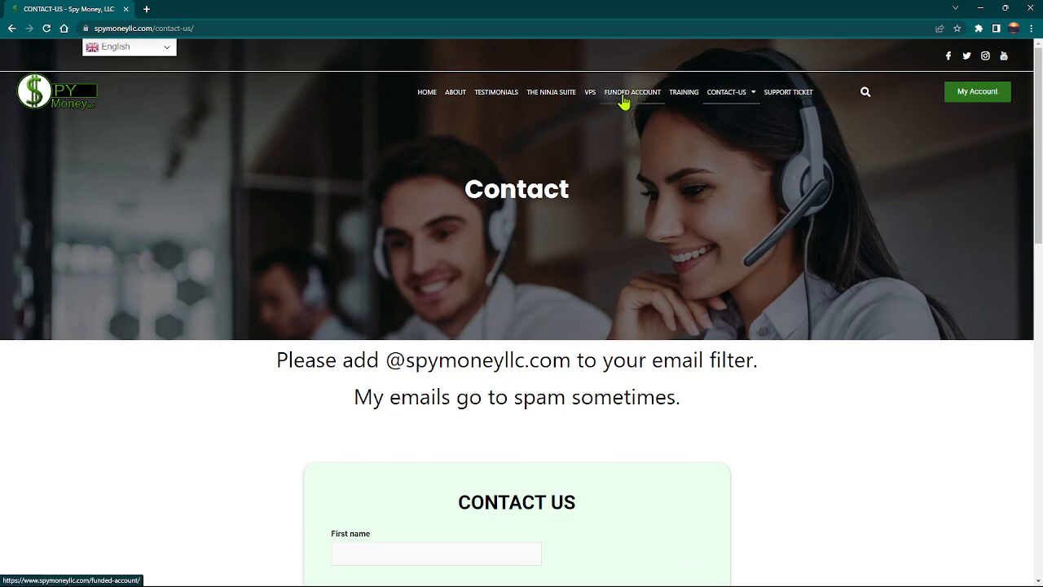
pyautogui.click(632, 92)
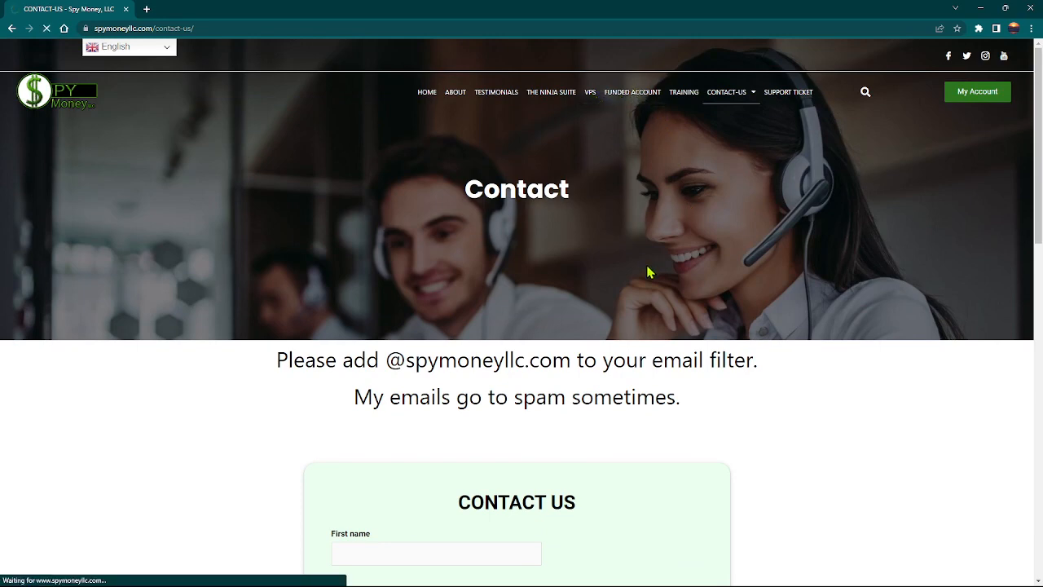
# Step: Show the Spy Money VPS for NinjaTrader product page priced at $85.00 per month
pyautogui.click(590, 91)
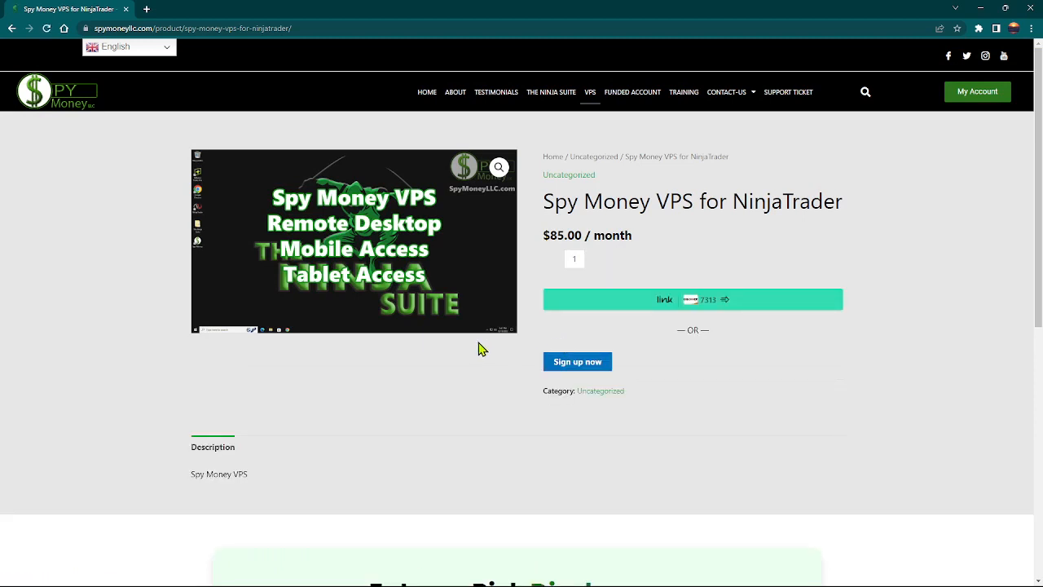
pyautogui.moveTo(433, 336)
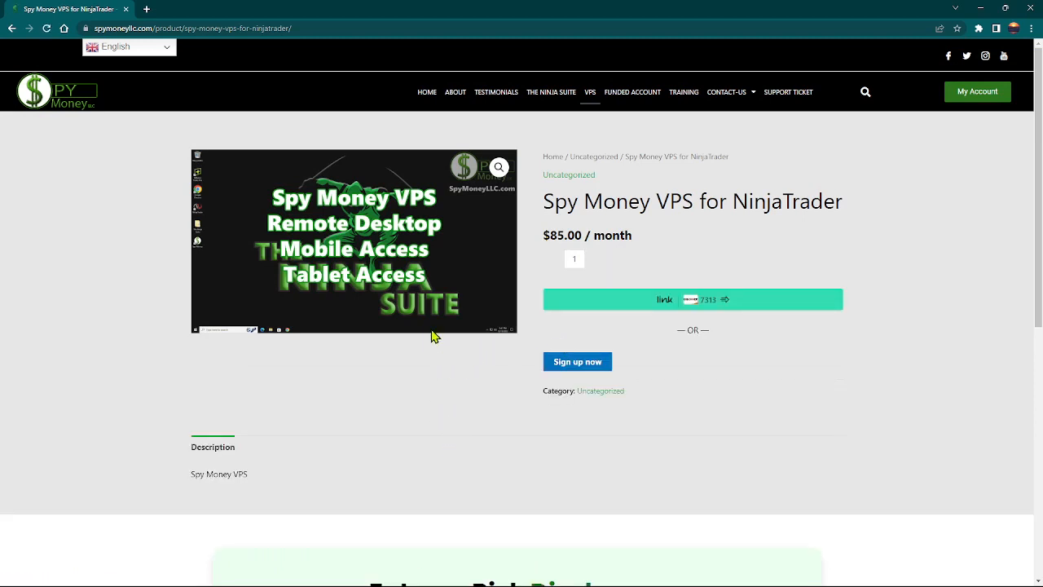
pyautogui.moveTo(416, 391)
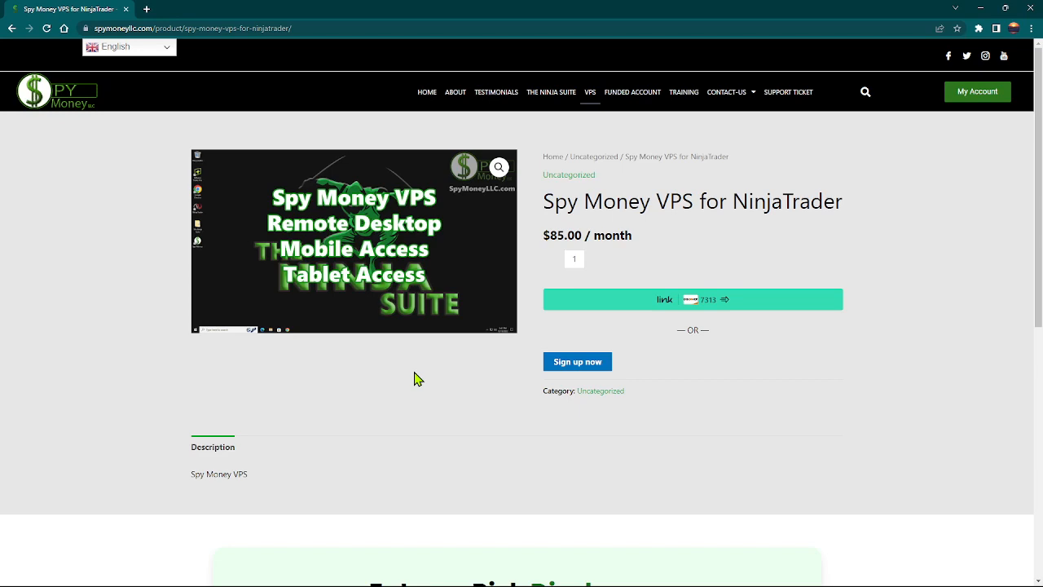
pyautogui.moveTo(404, 394)
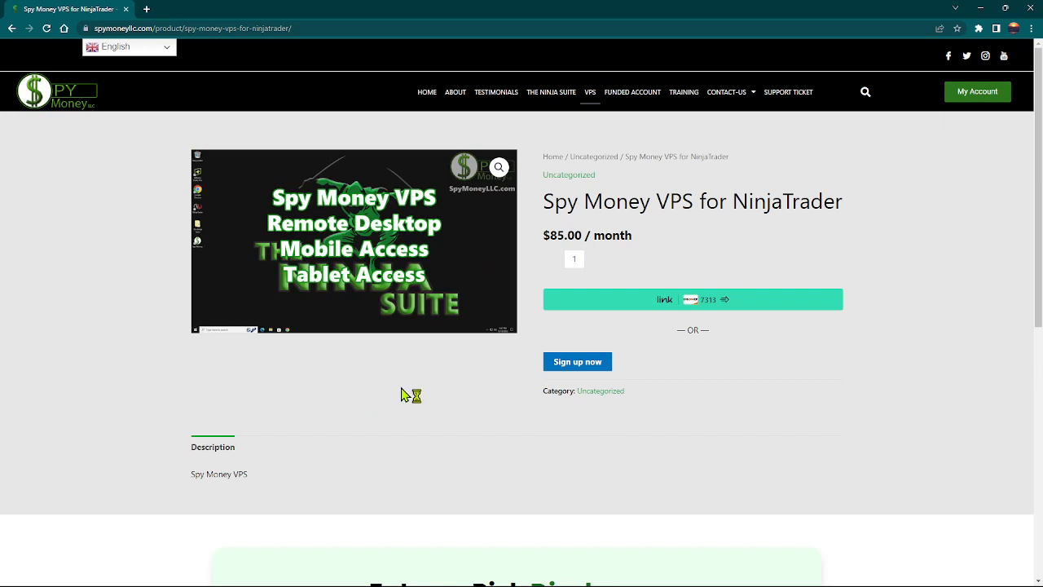
pyautogui.moveTo(408, 391)
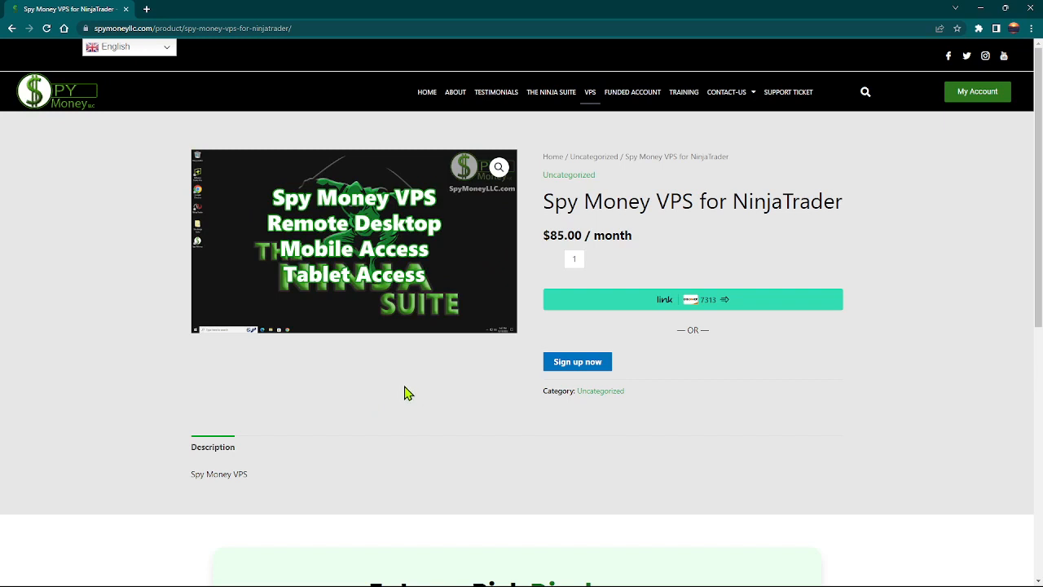
pyautogui.moveTo(417, 350)
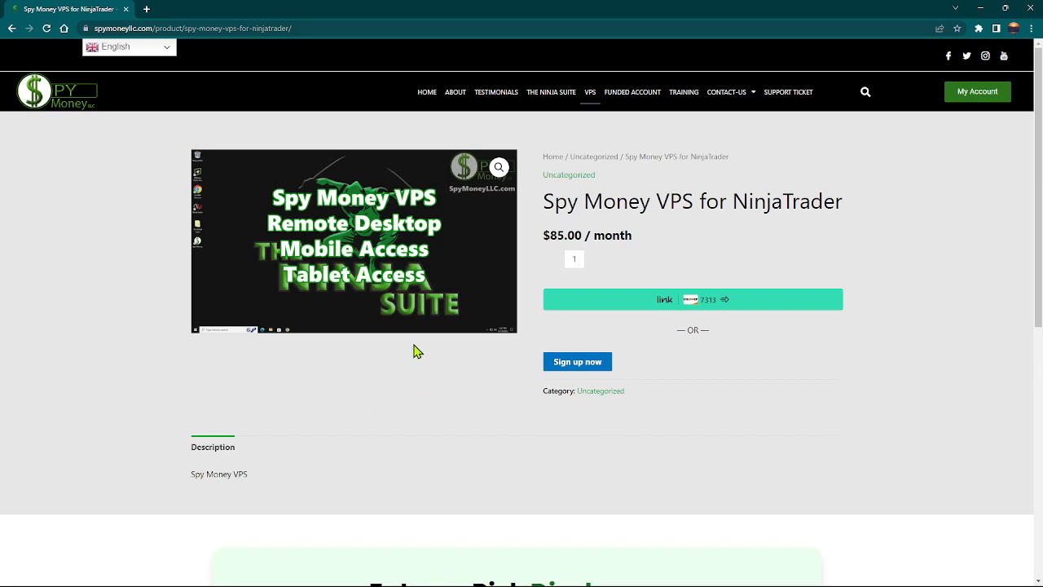
pyautogui.moveTo(404, 404)
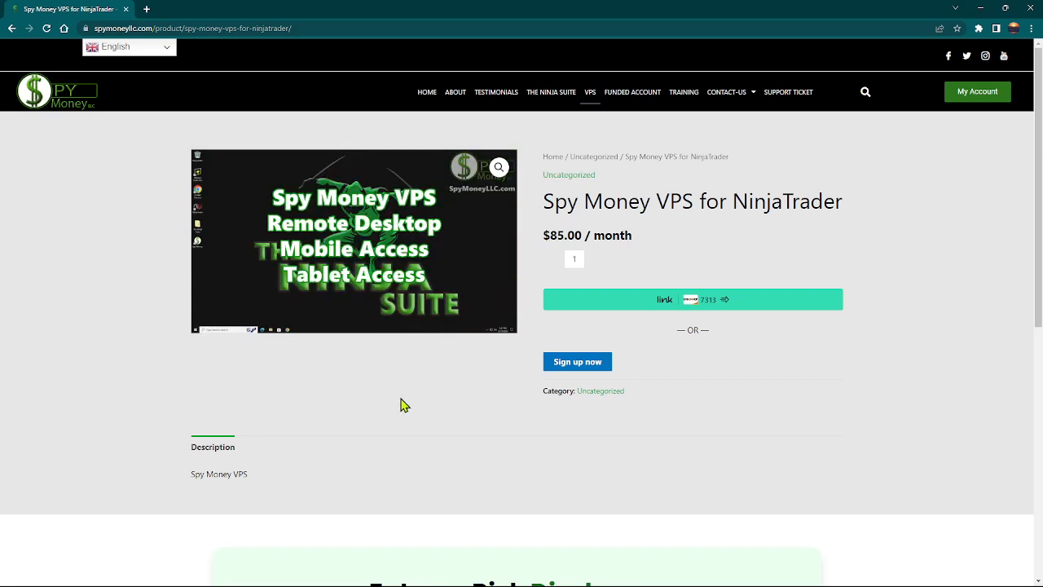
pyautogui.moveTo(368, 407)
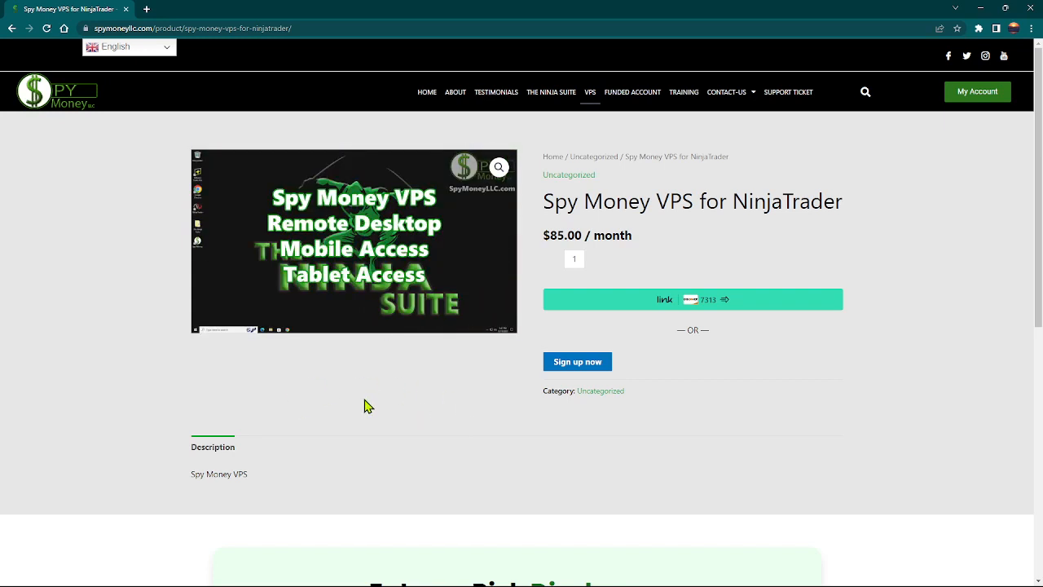
pyautogui.moveTo(632, 290)
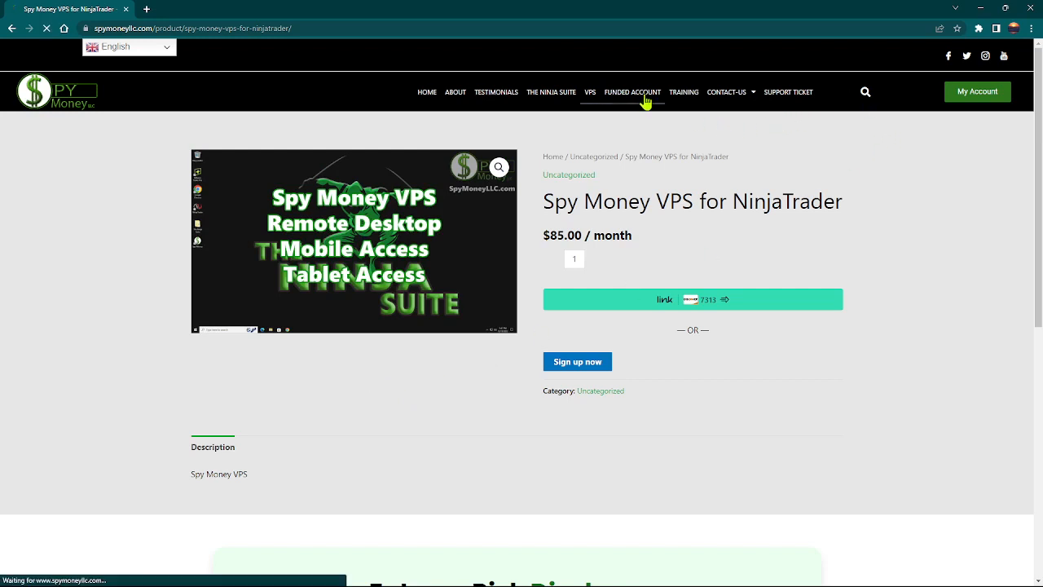
# Step: Show the Funded Account page with the Apex, BluSky, Take Profit Trader and UProfit logos
pyautogui.click(633, 91)
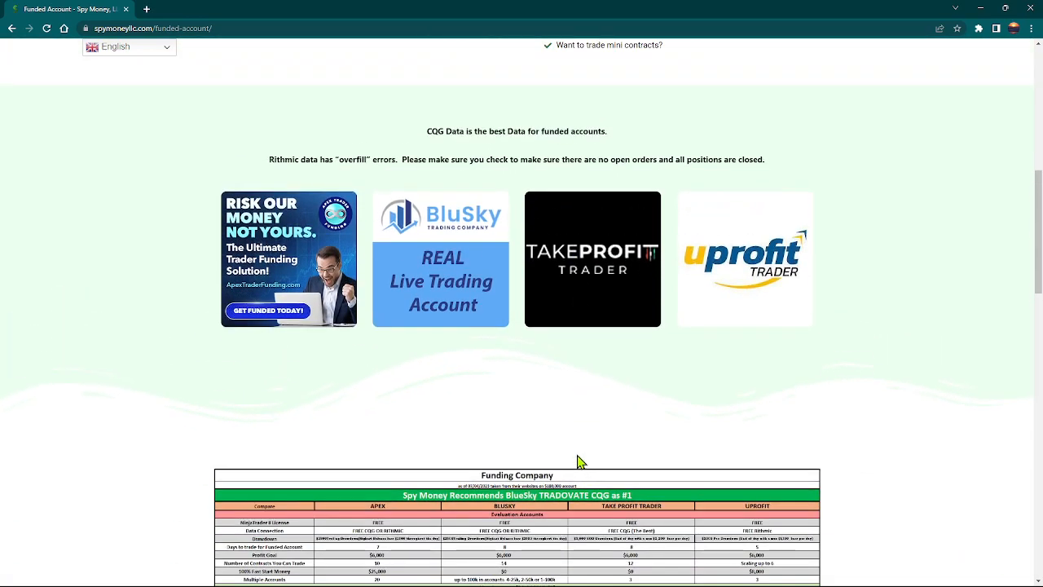
pyautogui.moveTo(455, 427)
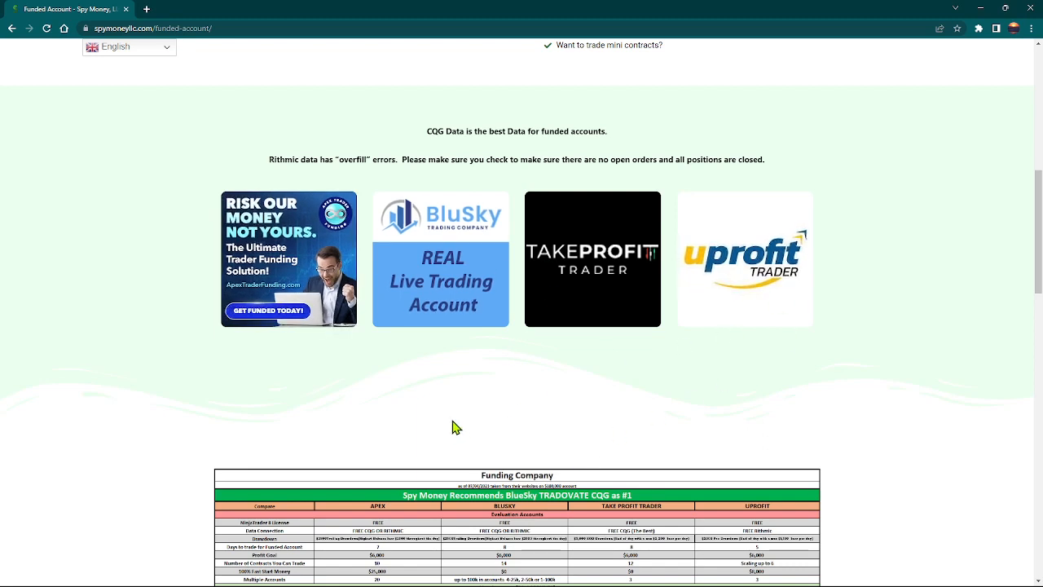
pyautogui.moveTo(844, 390)
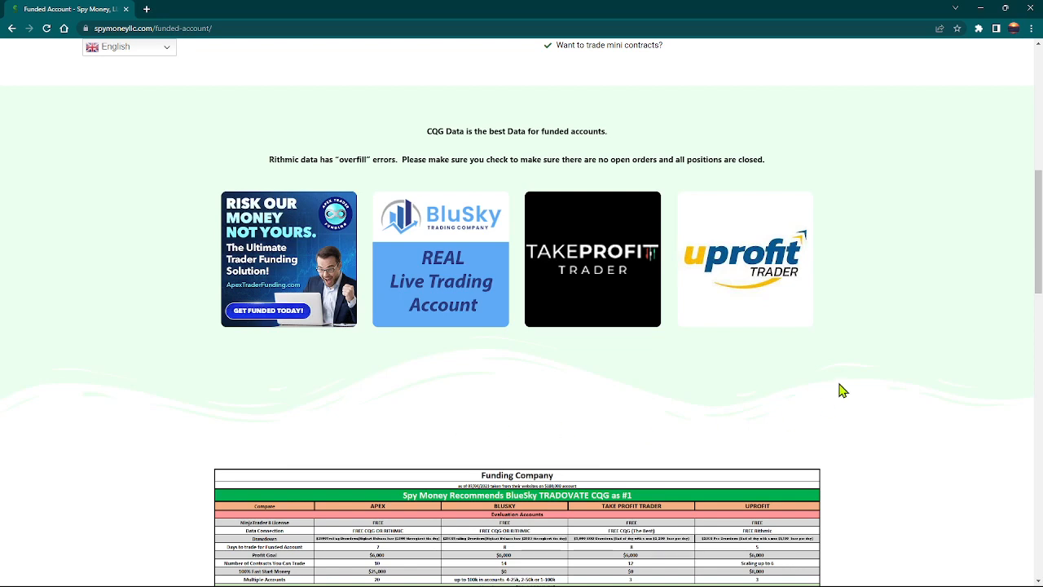
pyautogui.moveTo(769, 277)
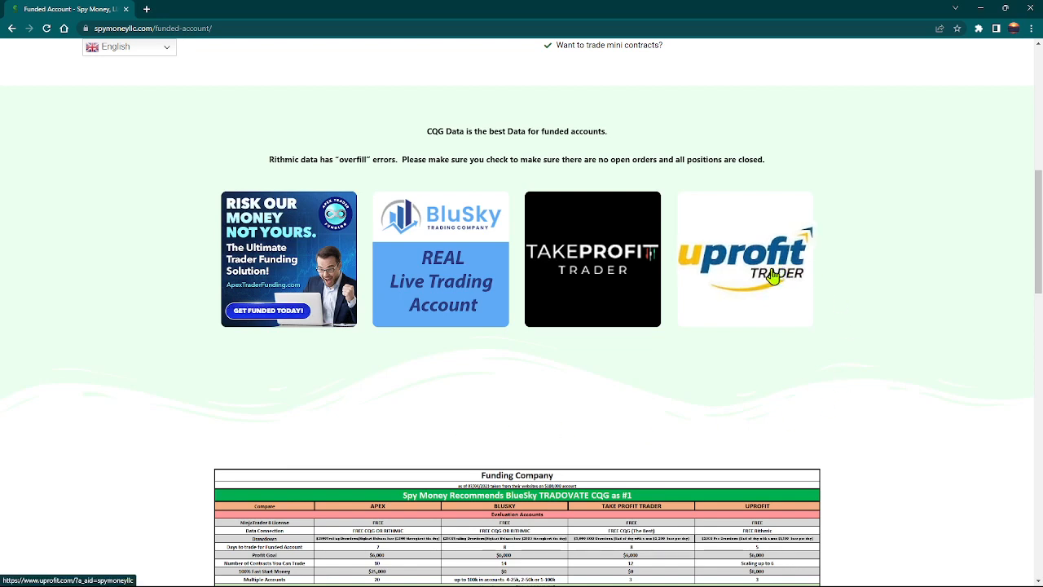
pyautogui.moveTo(610, 306)
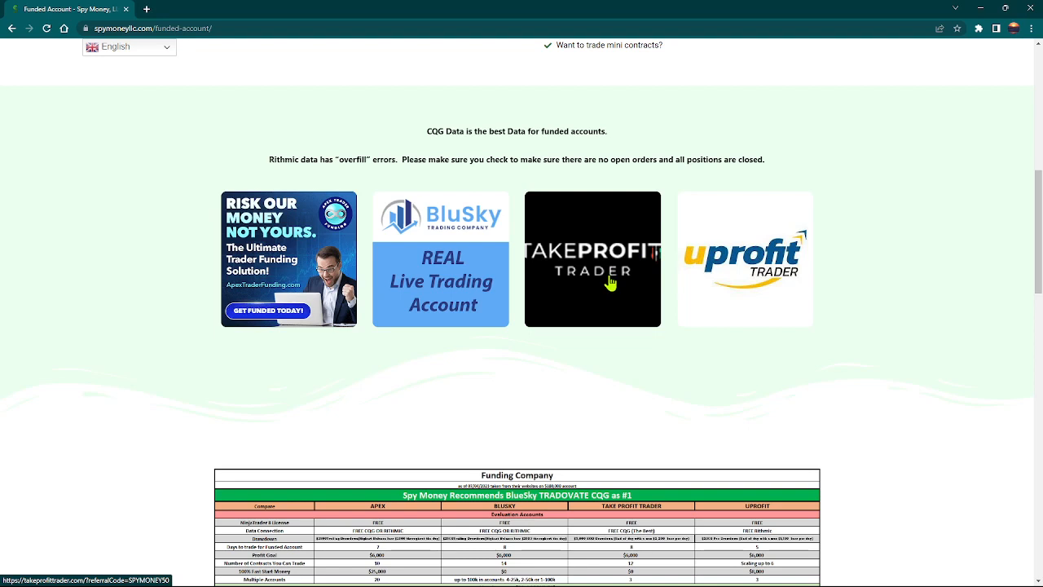
pyautogui.moveTo(473, 261)
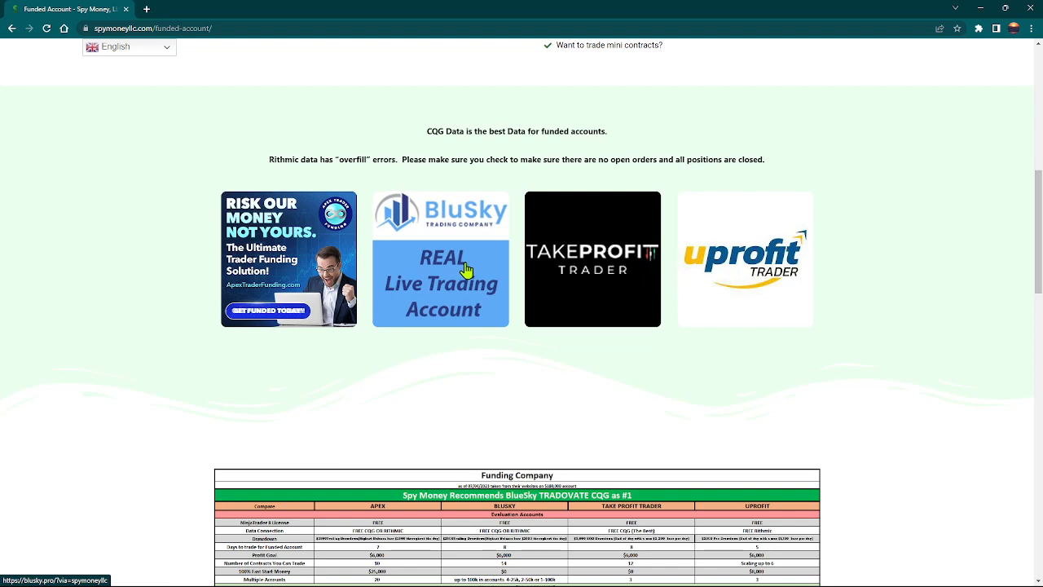
pyautogui.moveTo(634, 267)
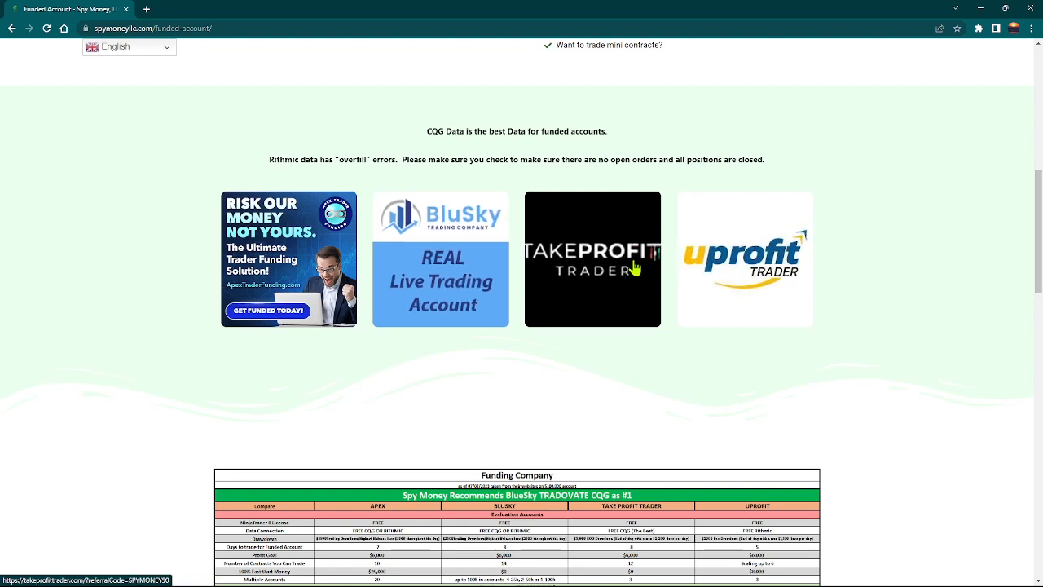
pyautogui.moveTo(522, 388)
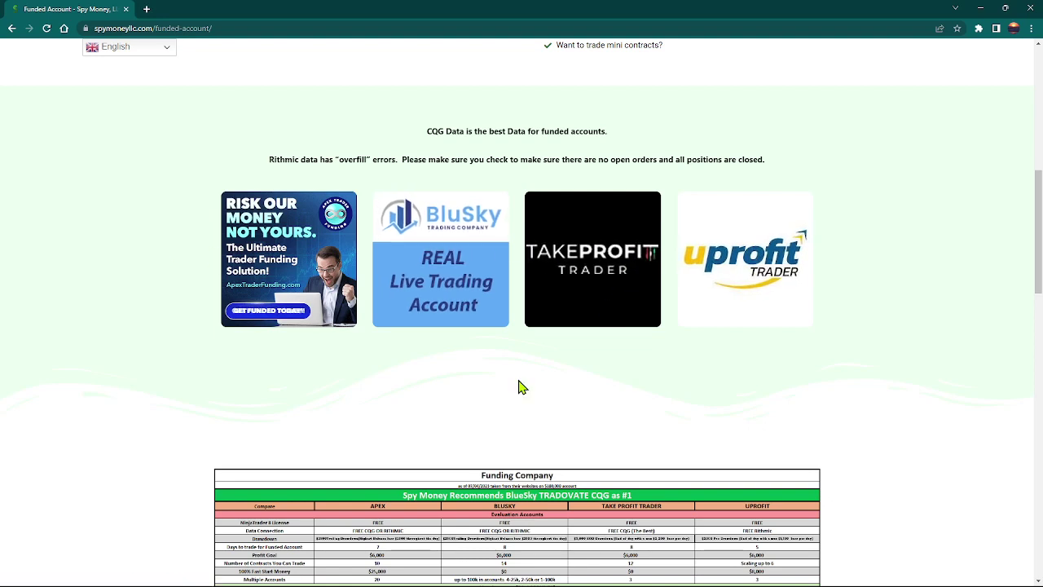
pyautogui.moveTo(465, 269)
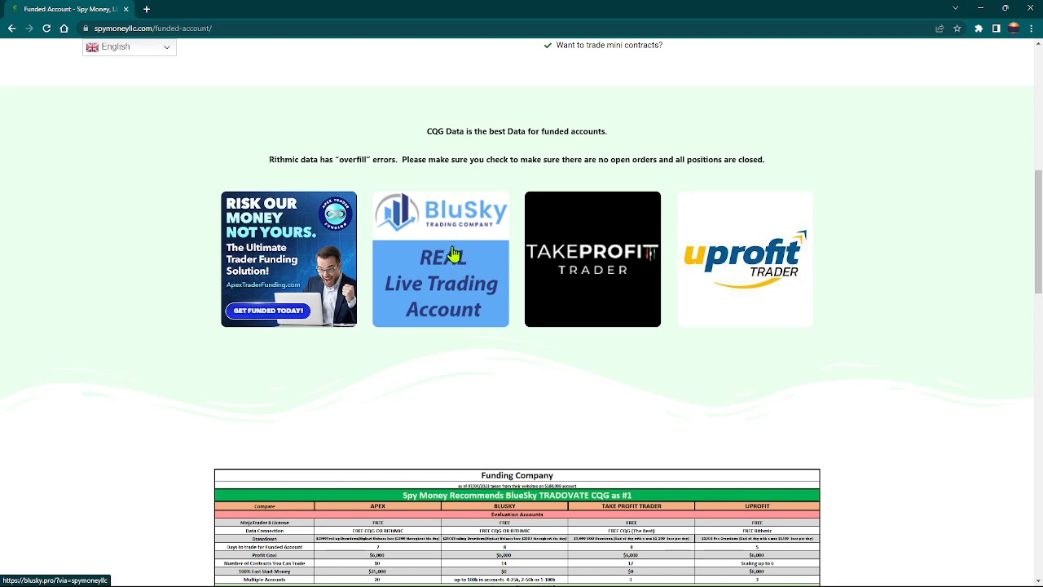
pyautogui.moveTo(448, 291)
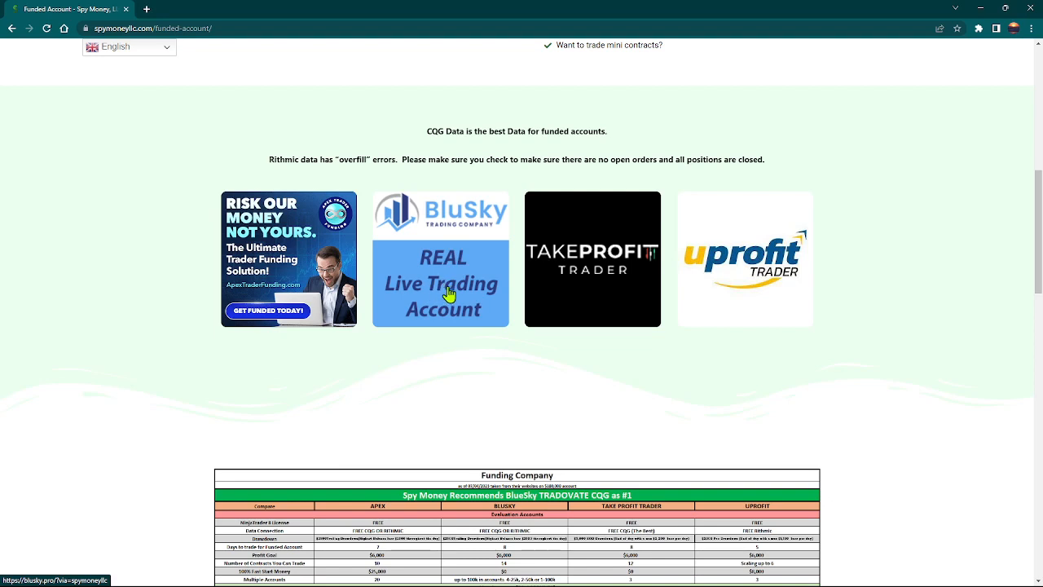
pyautogui.moveTo(447, 251)
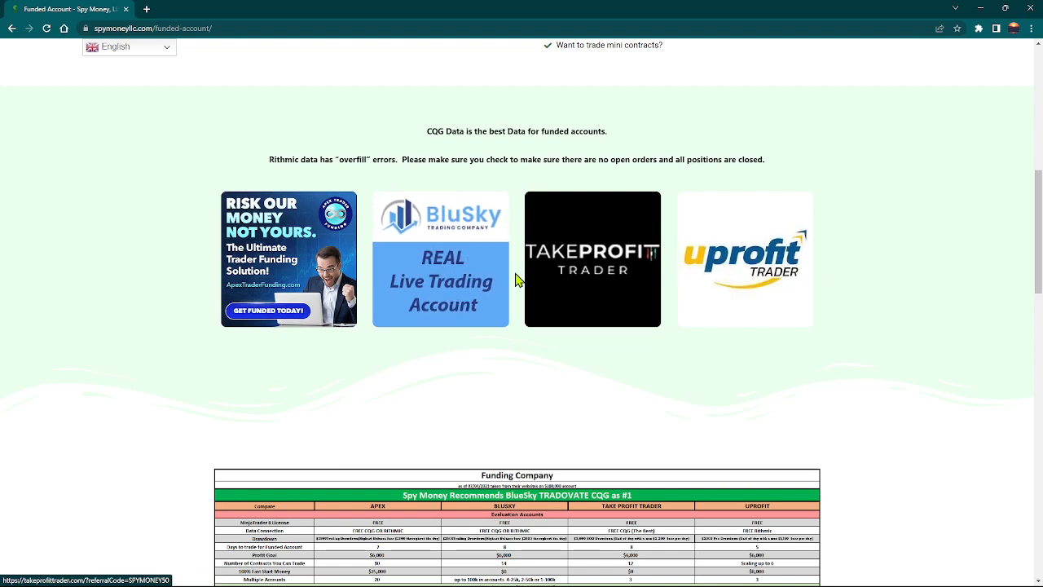
pyautogui.moveTo(530, 434)
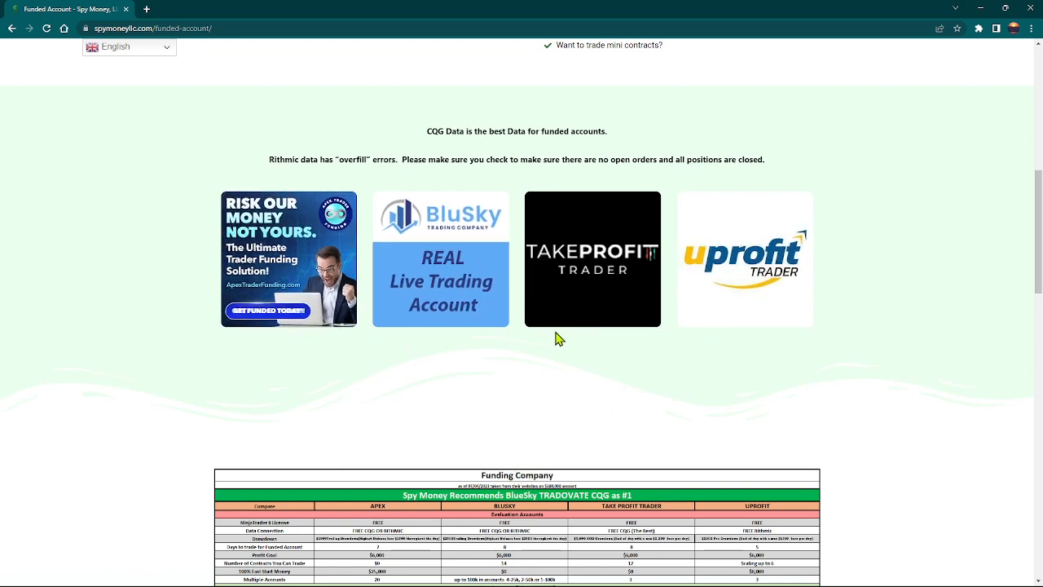
pyautogui.moveTo(453, 189)
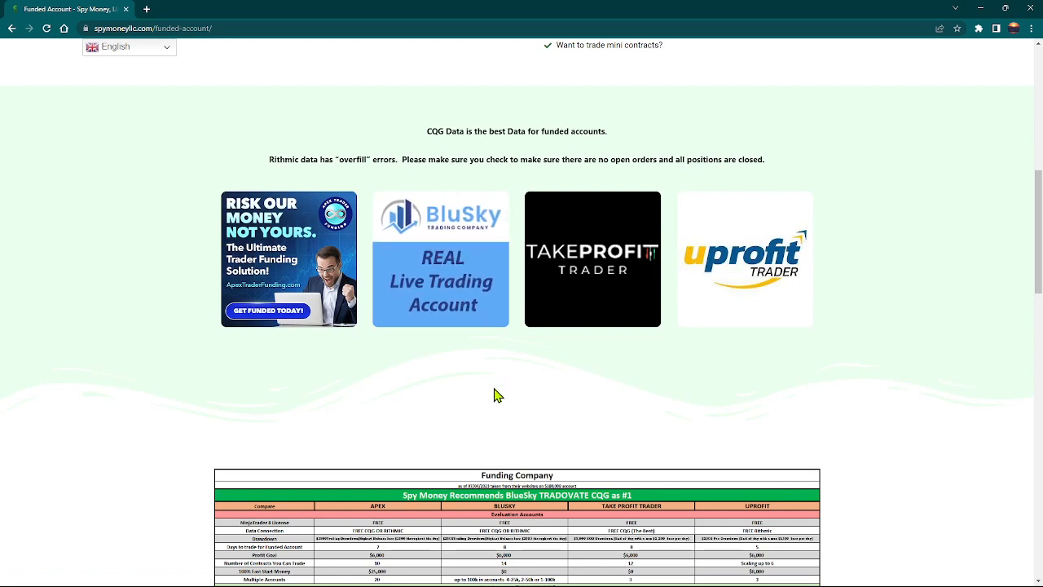
pyautogui.moveTo(268, 310)
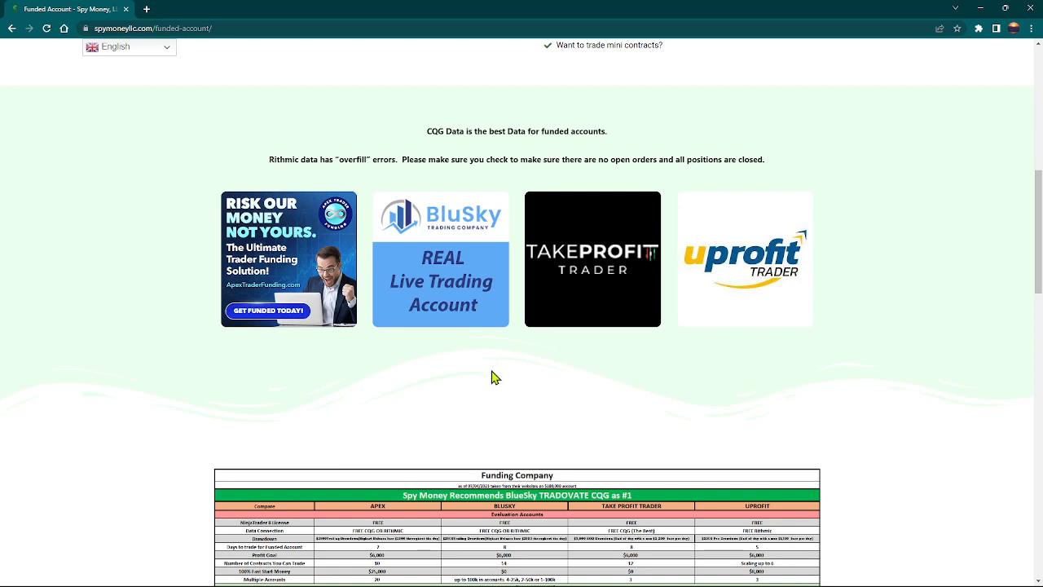
pyautogui.moveTo(324, 362)
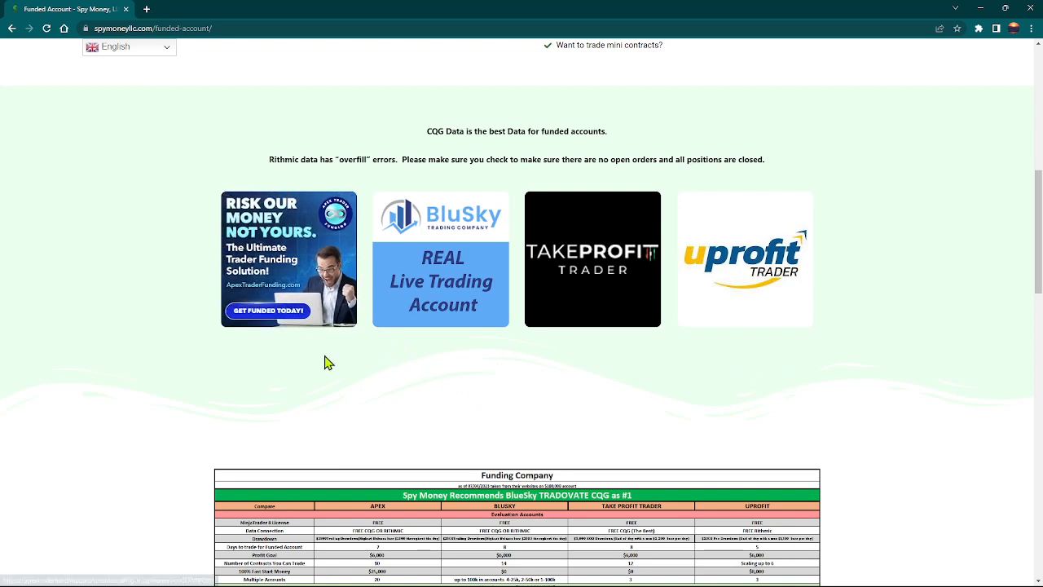
pyautogui.moveTo(440, 317)
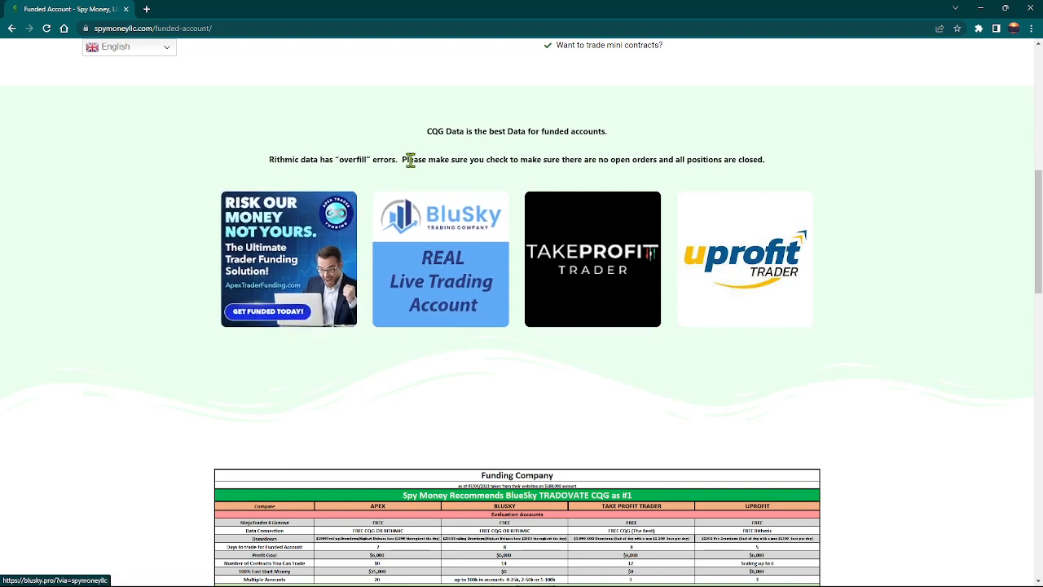
pyautogui.moveTo(302, 237)
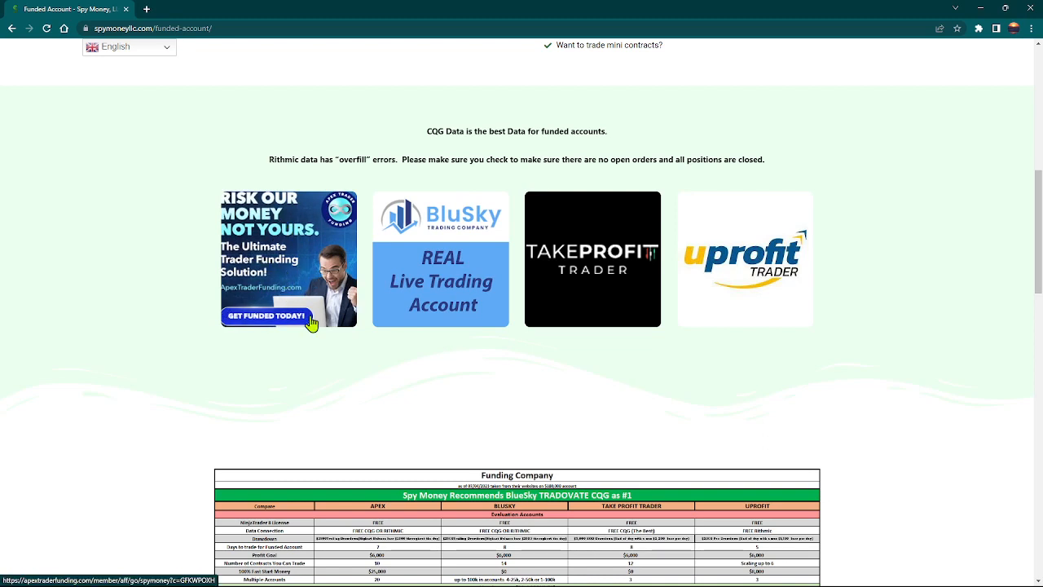
pyautogui.moveTo(313, 362)
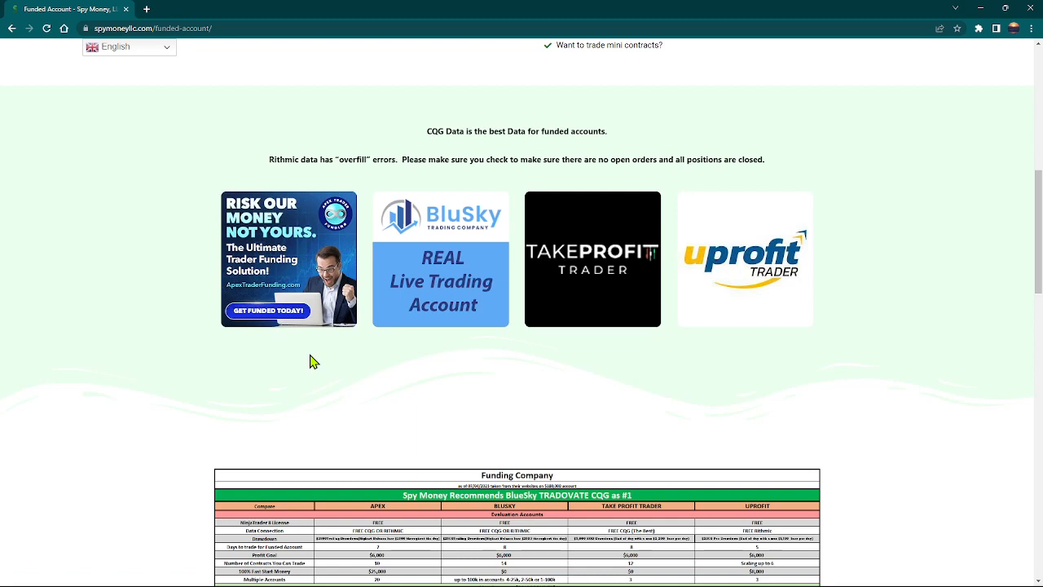
pyautogui.moveTo(293, 262)
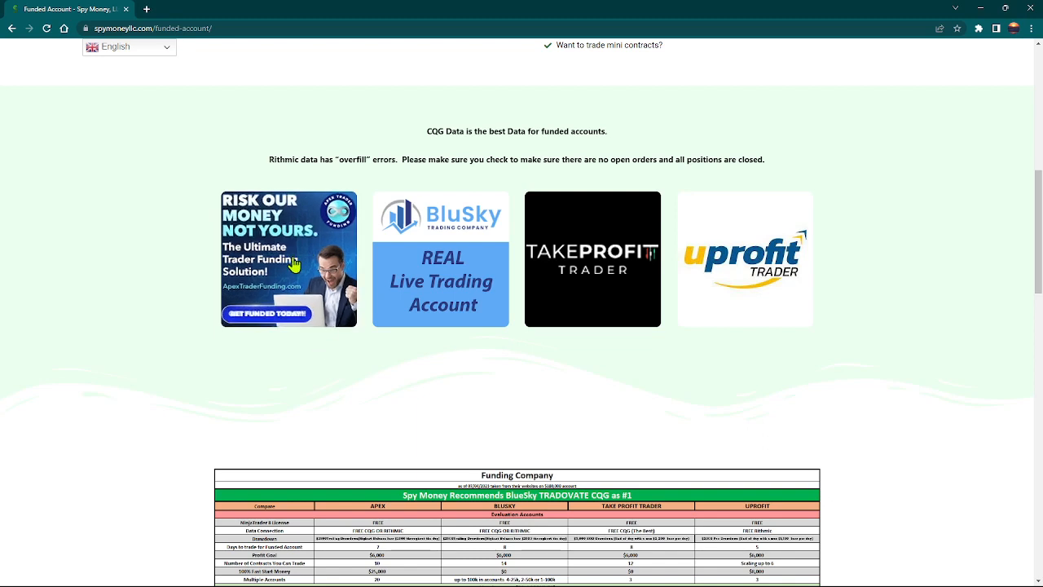
pyautogui.moveTo(332, 385)
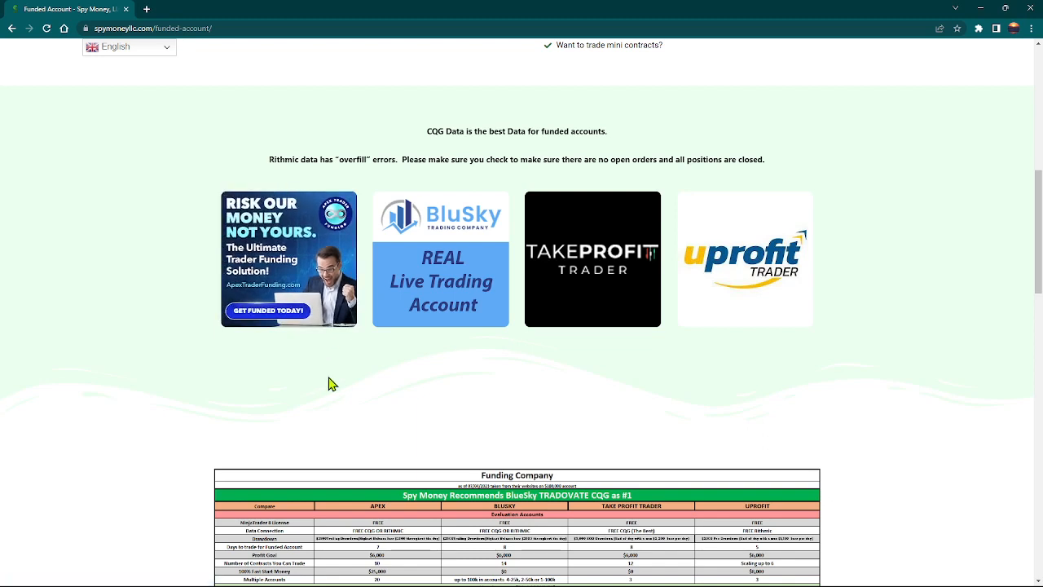
pyautogui.moveTo(628, 369)
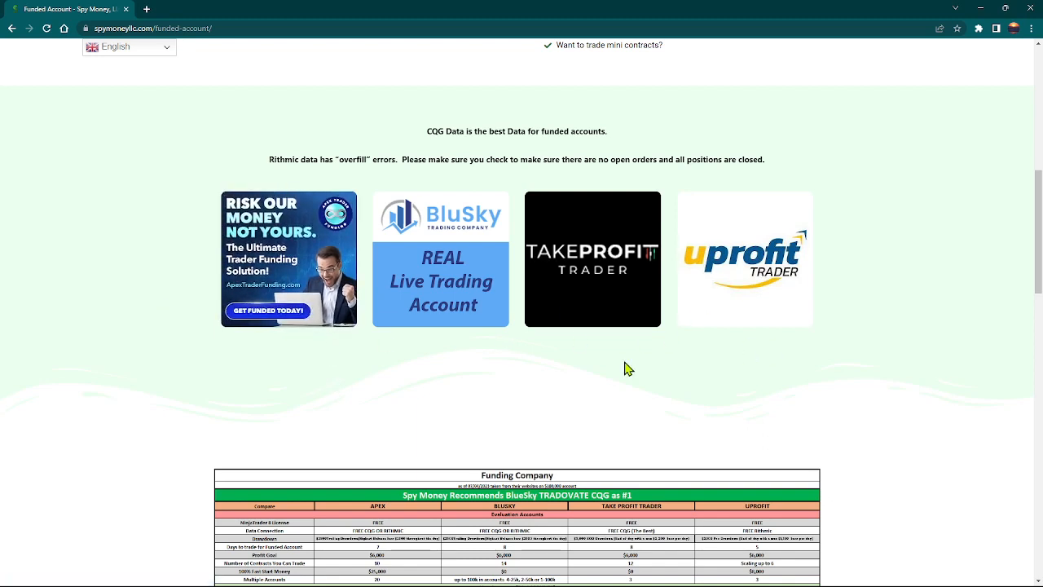
pyautogui.moveTo(701, 396)
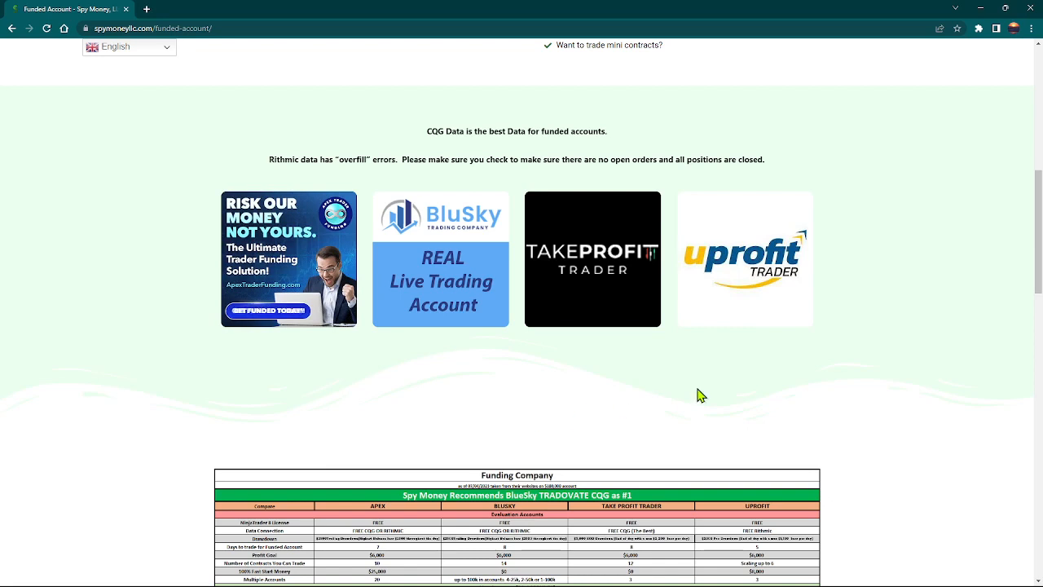
pyautogui.moveTo(487, 309)
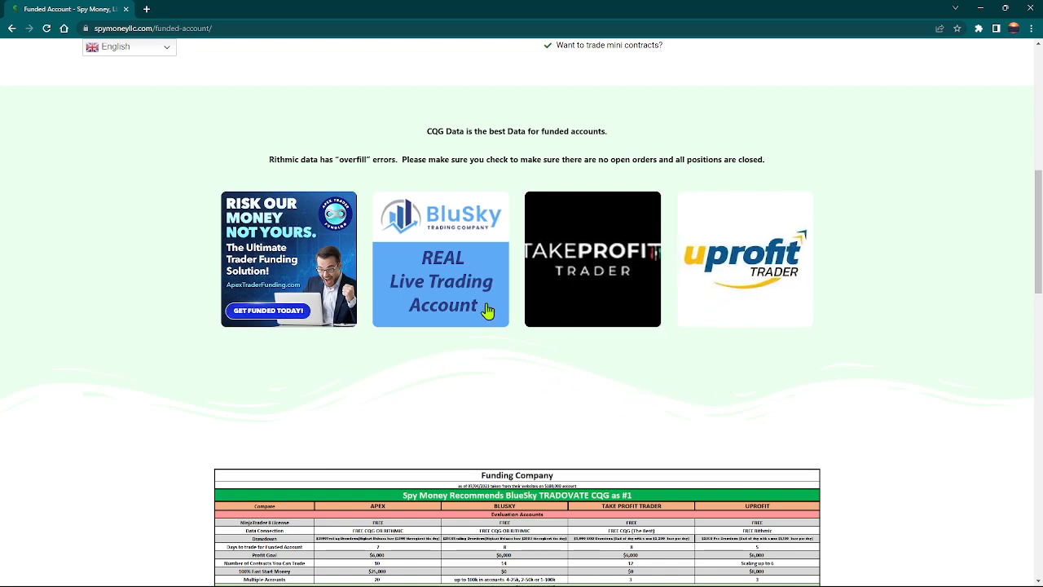
# Step: Scroll past the funding company comparison table to the discount coupon cards, then back to the top
pyautogui.scroll(-3)
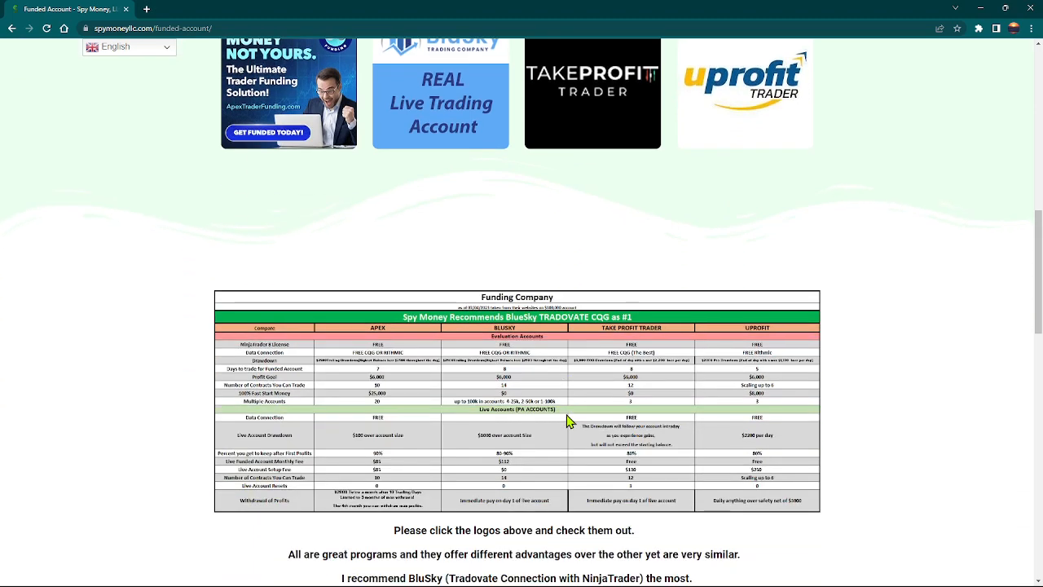
pyautogui.scroll(-3)
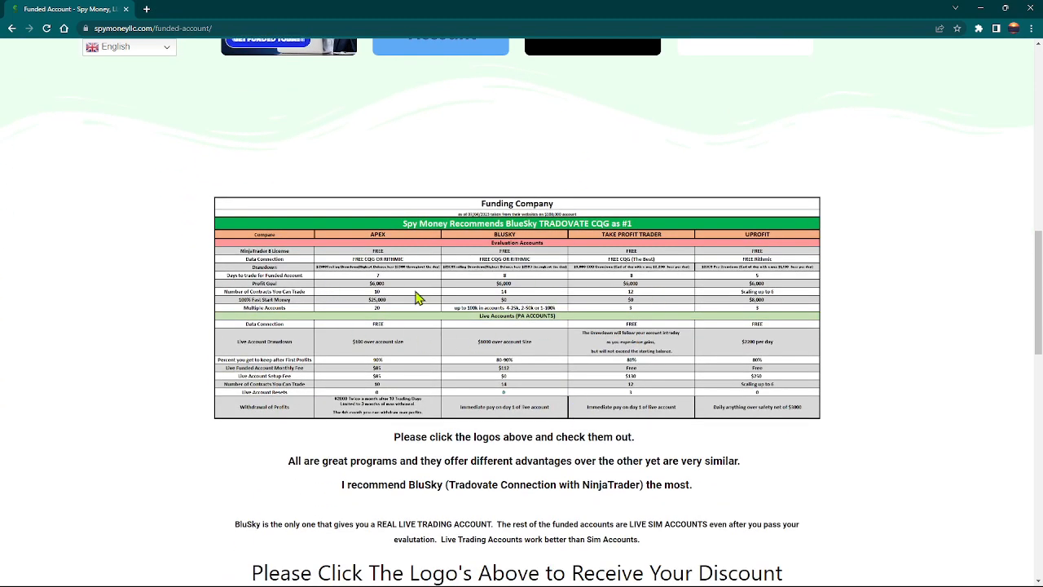
pyautogui.moveTo(652, 393)
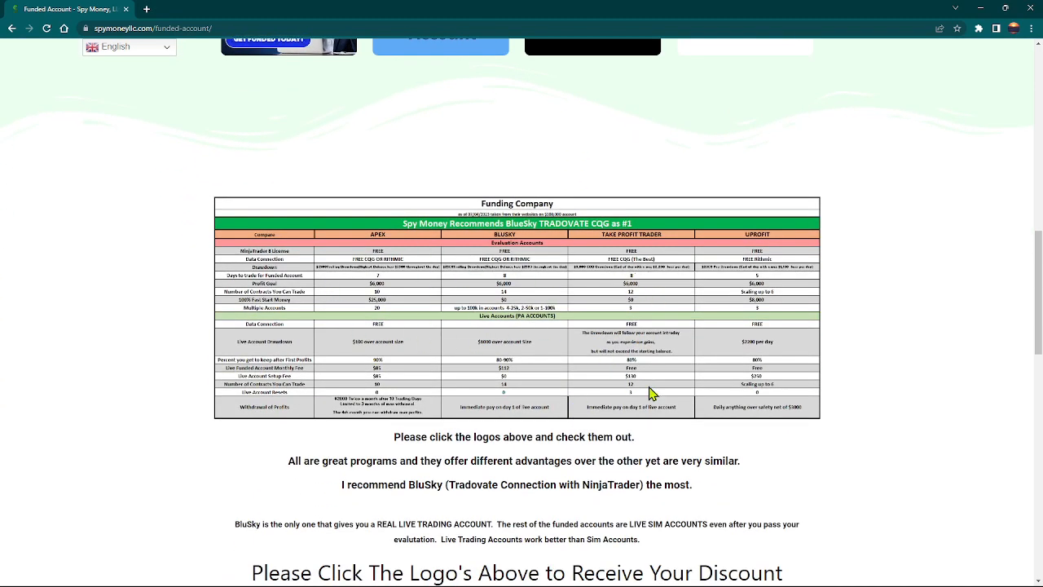
pyautogui.scroll(-3)
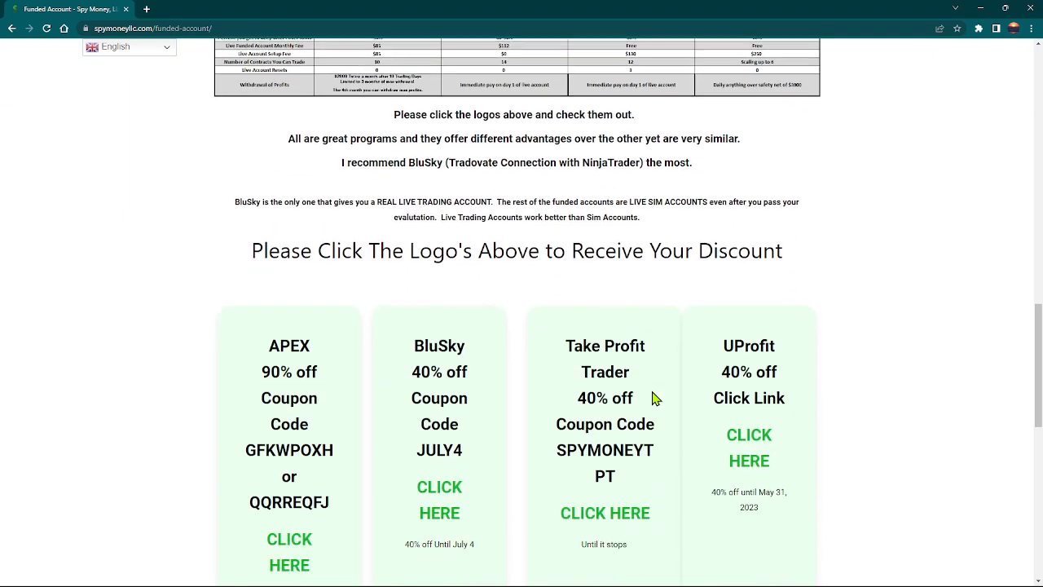
pyautogui.scroll(-3)
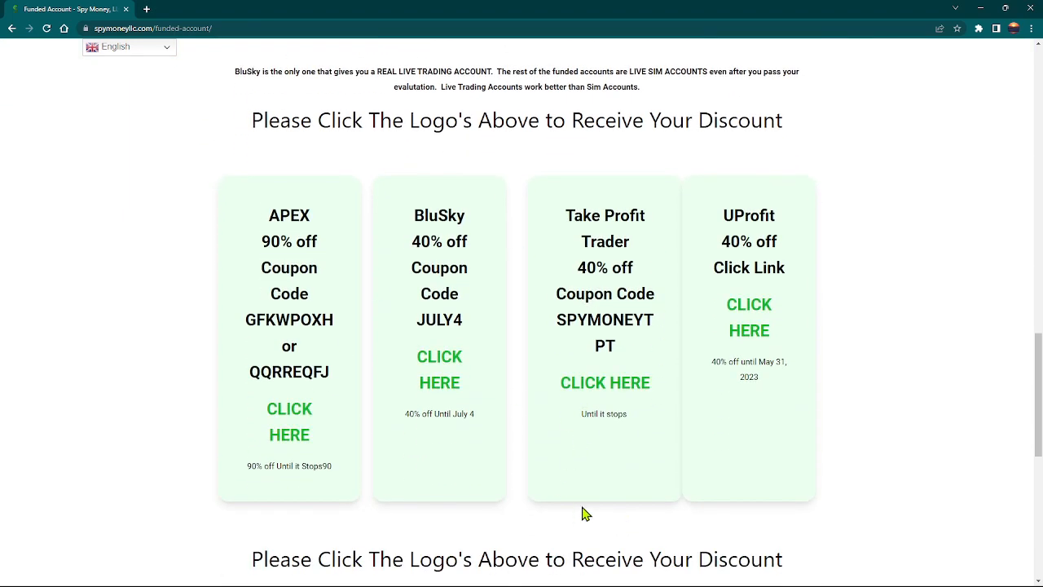
pyautogui.moveTo(269, 241)
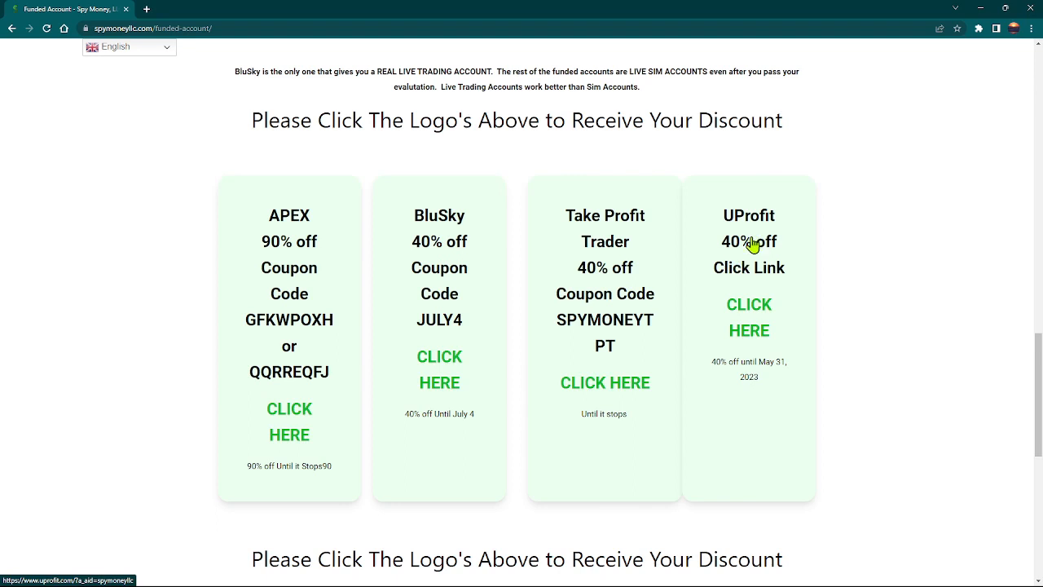
pyautogui.moveTo(682, 290)
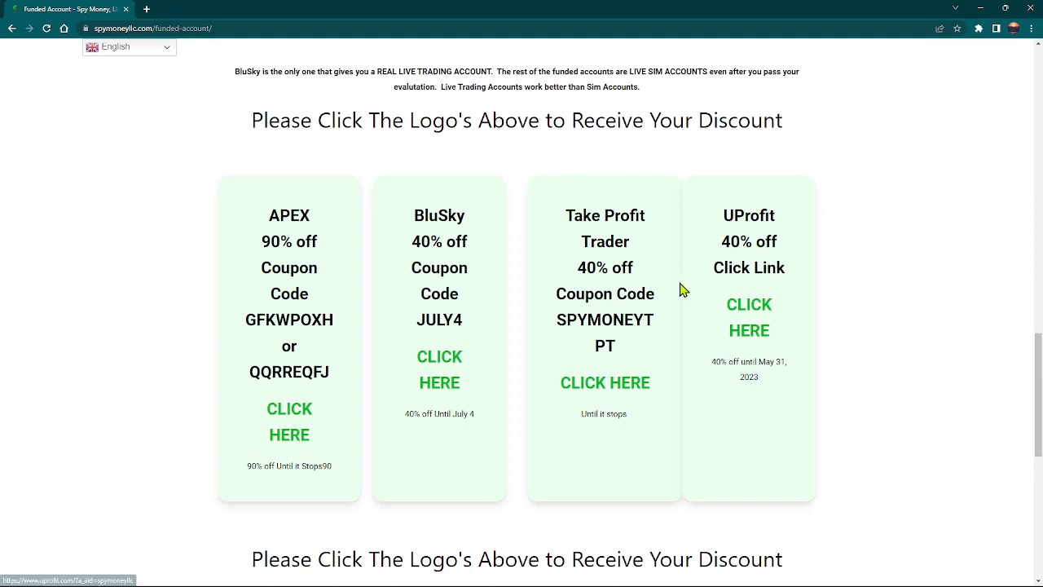
pyautogui.scroll(3)
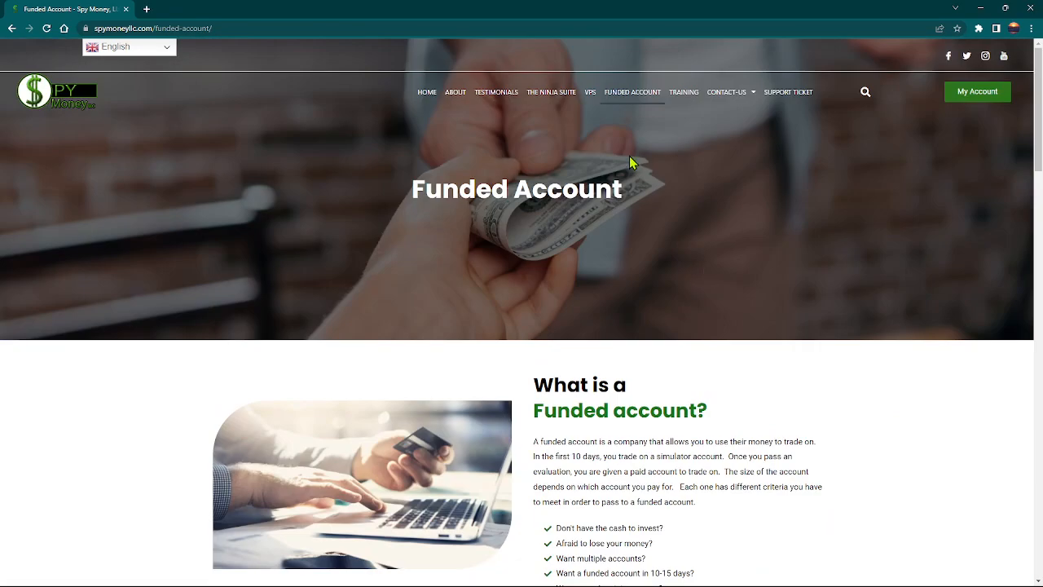
pyautogui.moveTo(635, 157)
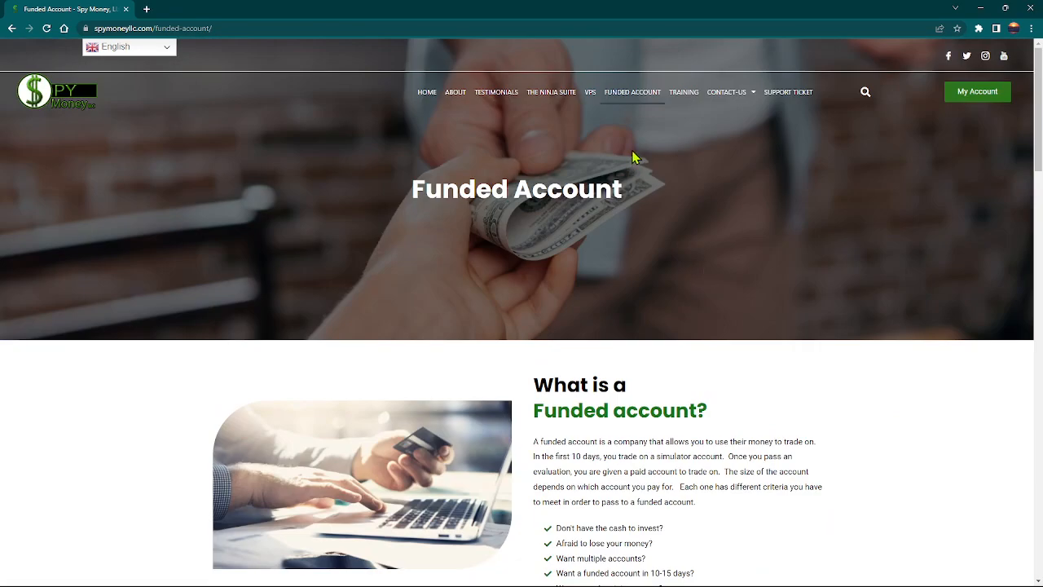
pyautogui.moveTo(529, 7)
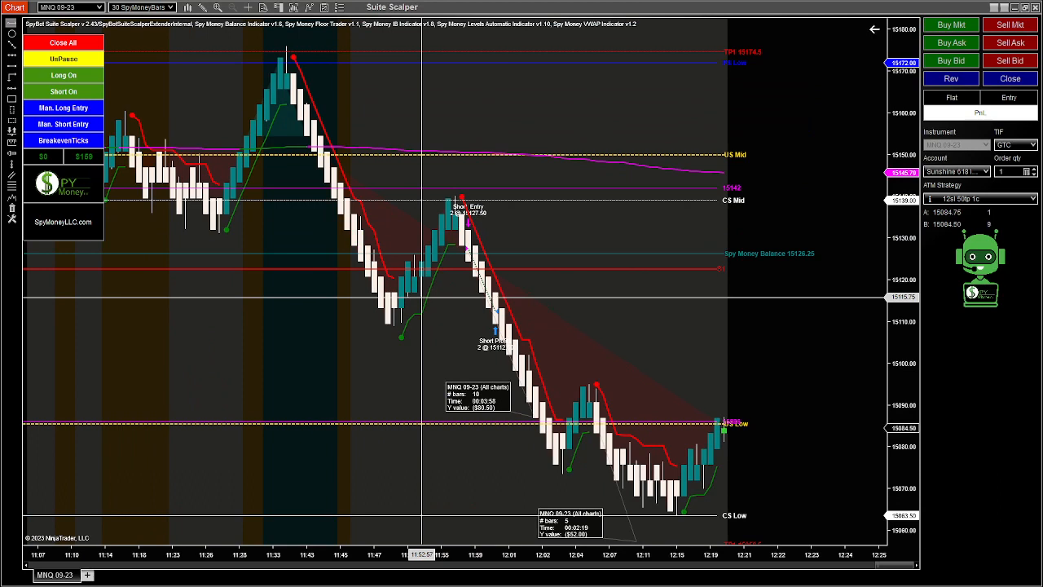
pyautogui.moveTo(94, 166)
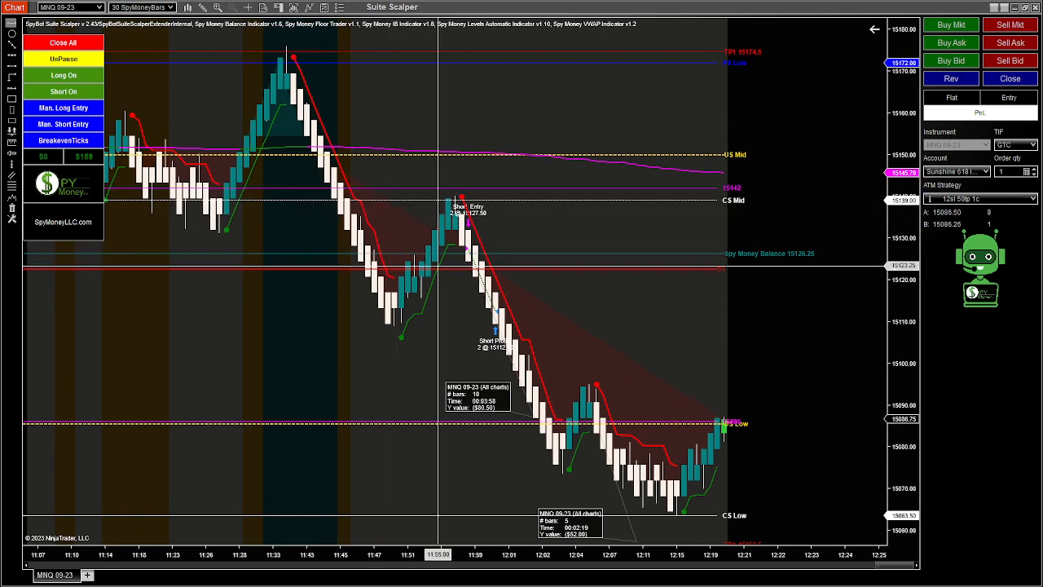
pyautogui.moveTo(362, 264)
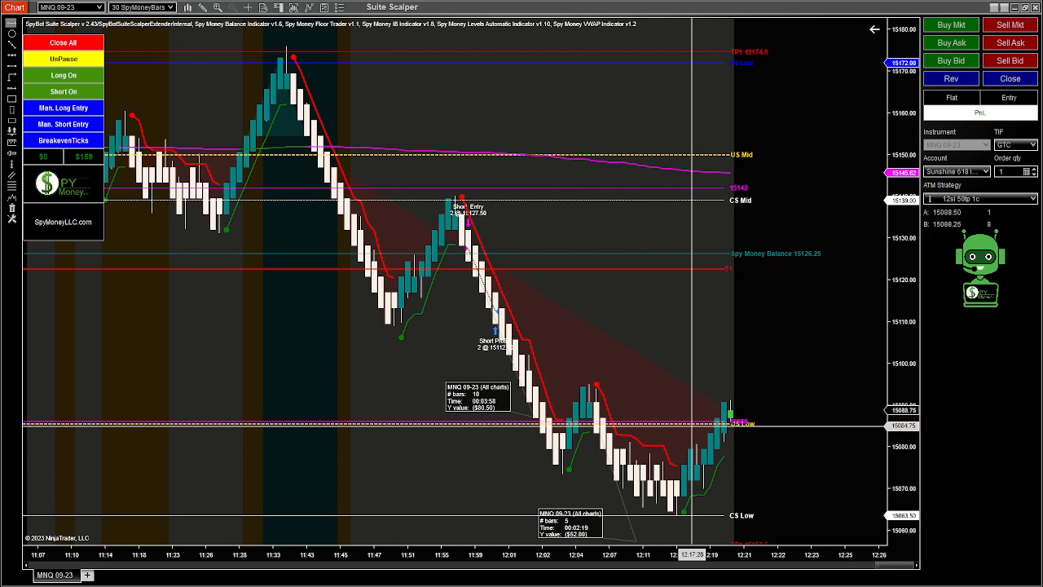
pyautogui.moveTo(550, 326)
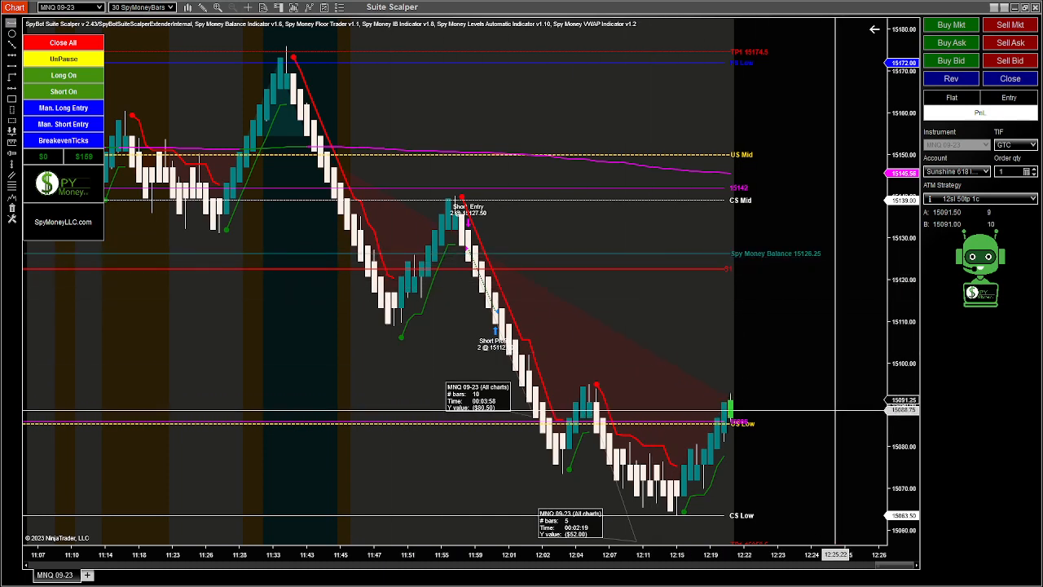
pyautogui.moveTo(806, 339)
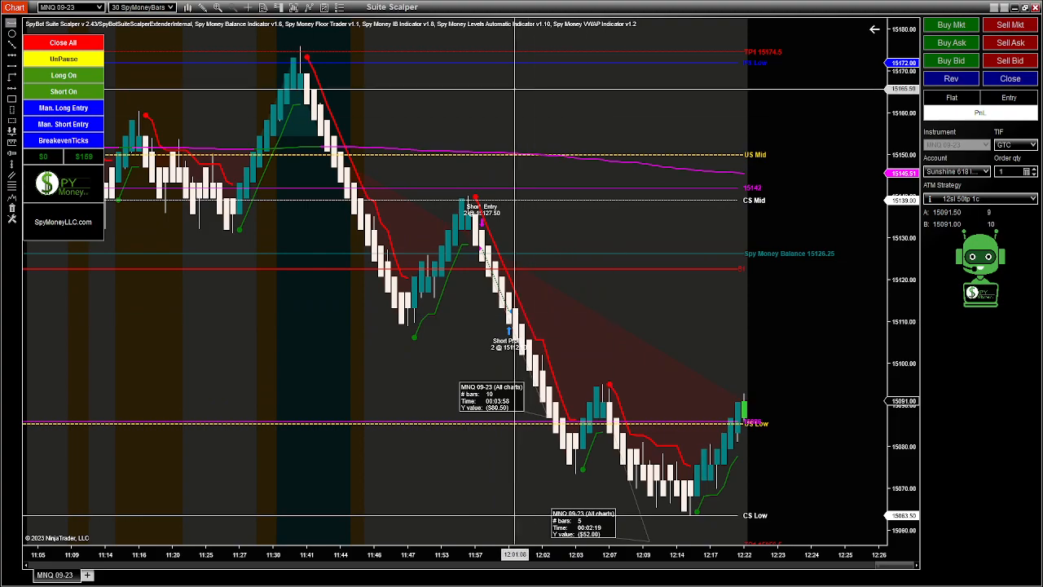
# Step: Scroll the MNQ chart to show the whole session with all entries, exits and Spy Money levels
pyautogui.hscroll(-3)
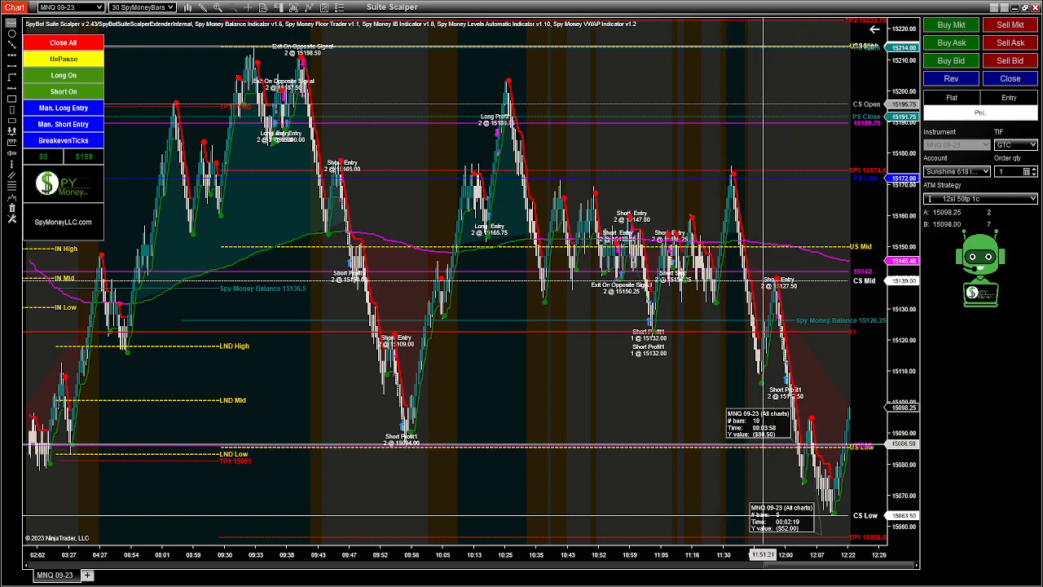
pyautogui.moveTo(406, 325)
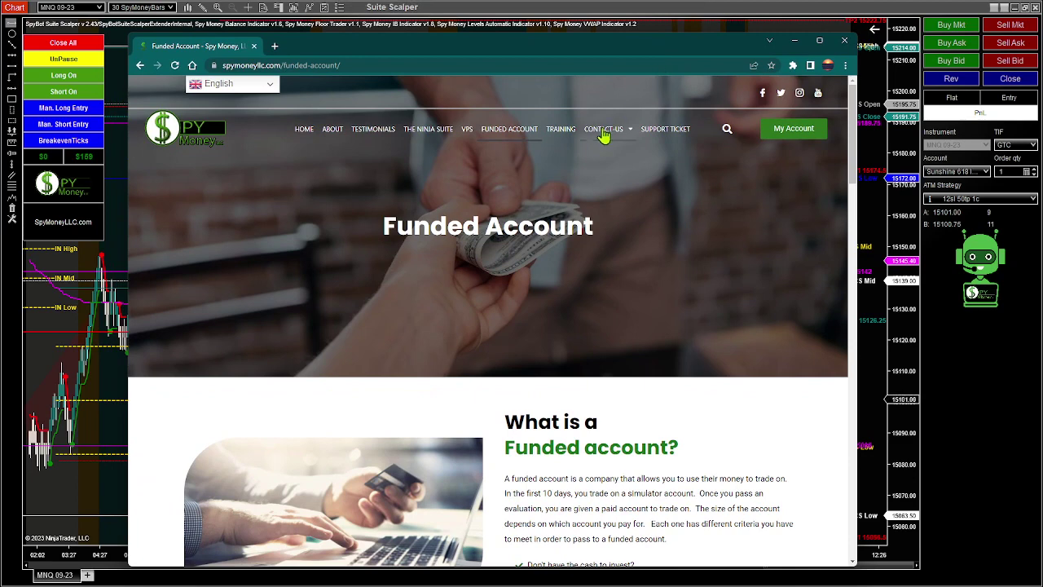
# Step: Show the Contact page again and scroll through its message form
pyautogui.click(603, 129)
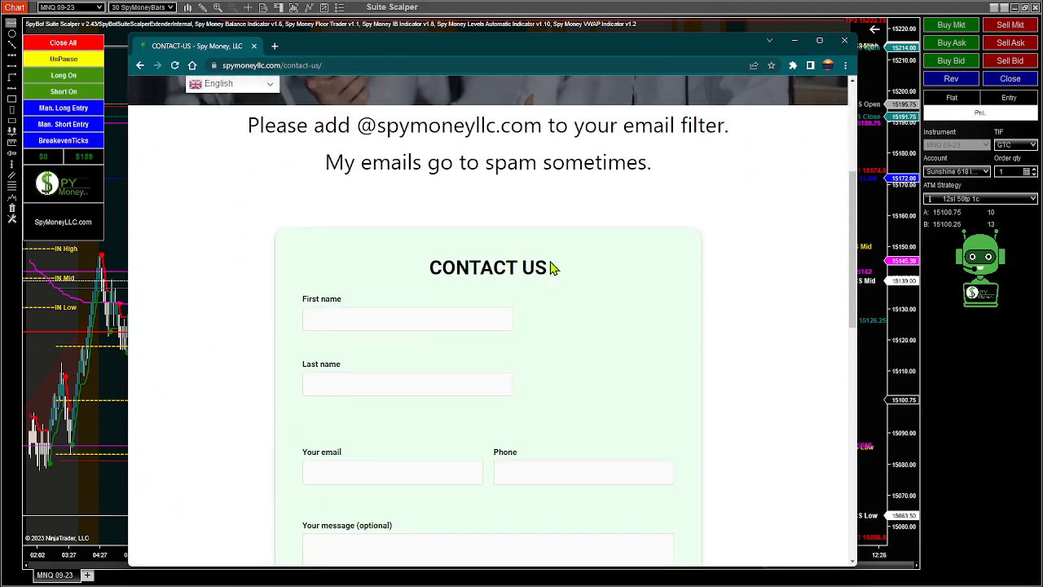
pyautogui.scroll(-3)
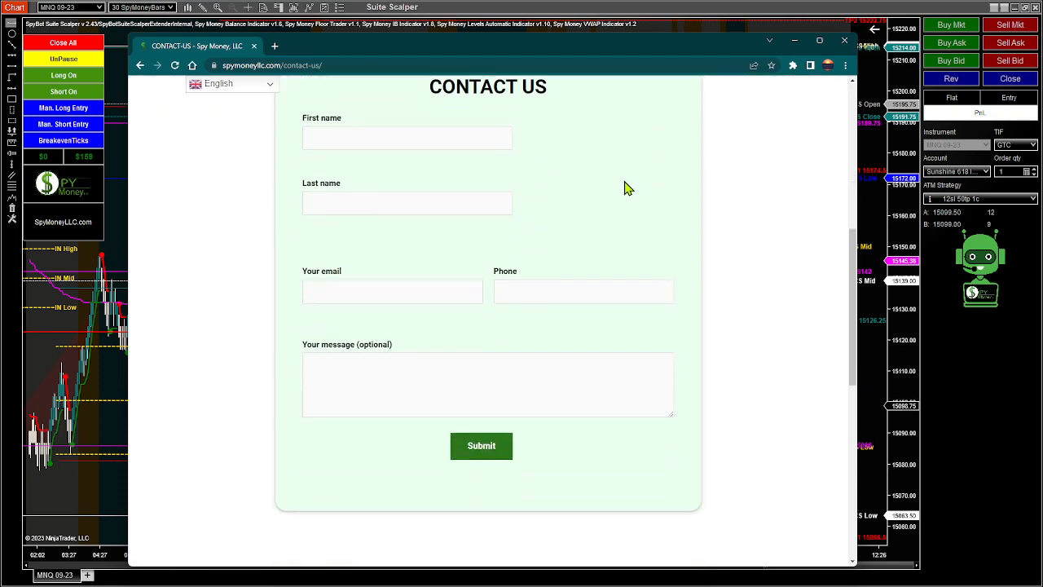
pyautogui.scroll(3)
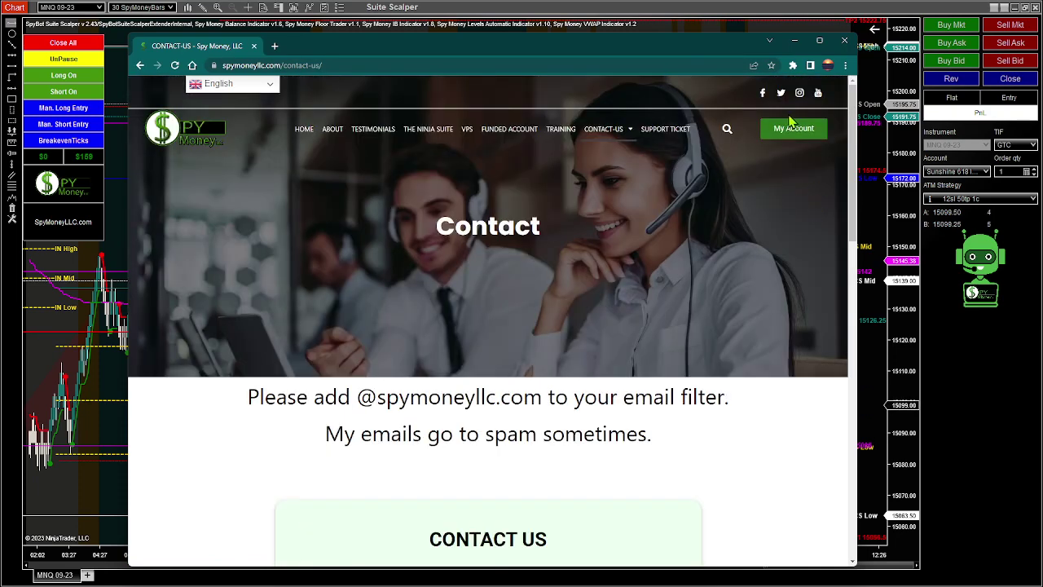
pyautogui.click(792, 127)
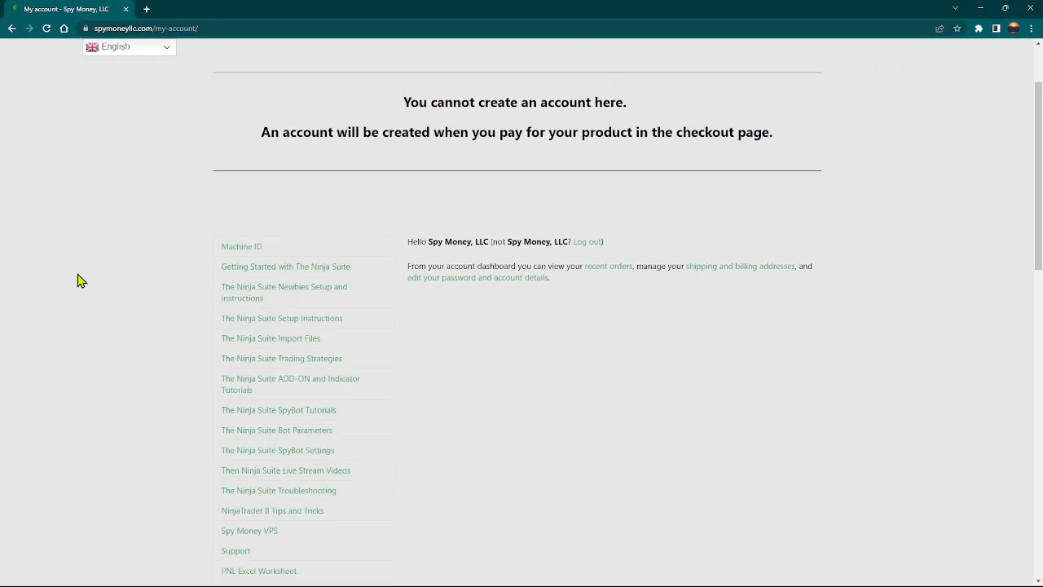
pyautogui.scroll(3)
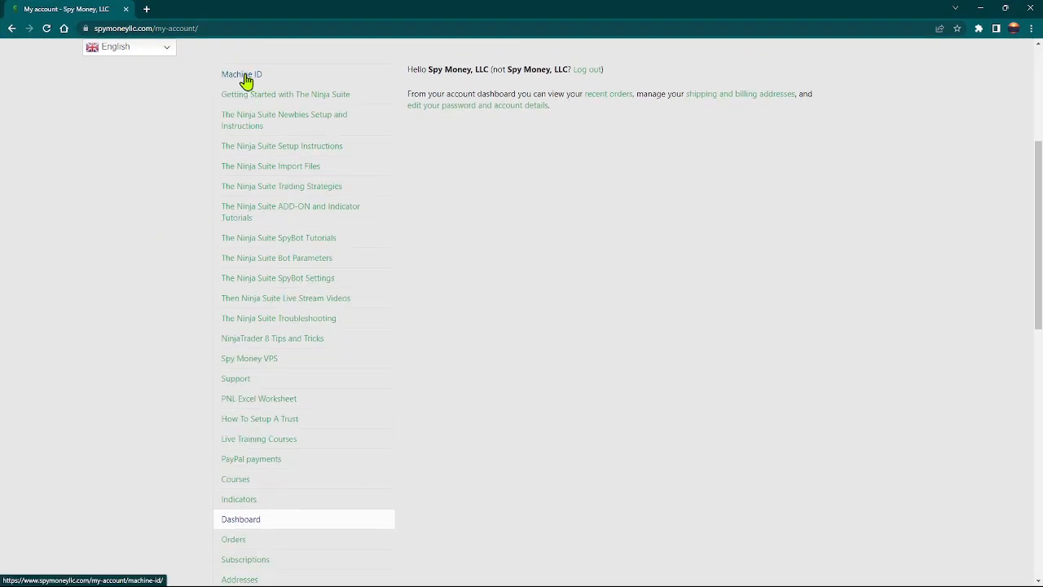
pyautogui.moveTo(286, 100)
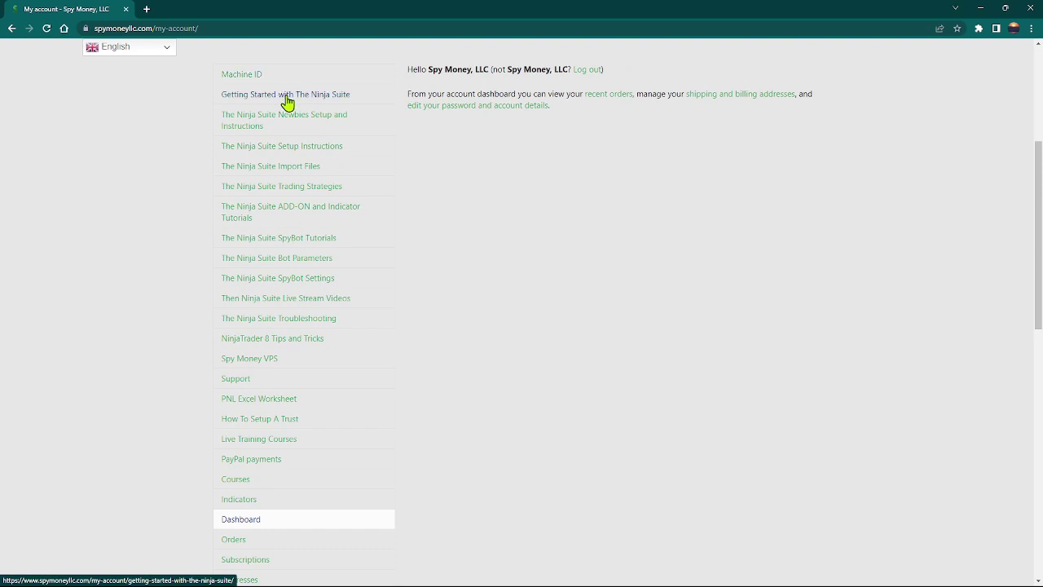
pyautogui.moveTo(704, 404)
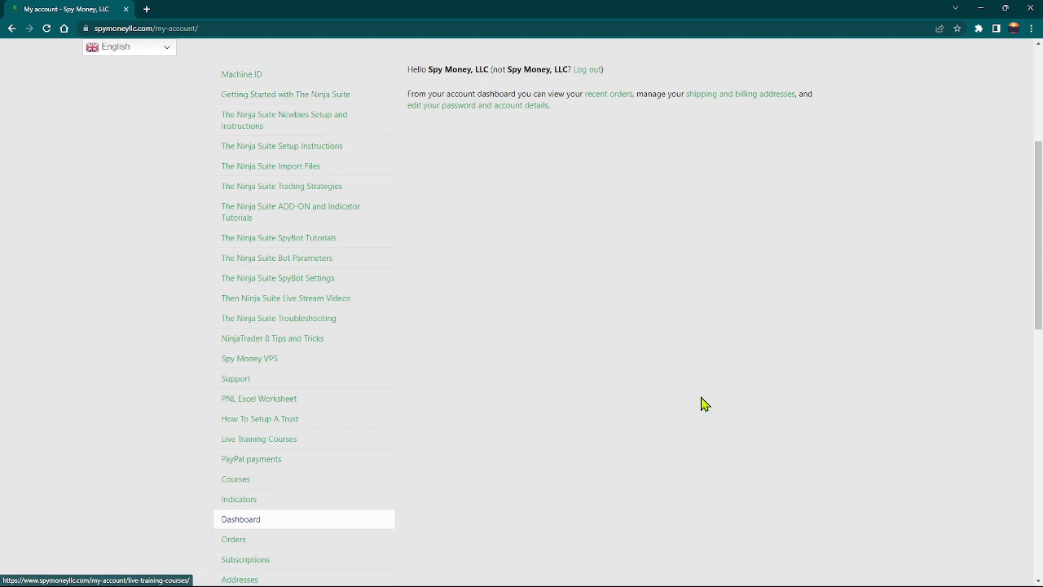
pyautogui.moveTo(391, 186)
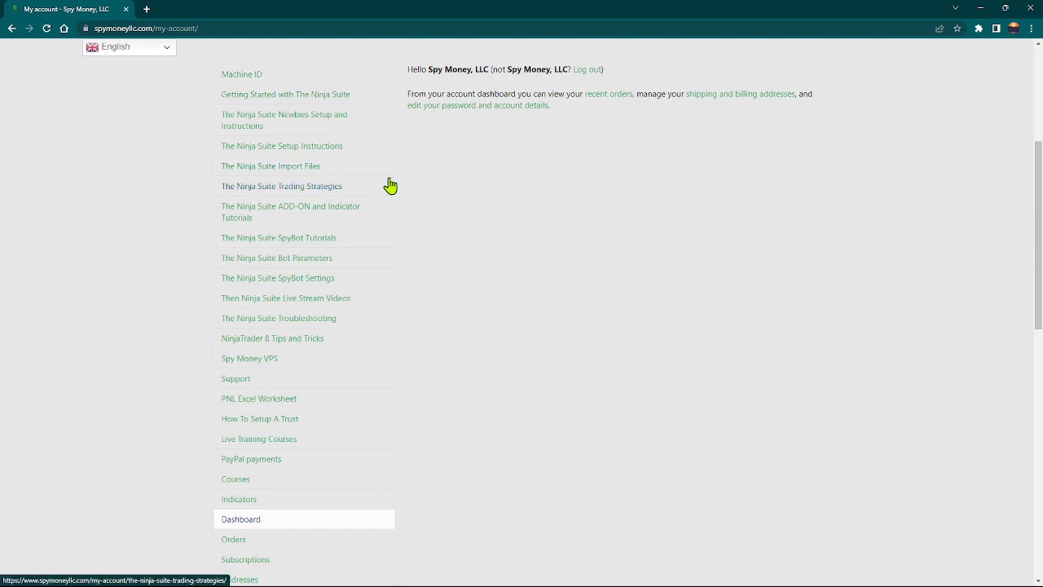
pyautogui.moveTo(324, 306)
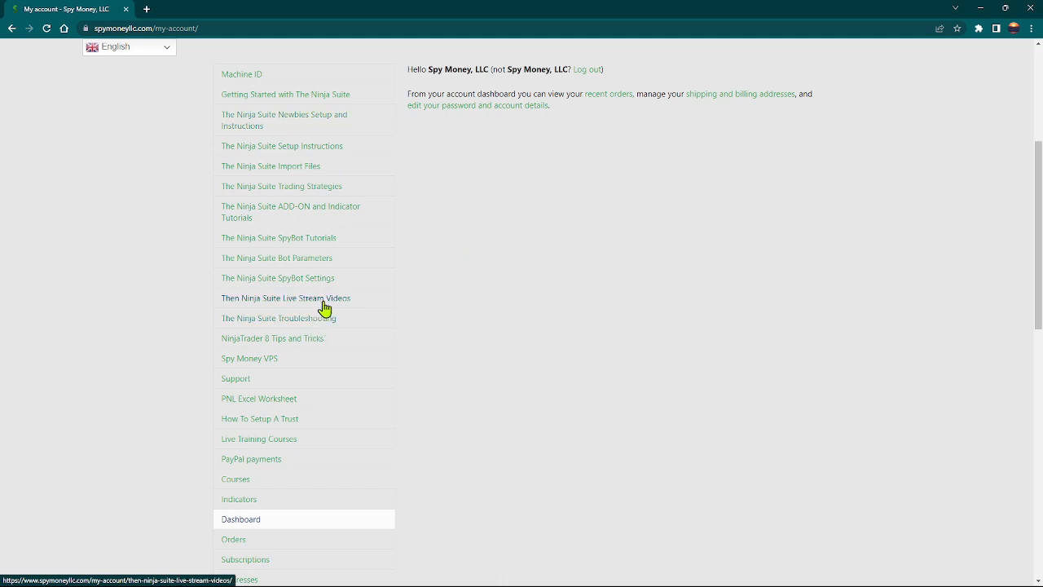
pyautogui.moveTo(325, 300)
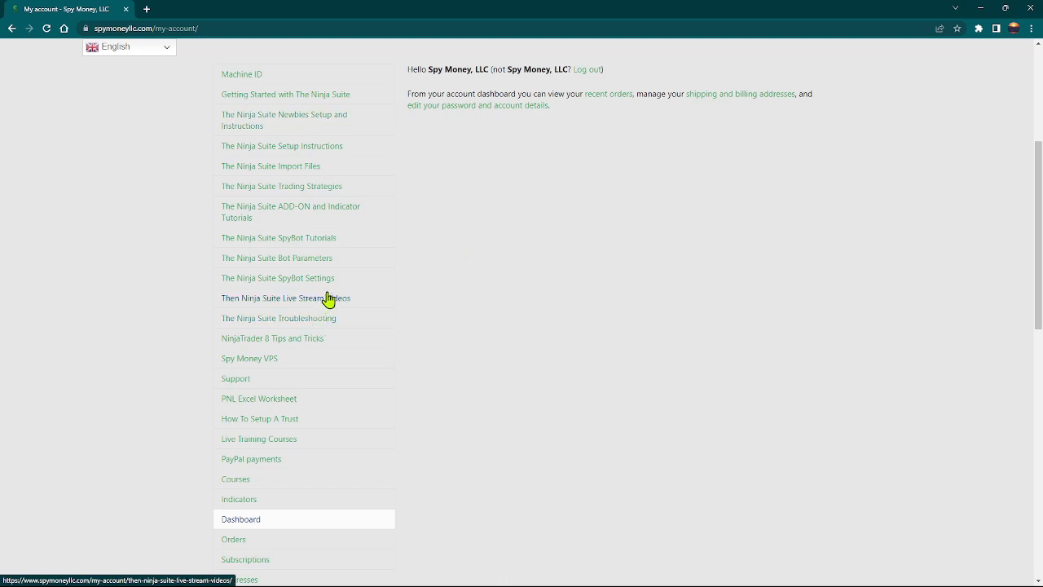
pyautogui.moveTo(292, 120)
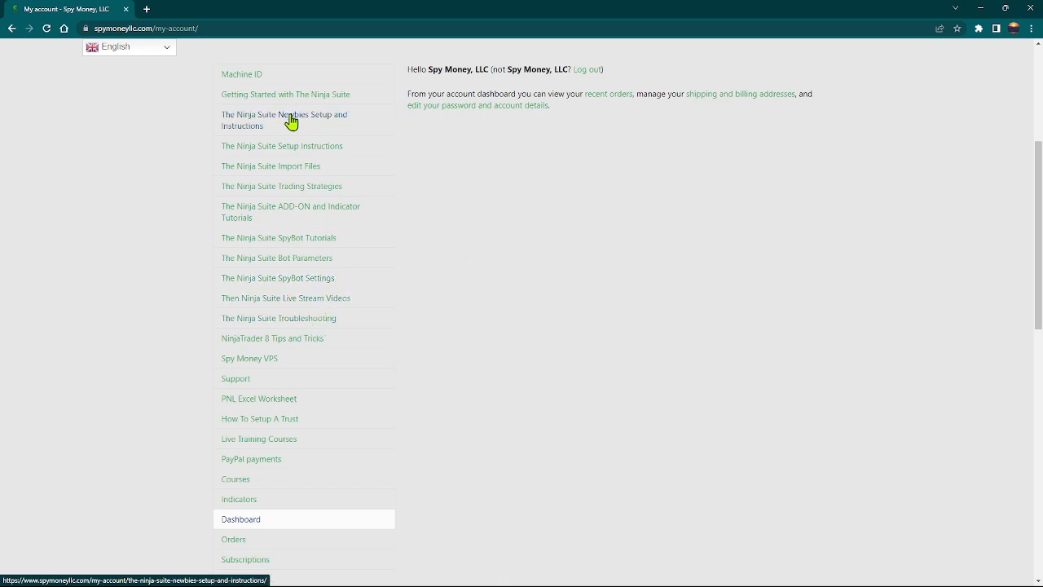
pyautogui.moveTo(380, 127)
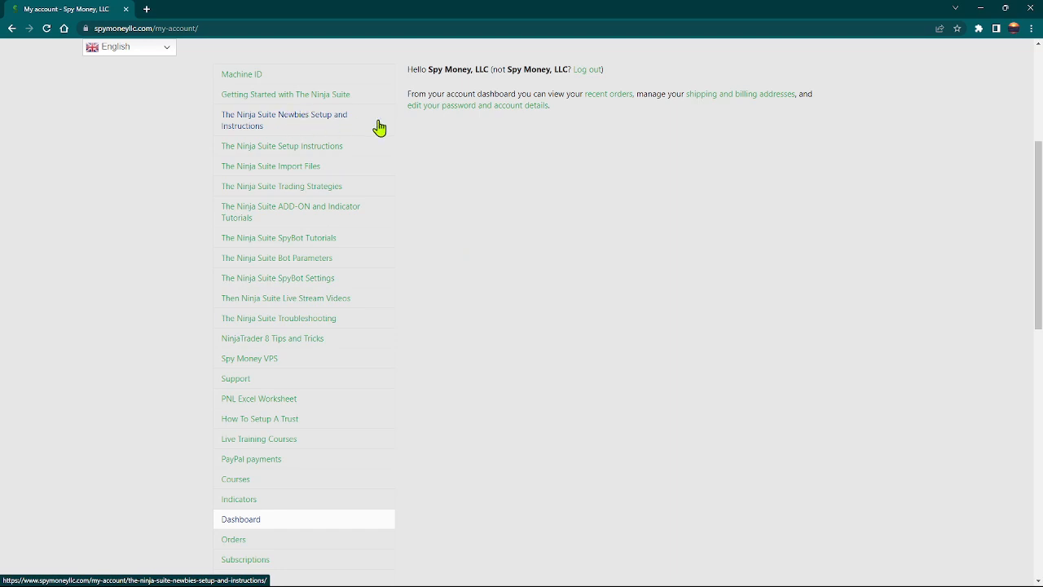
pyautogui.moveTo(260, 147)
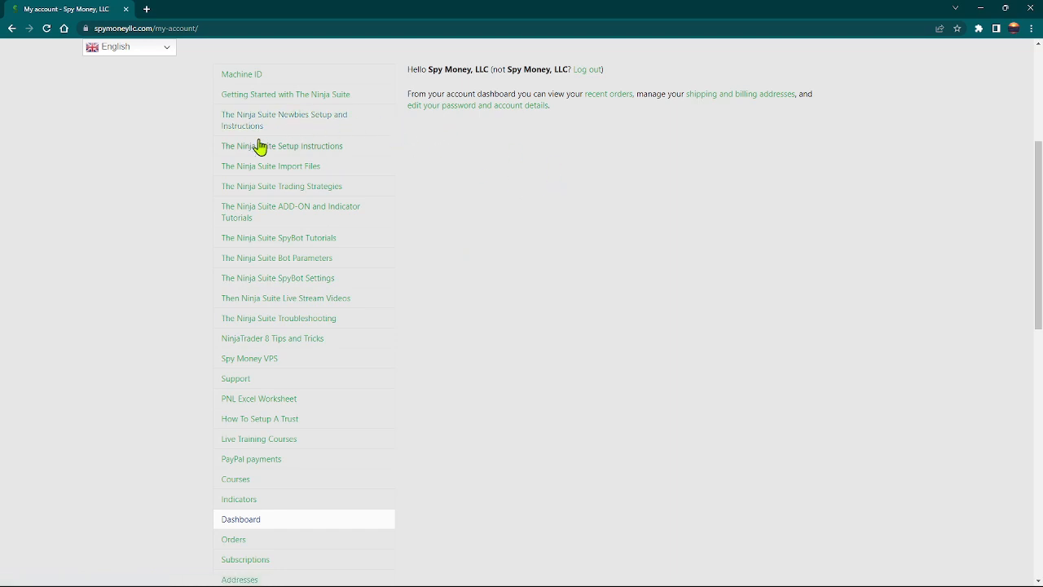
pyautogui.moveTo(310, 121)
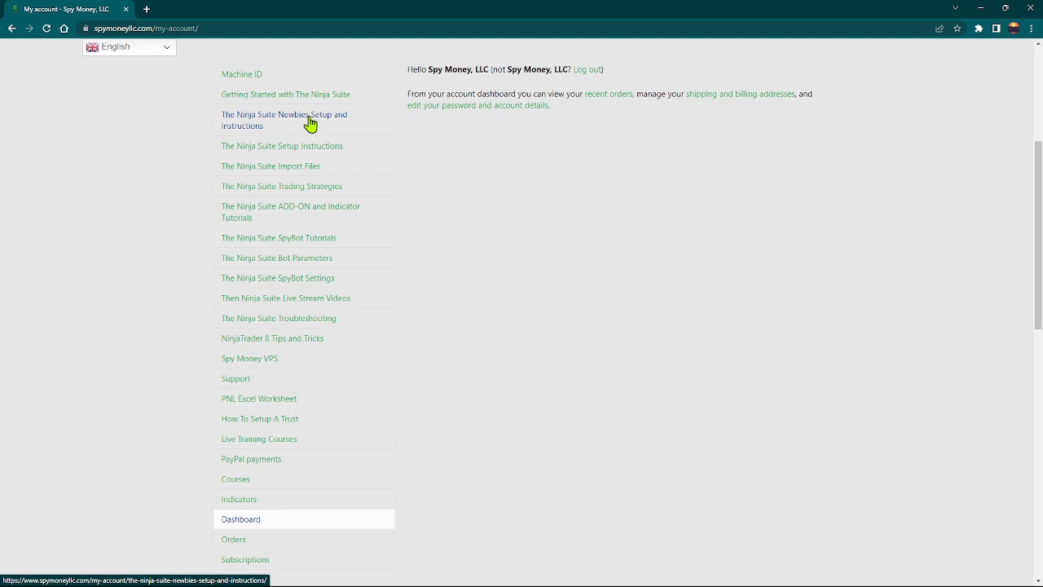
pyautogui.moveTo(276, 127)
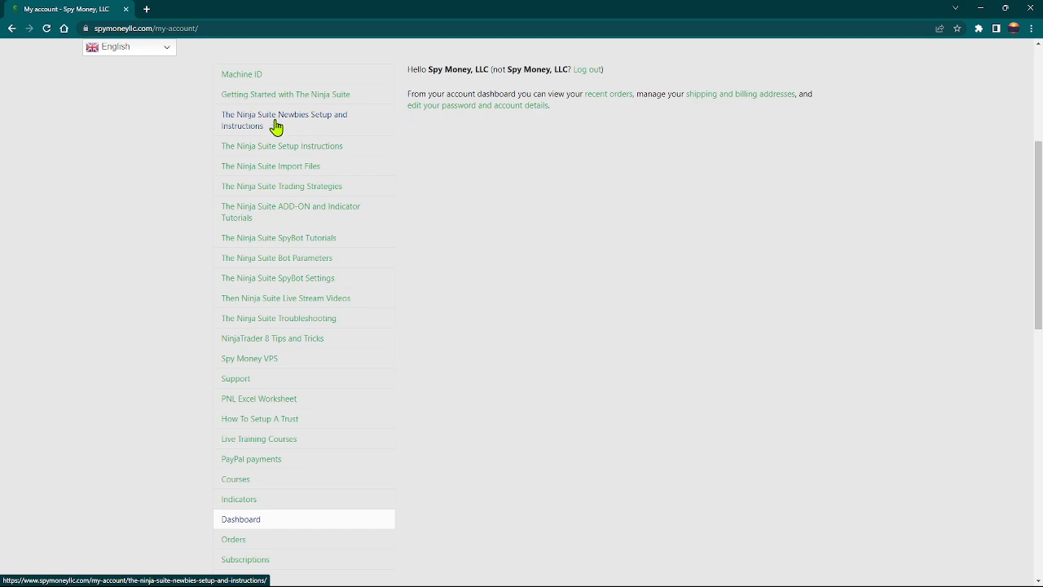
pyautogui.moveTo(280, 150)
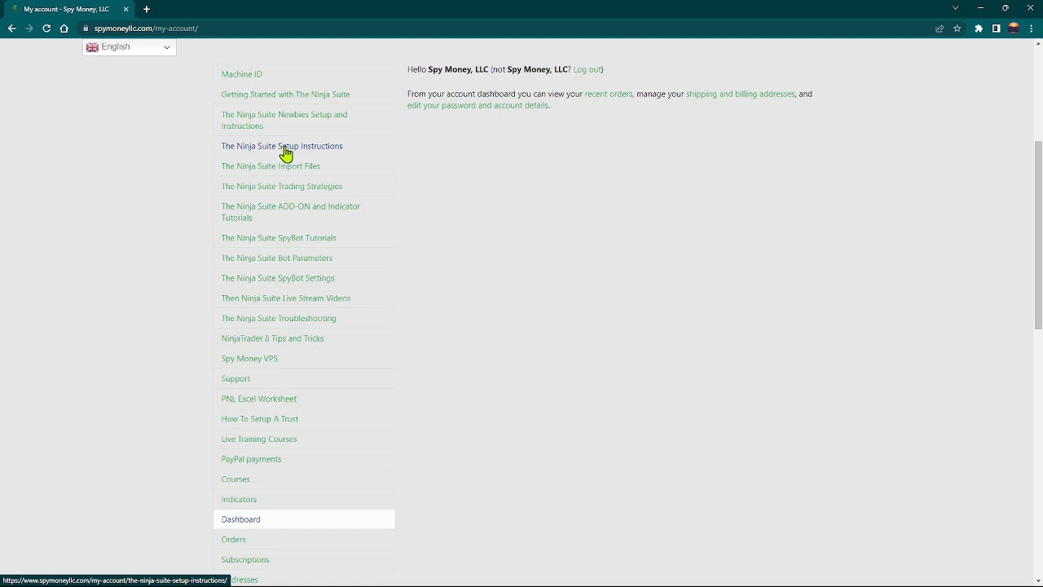
pyautogui.moveTo(322, 156)
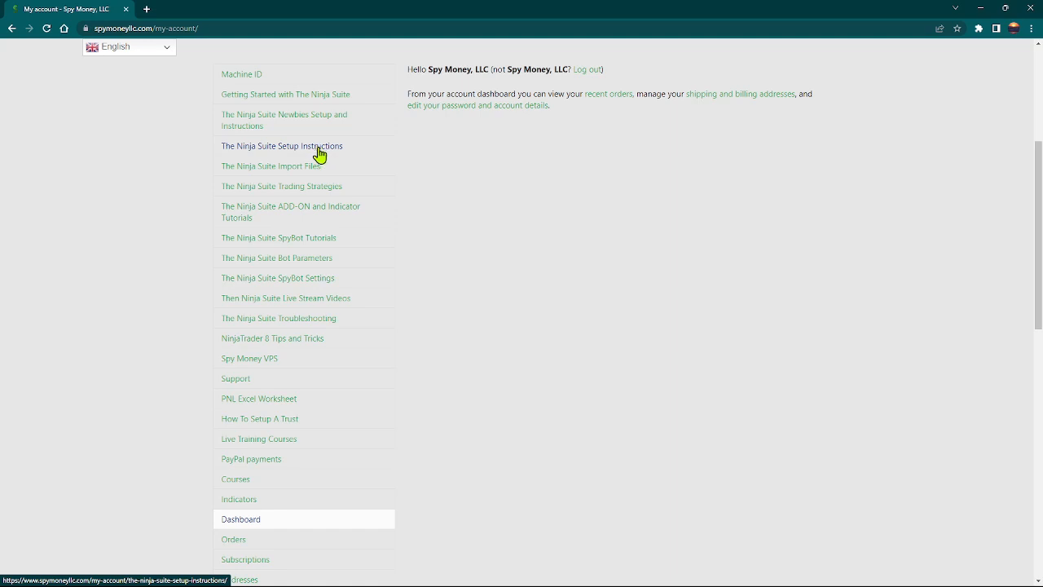
pyautogui.moveTo(308, 169)
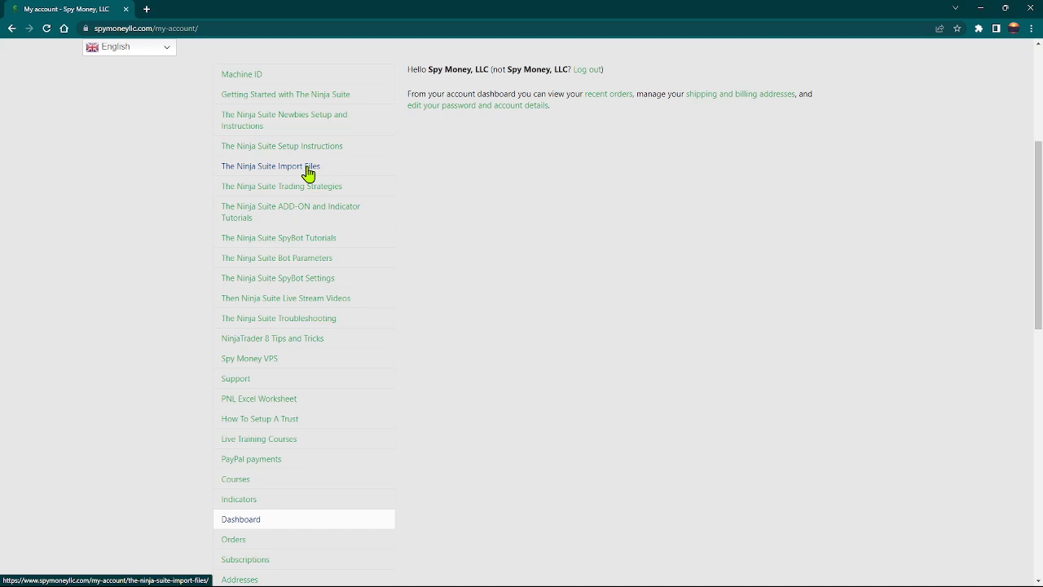
pyautogui.moveTo(312, 194)
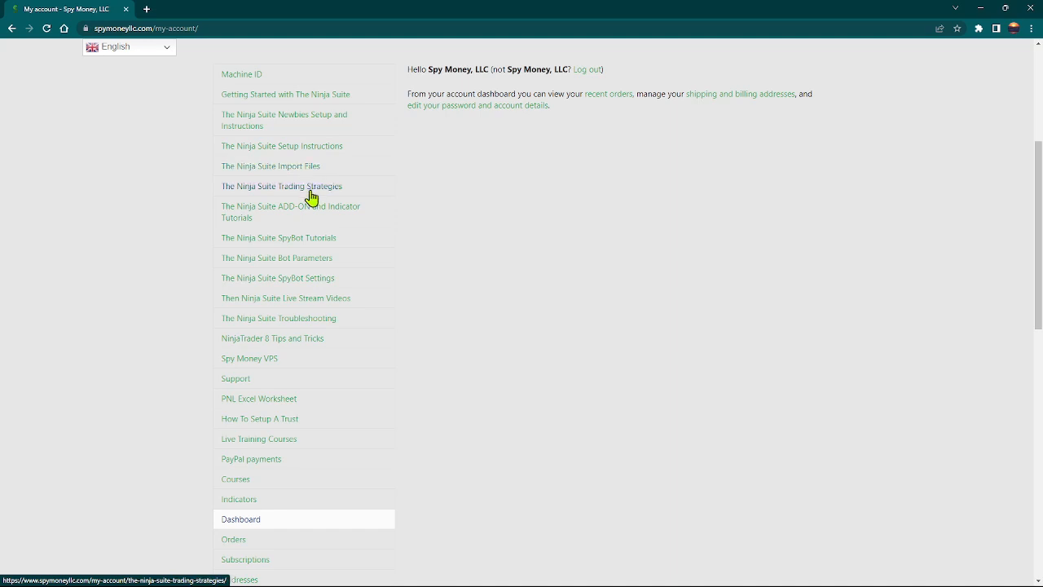
pyautogui.moveTo(318, 194)
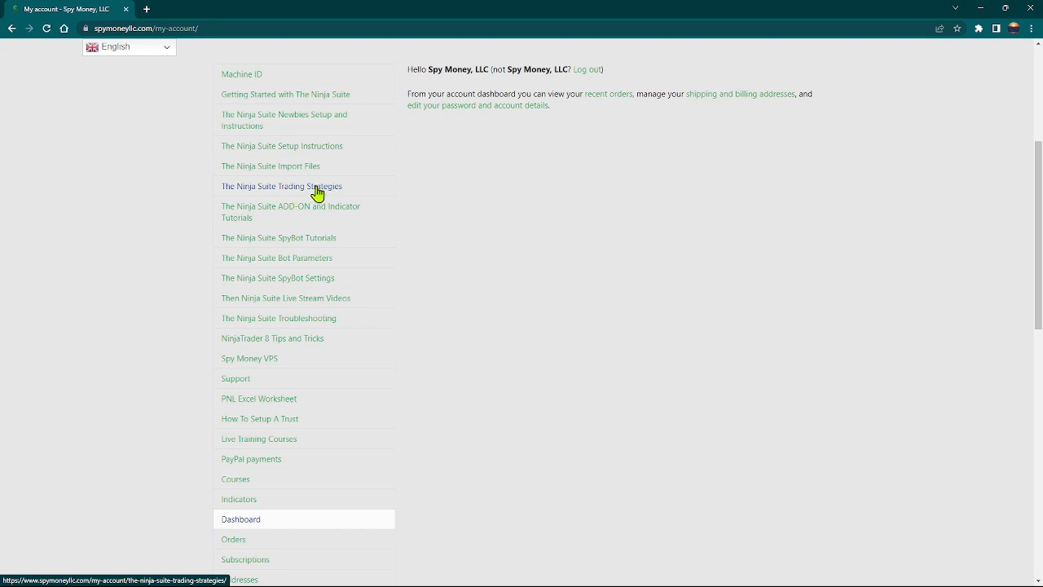
pyautogui.moveTo(310, 225)
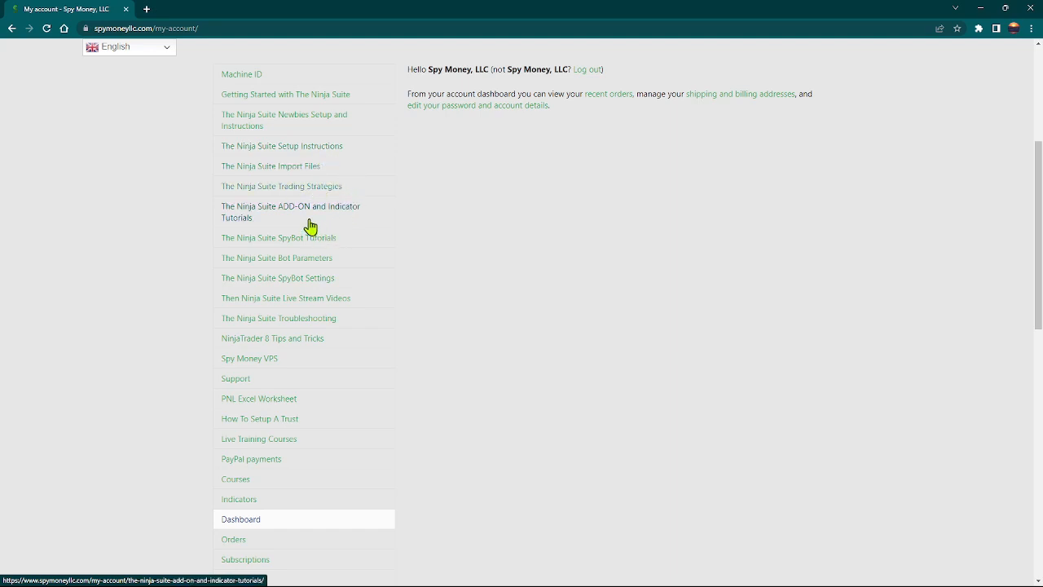
pyautogui.moveTo(308, 213)
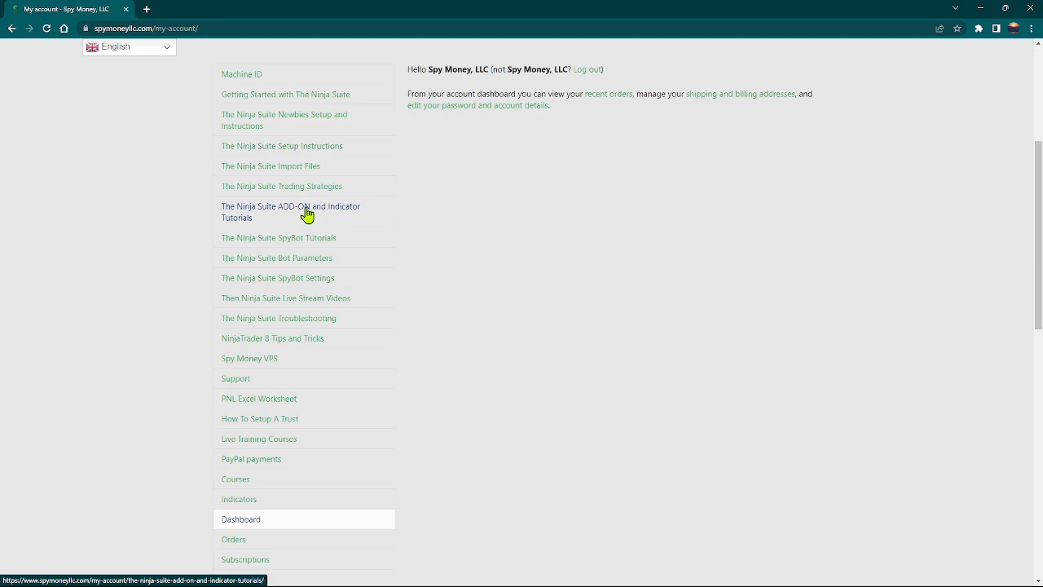
pyautogui.moveTo(313, 267)
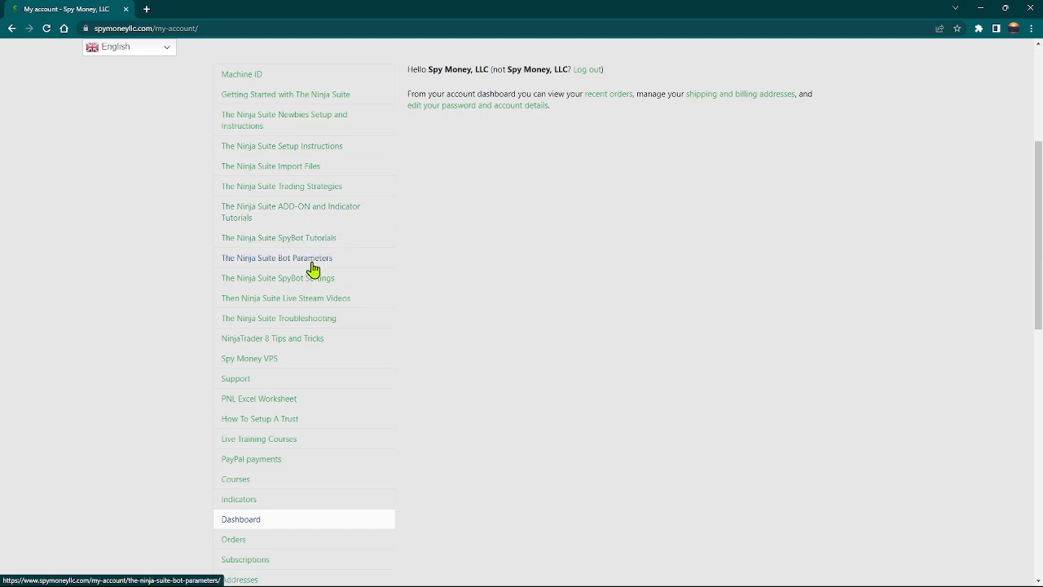
pyautogui.moveTo(328, 264)
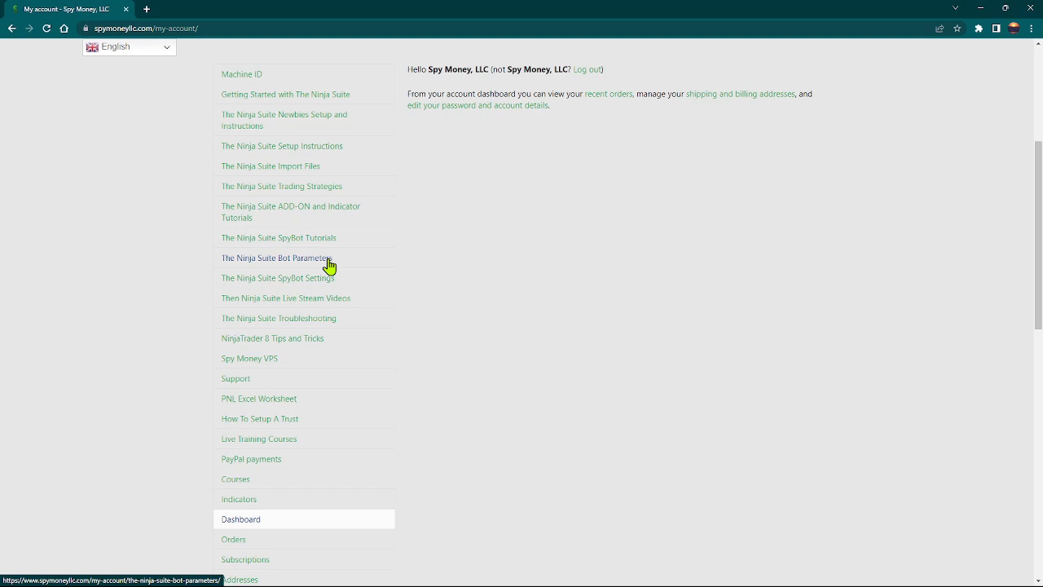
pyautogui.moveTo(323, 281)
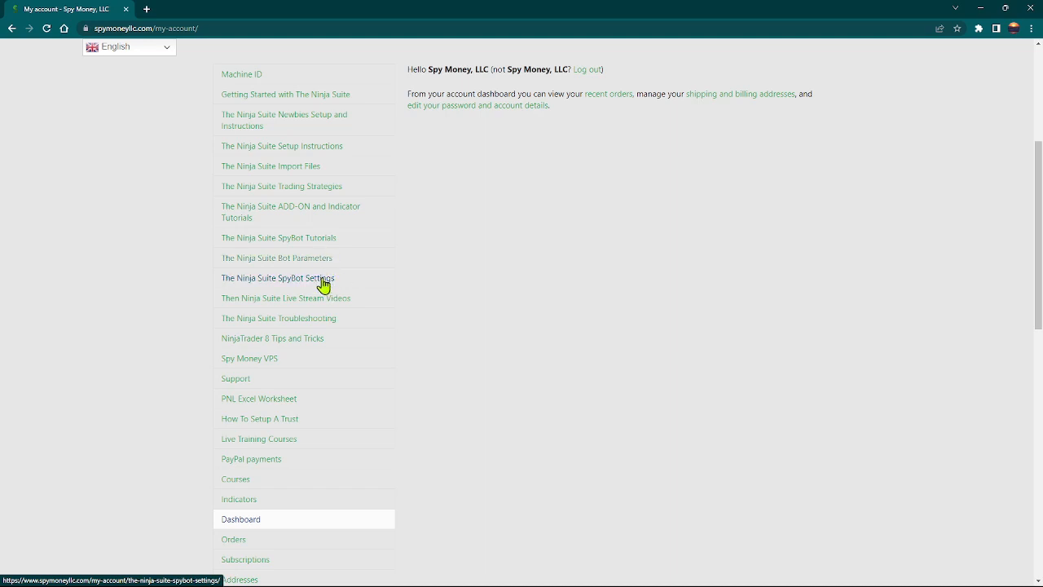
pyautogui.moveTo(316, 283)
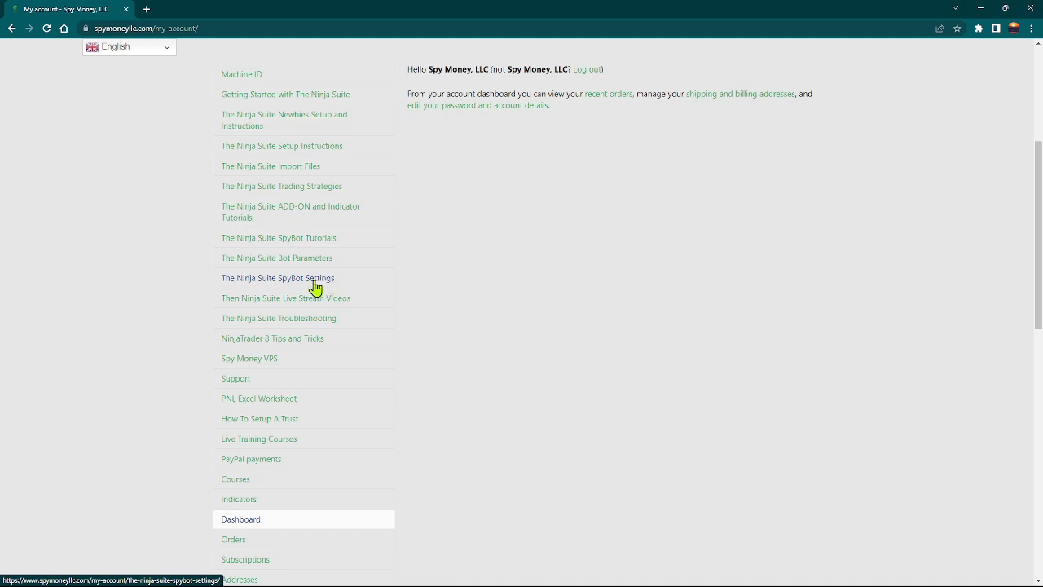
pyautogui.moveTo(308, 308)
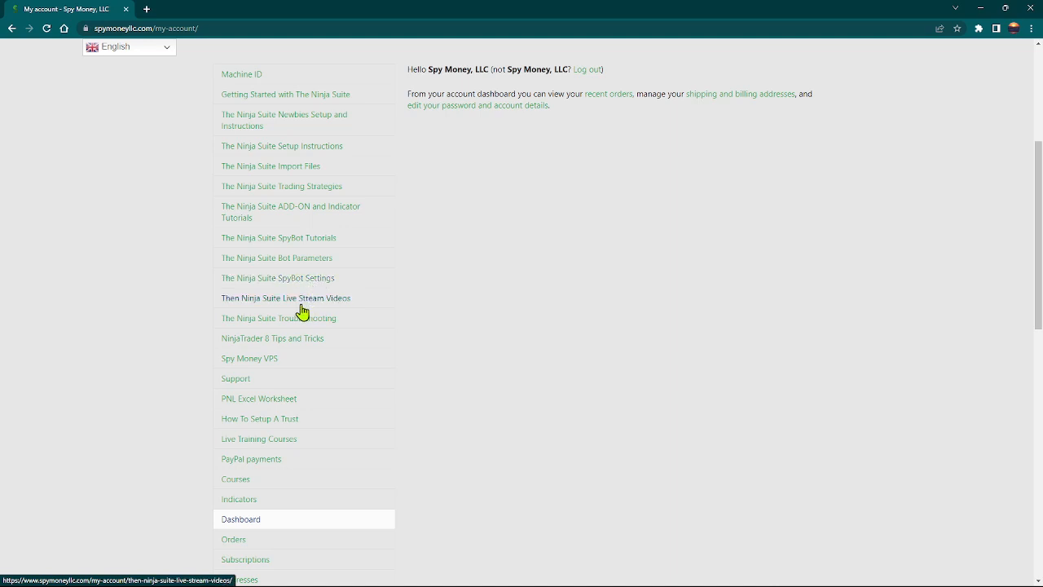
pyautogui.moveTo(310, 318)
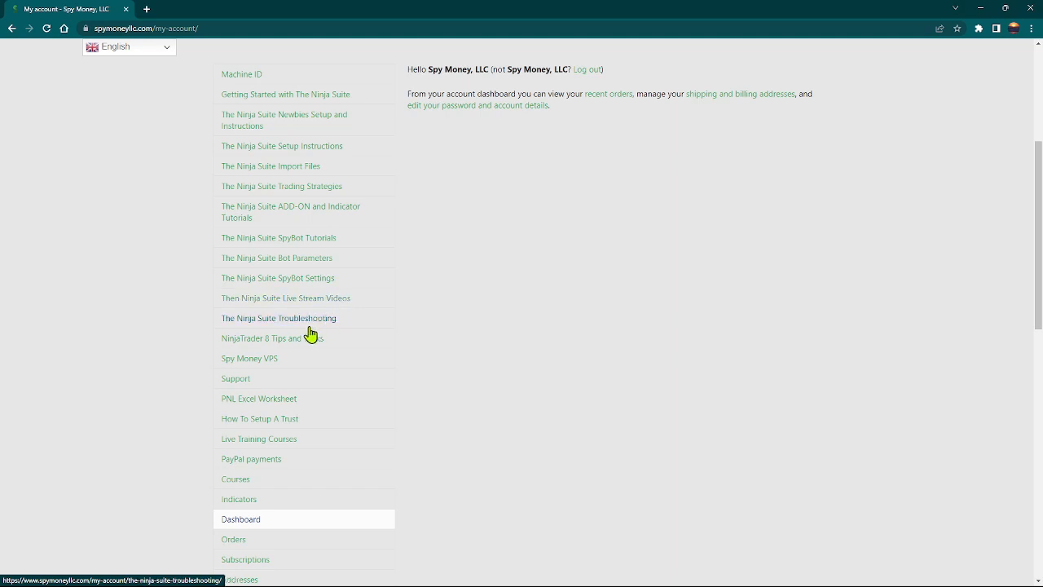
pyautogui.moveTo(316, 323)
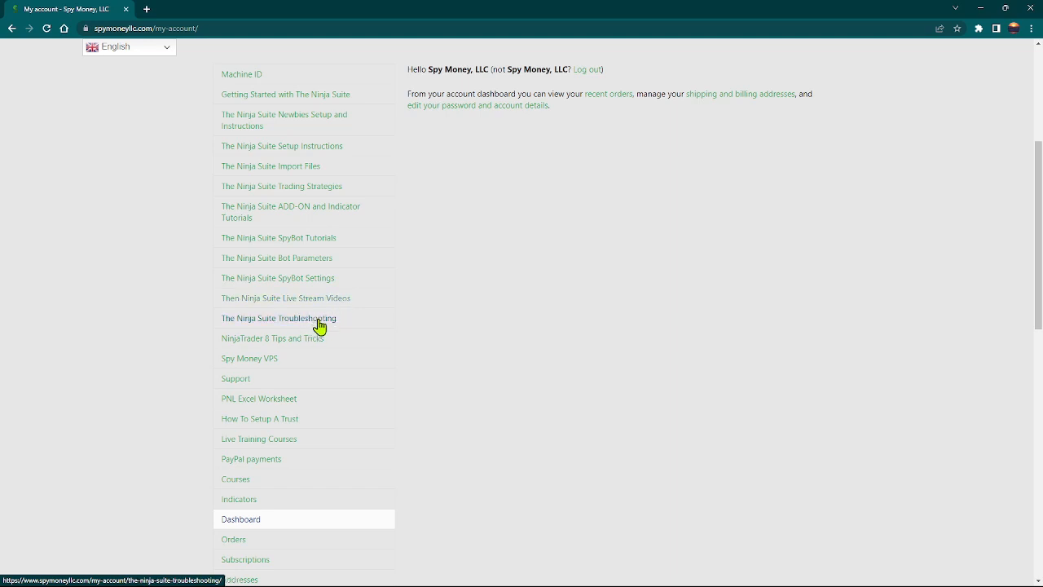
pyautogui.moveTo(303, 342)
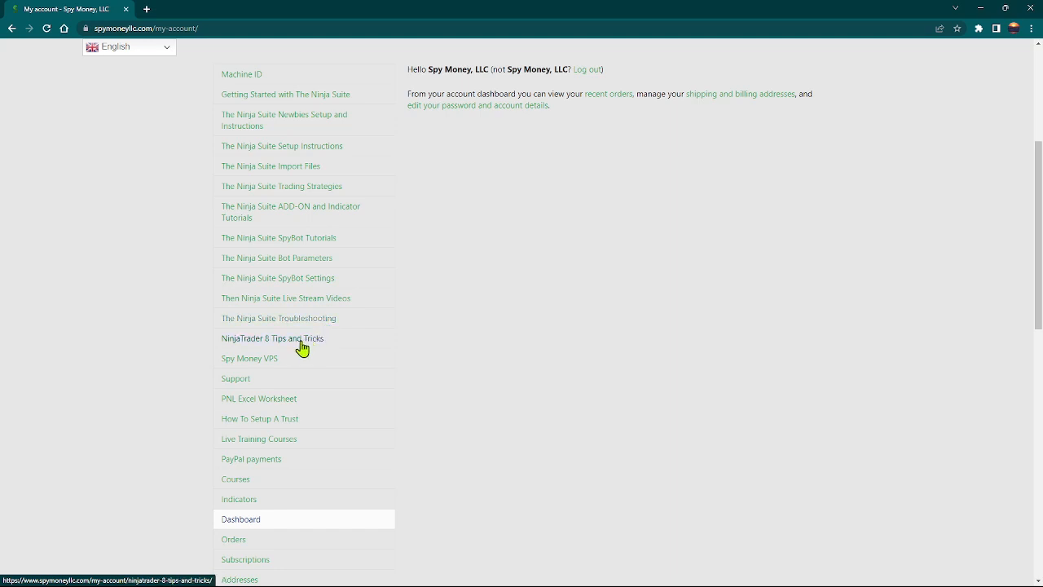
pyautogui.moveTo(316, 356)
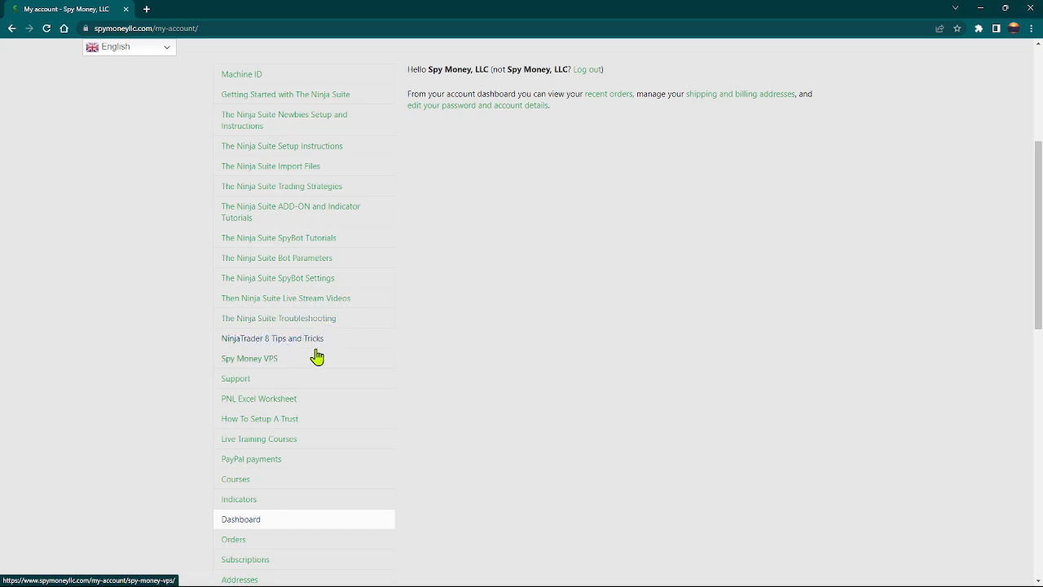
pyautogui.moveTo(282, 368)
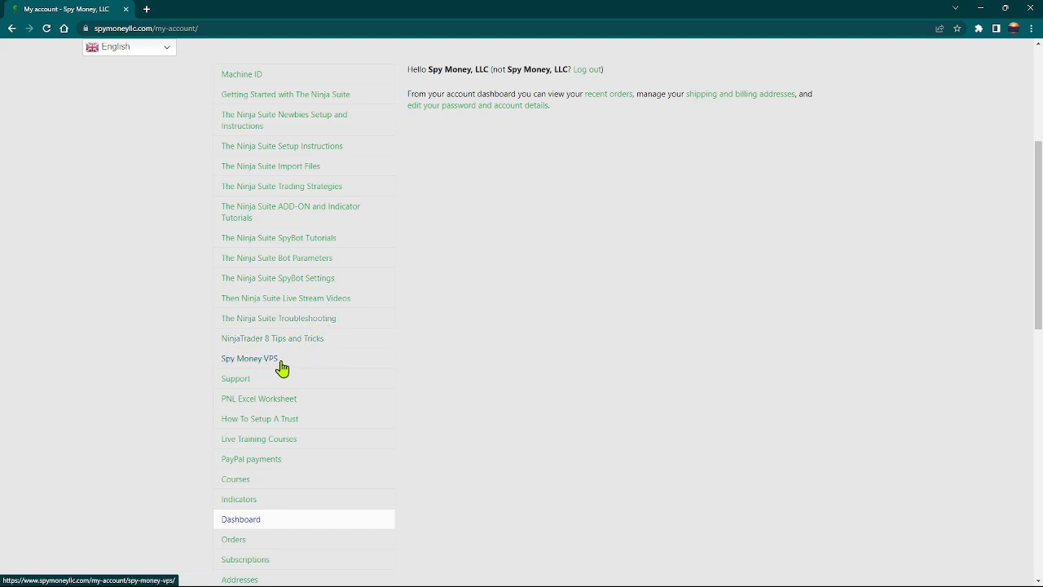
pyautogui.moveTo(244, 384)
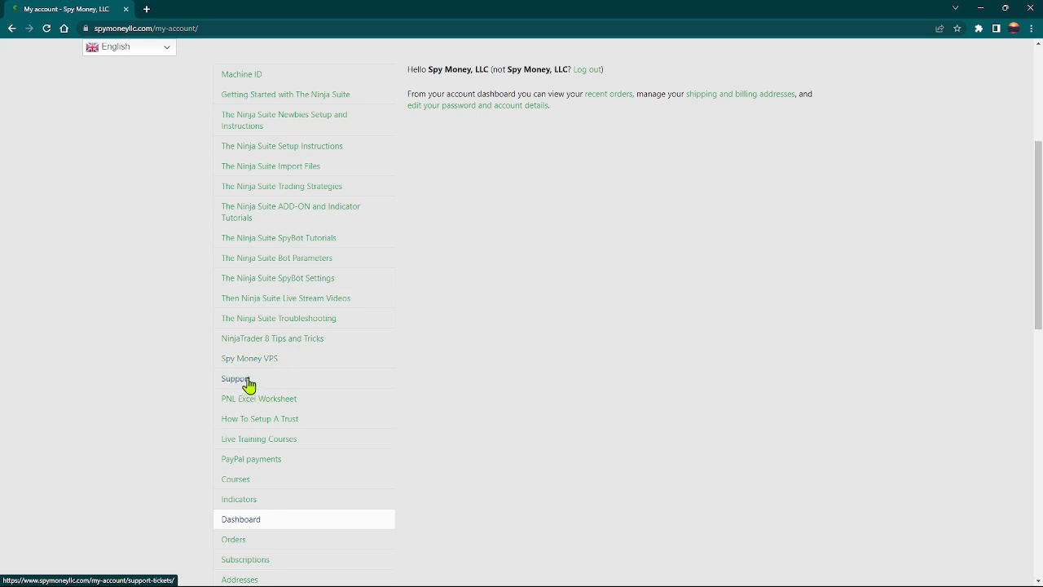
pyautogui.moveTo(1038, 202)
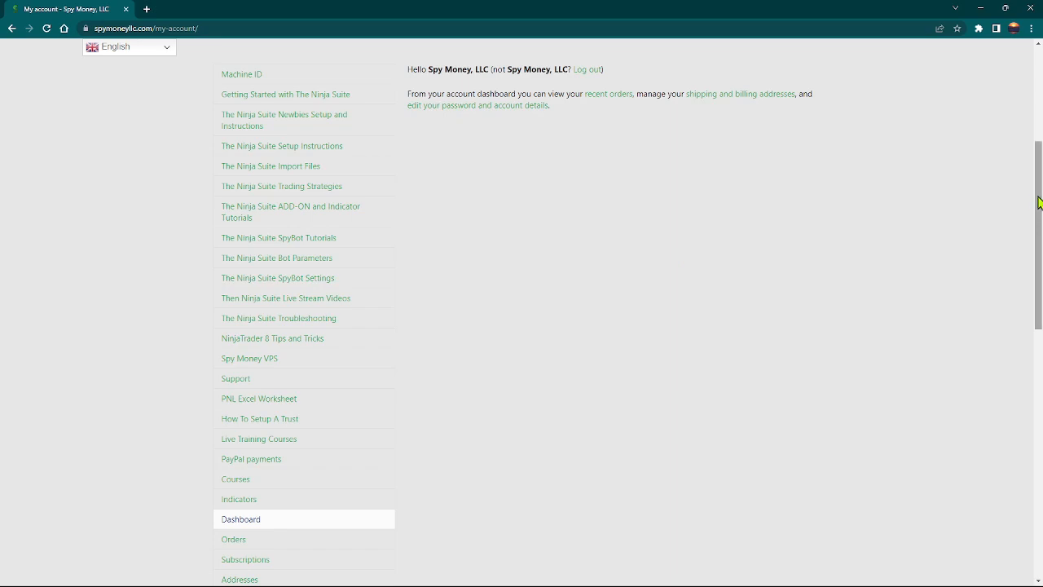
pyautogui.scroll(3)
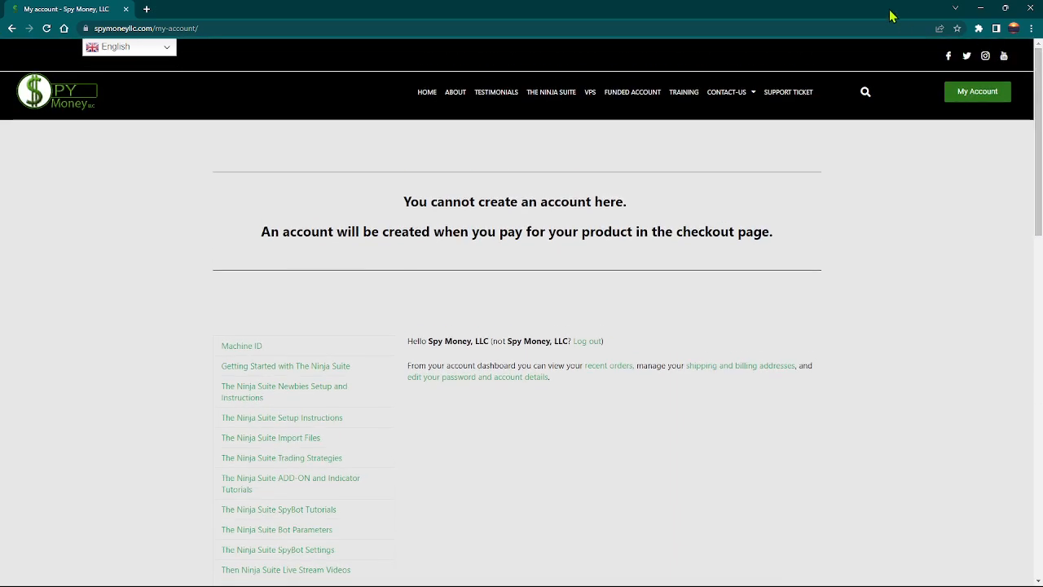